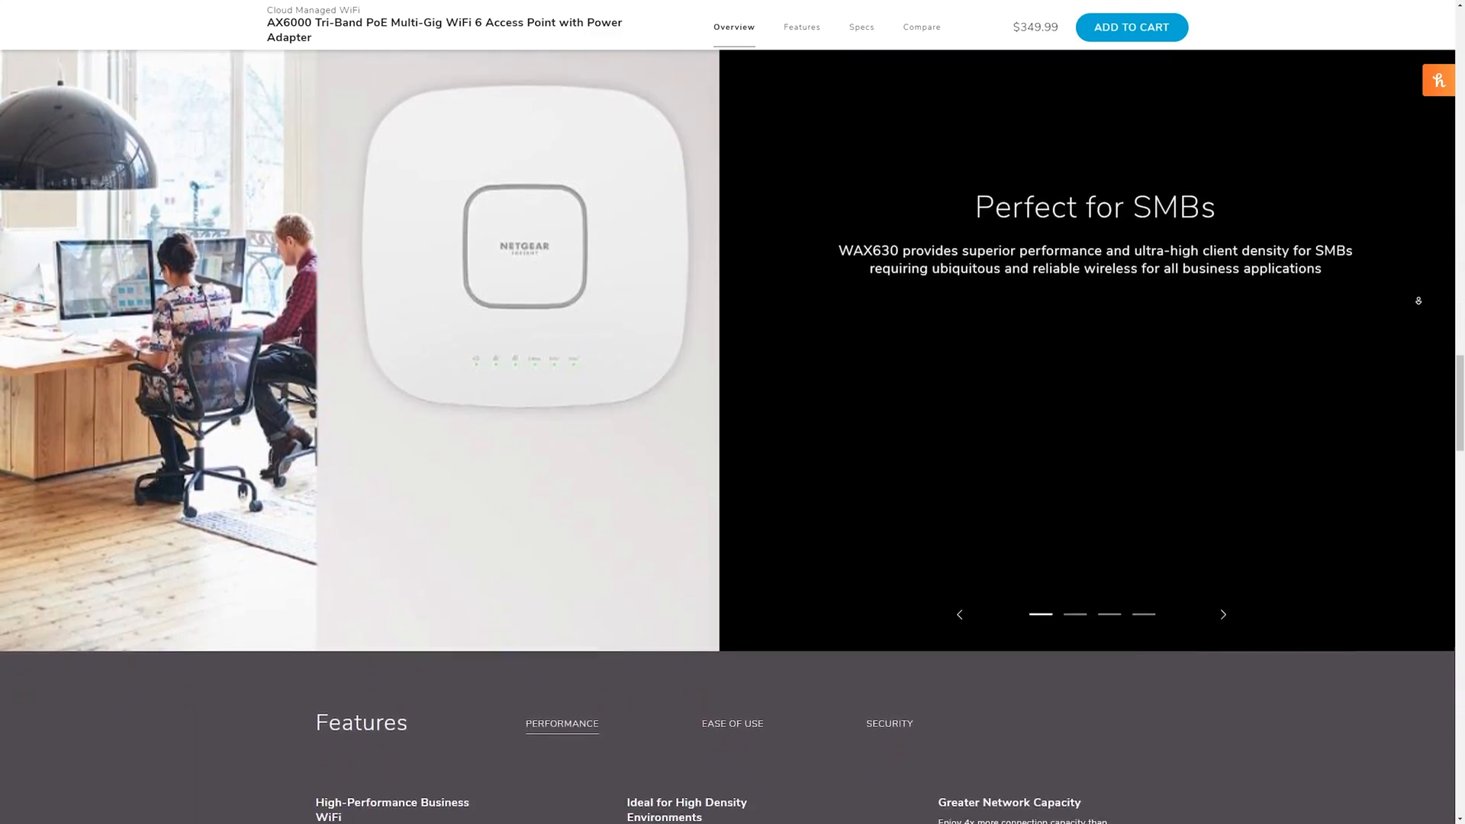
# Sign into the existing NETGEAR Insight account and reach the unregistered WAX630 device details.
pyautogui.scroll(-3)
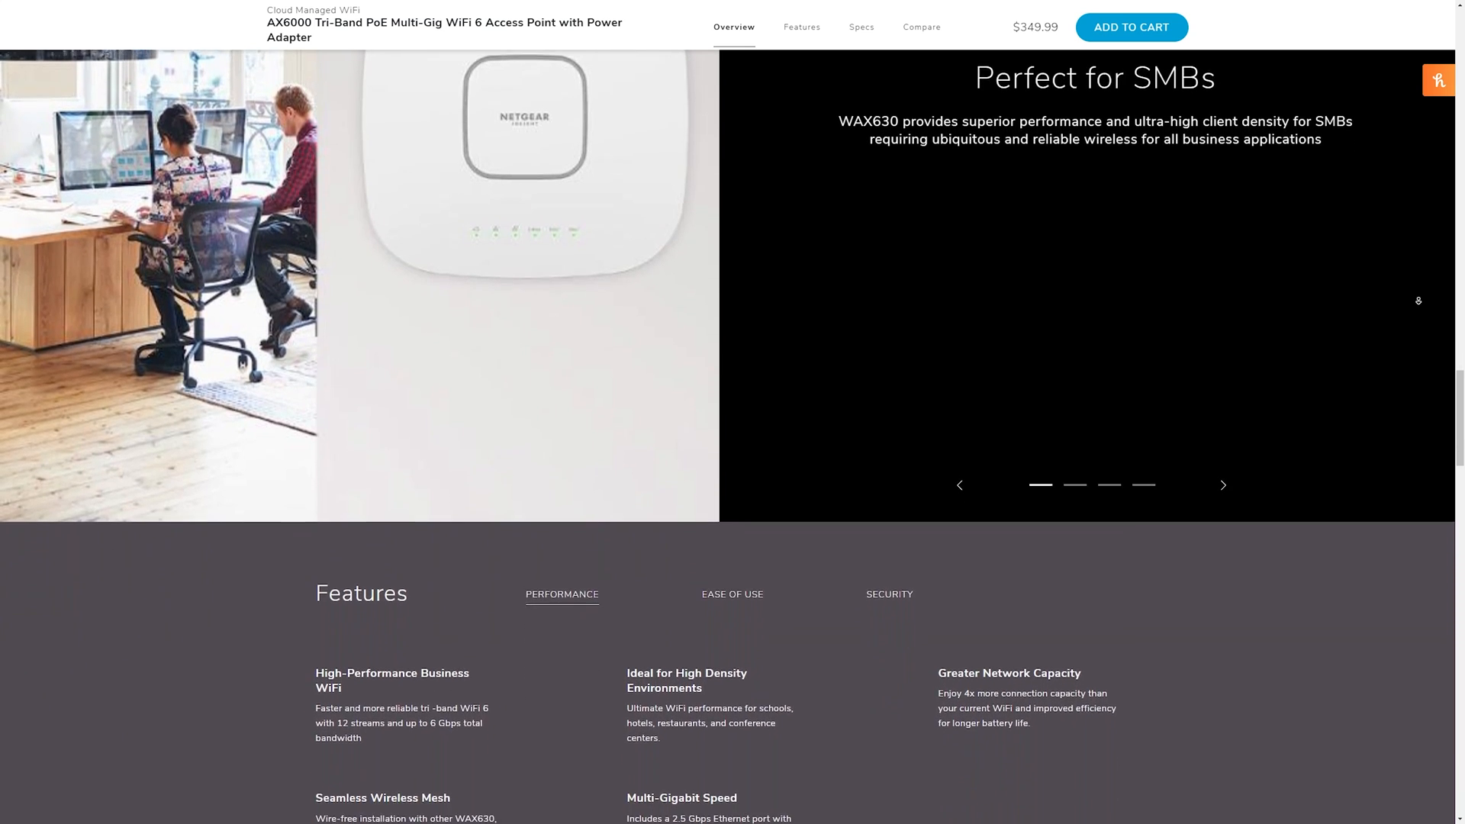
pyautogui.scroll(-3)
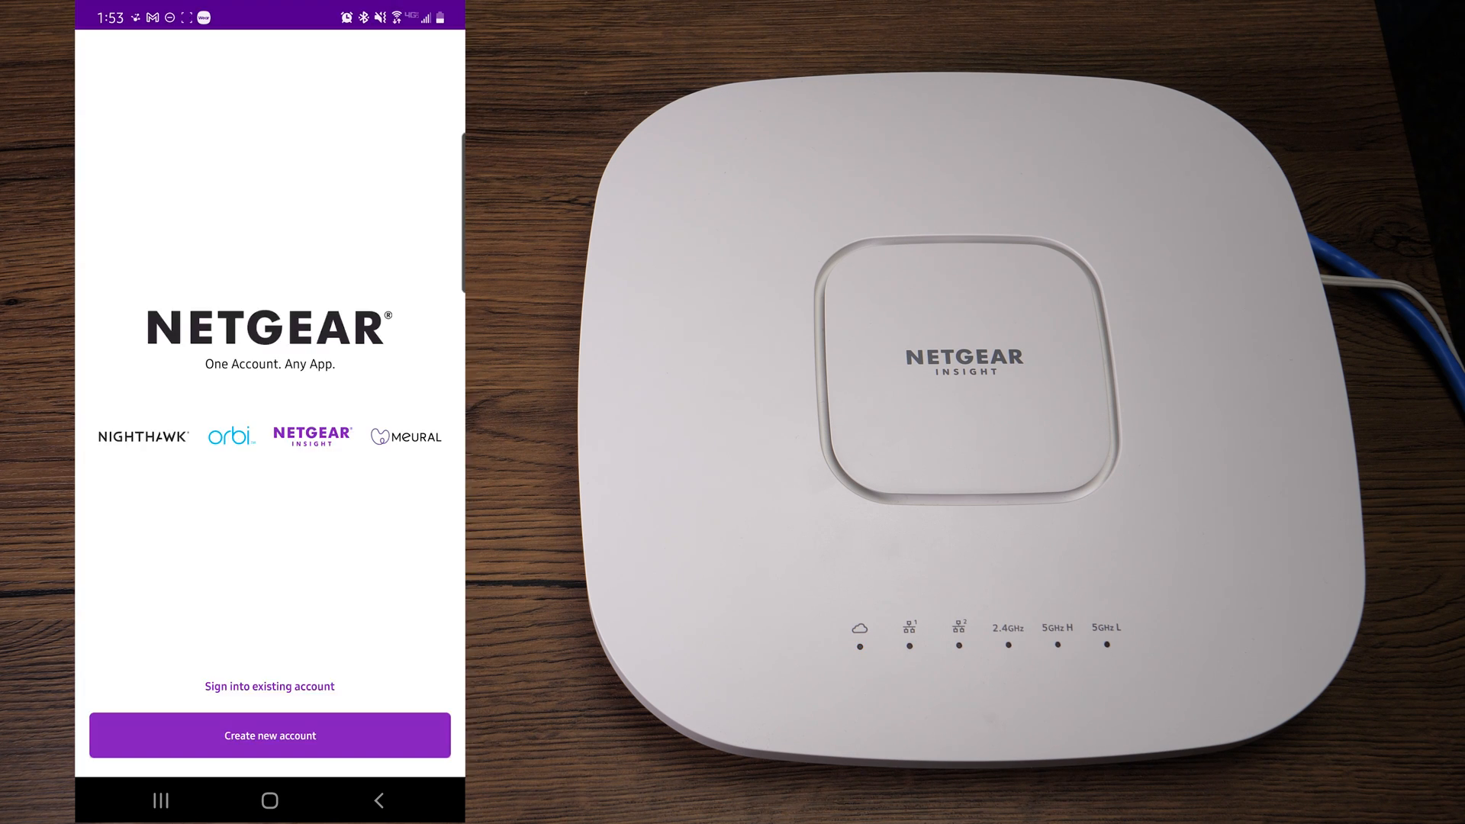
pyautogui.click(269, 686)
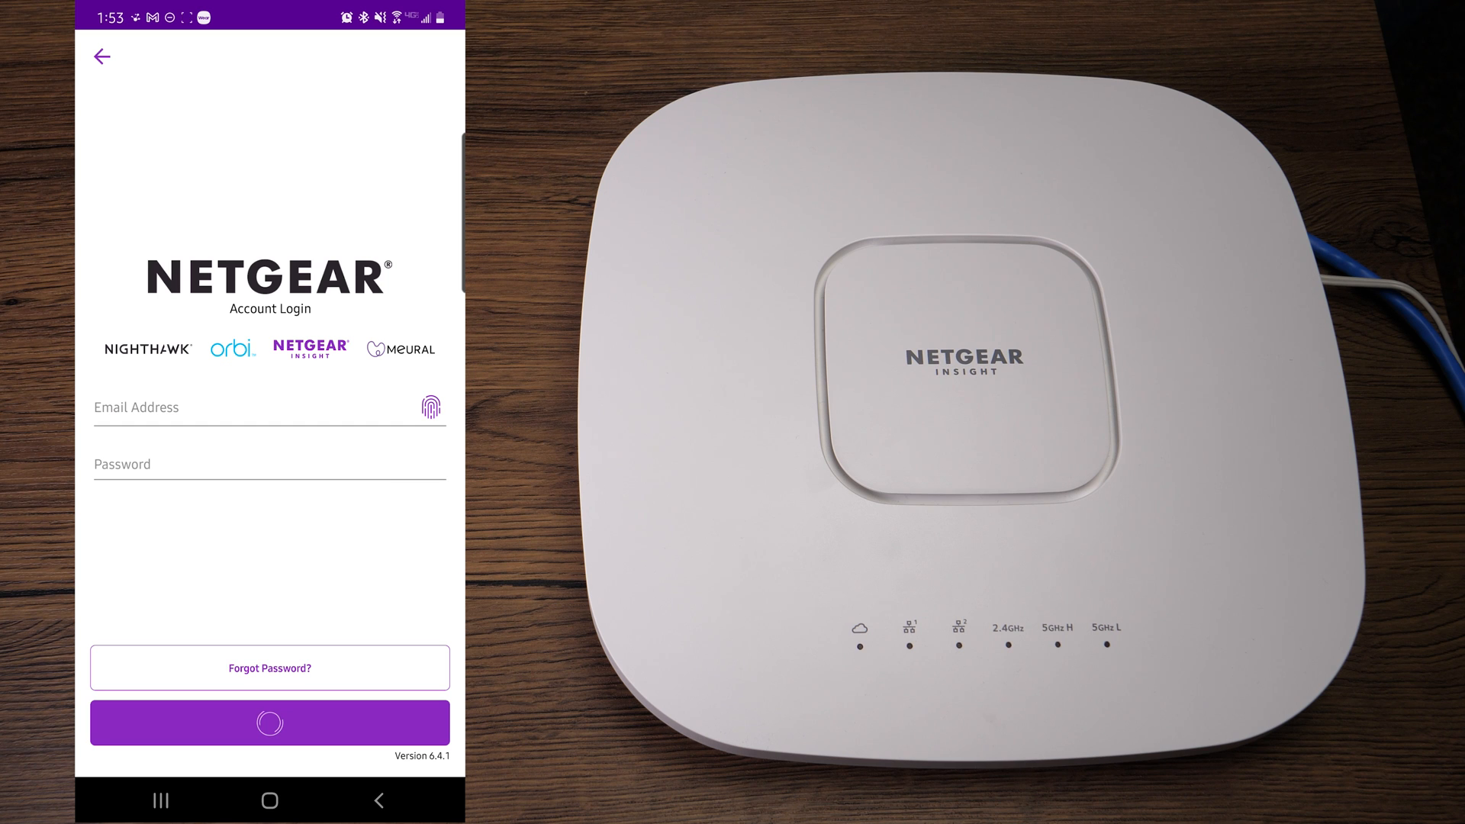
pyautogui.click(269, 722)
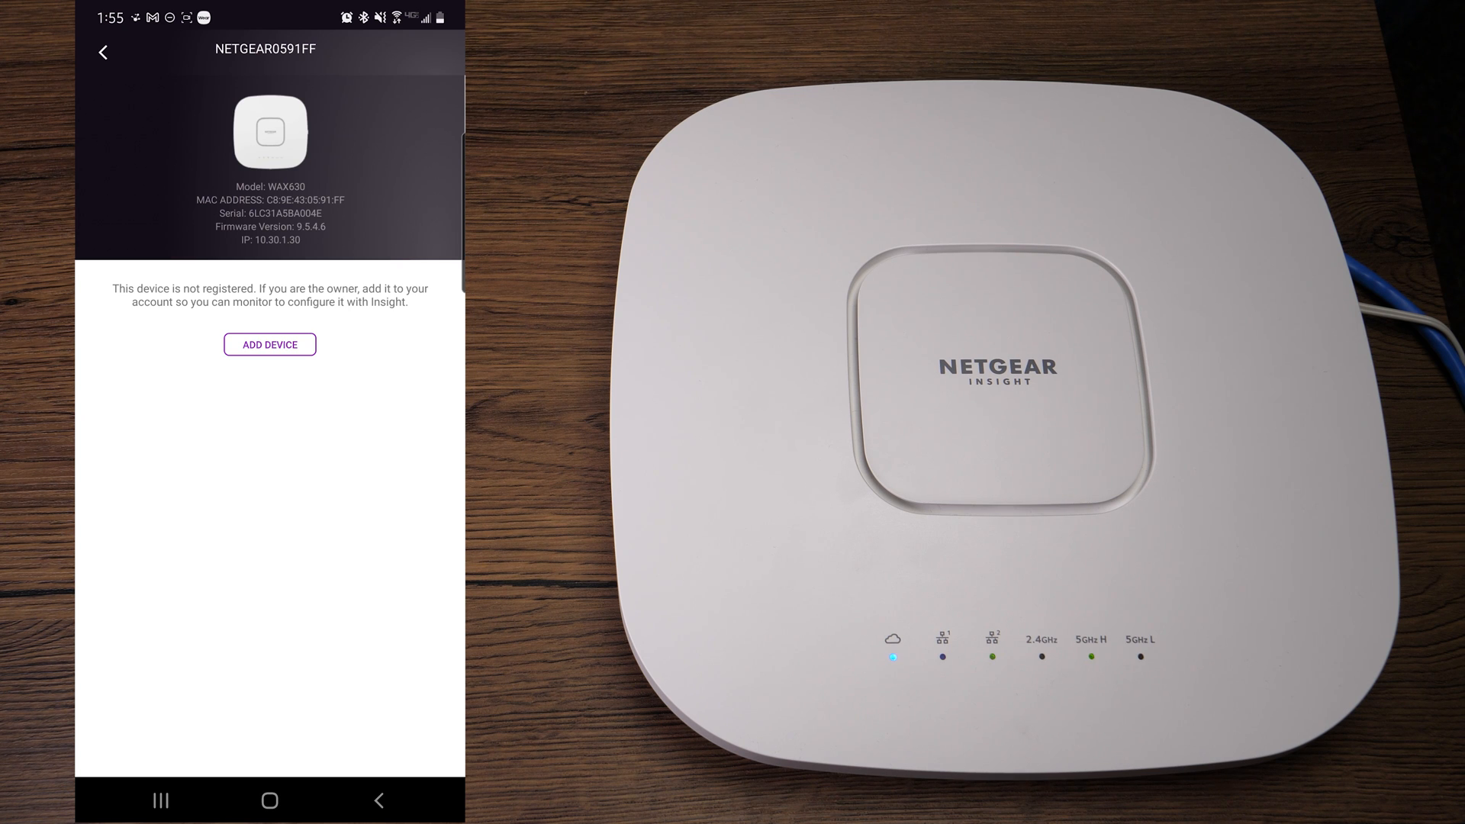
# From the Devices list, start adding the unclaimed NETGEAR0591FF WAX630 via barcode/QR scan.
pyautogui.click(102, 52)
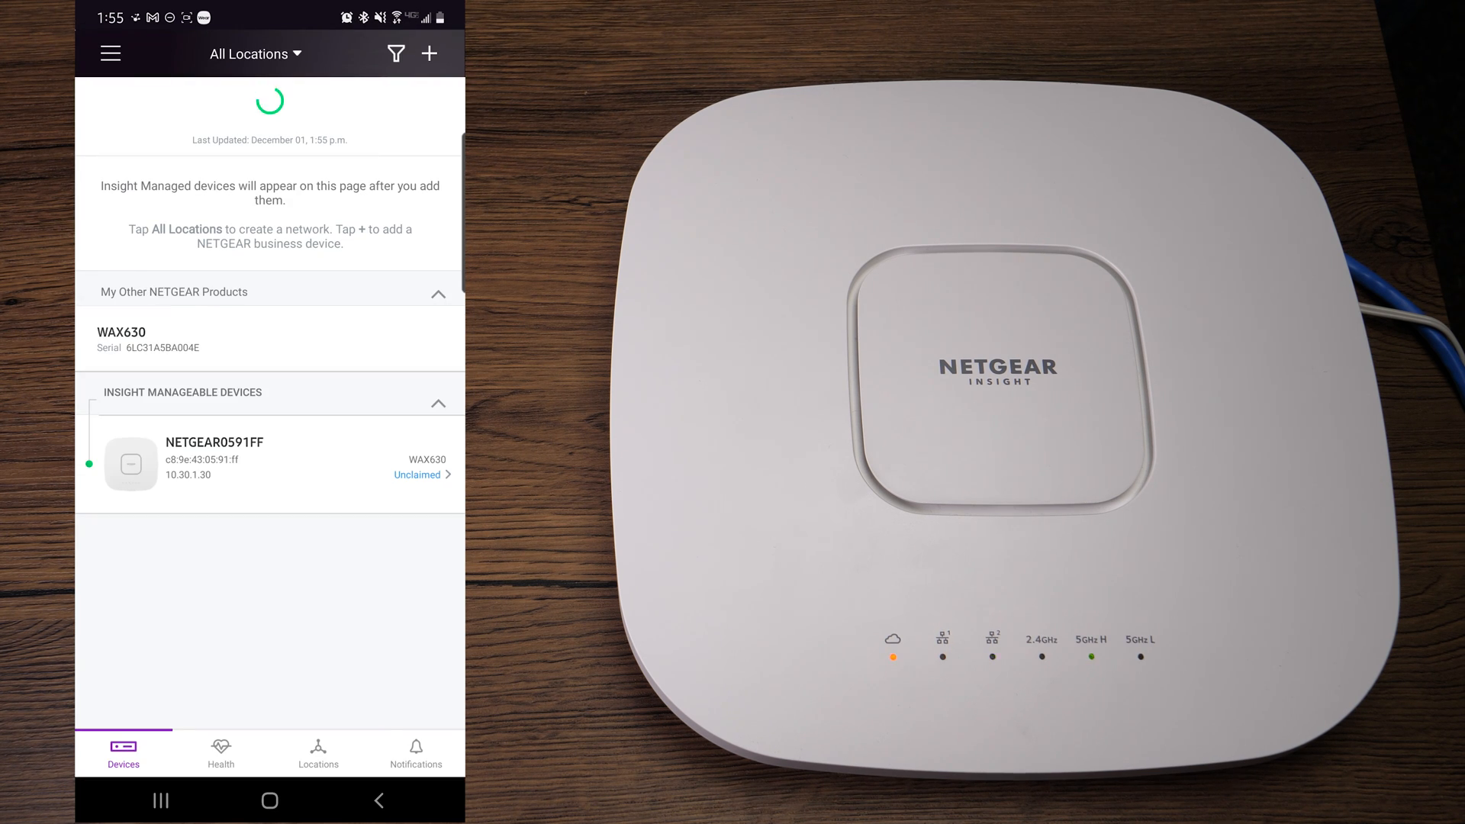
pyautogui.click(429, 53)
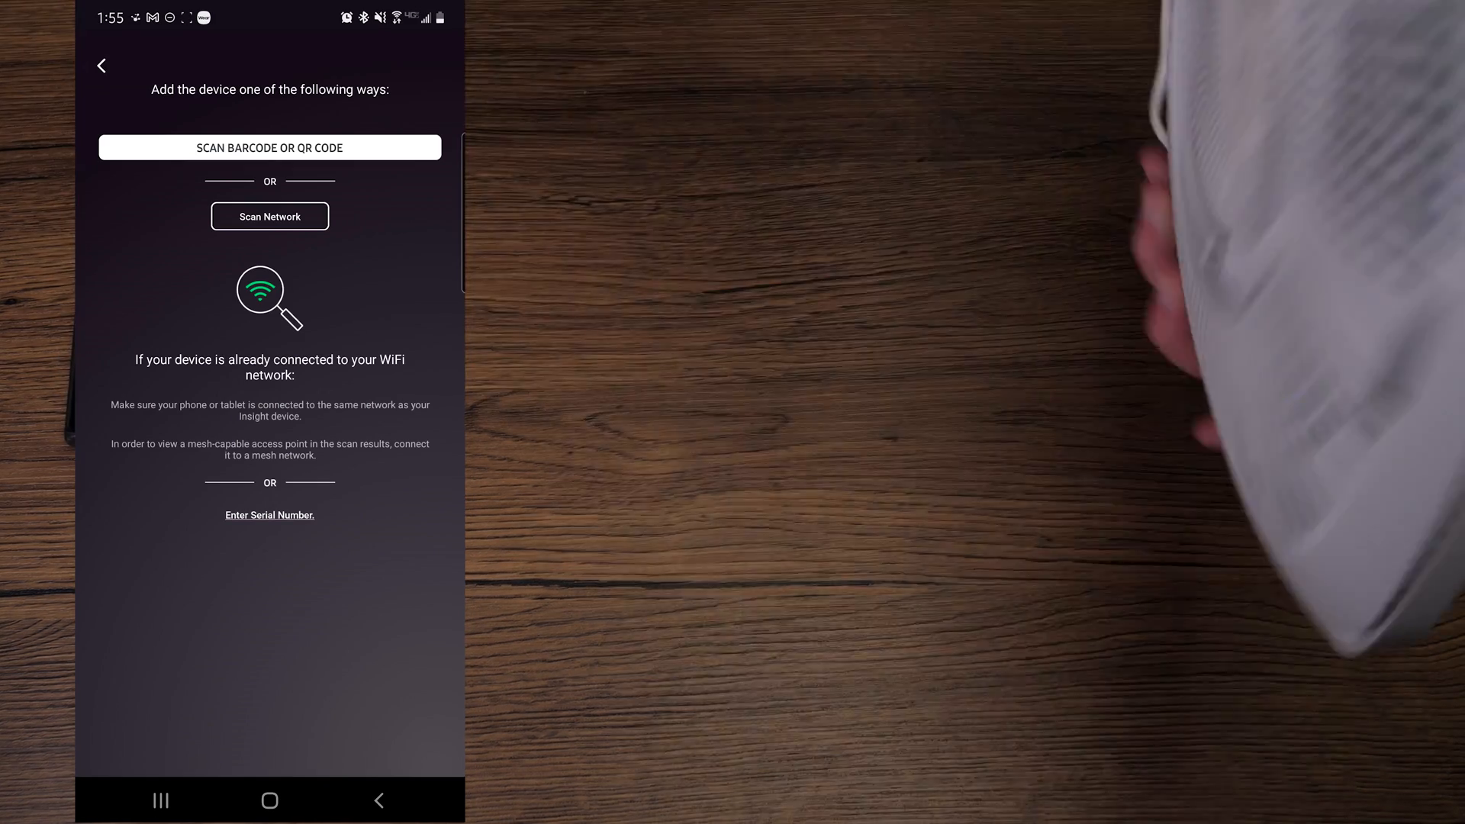
pyautogui.click(270, 148)
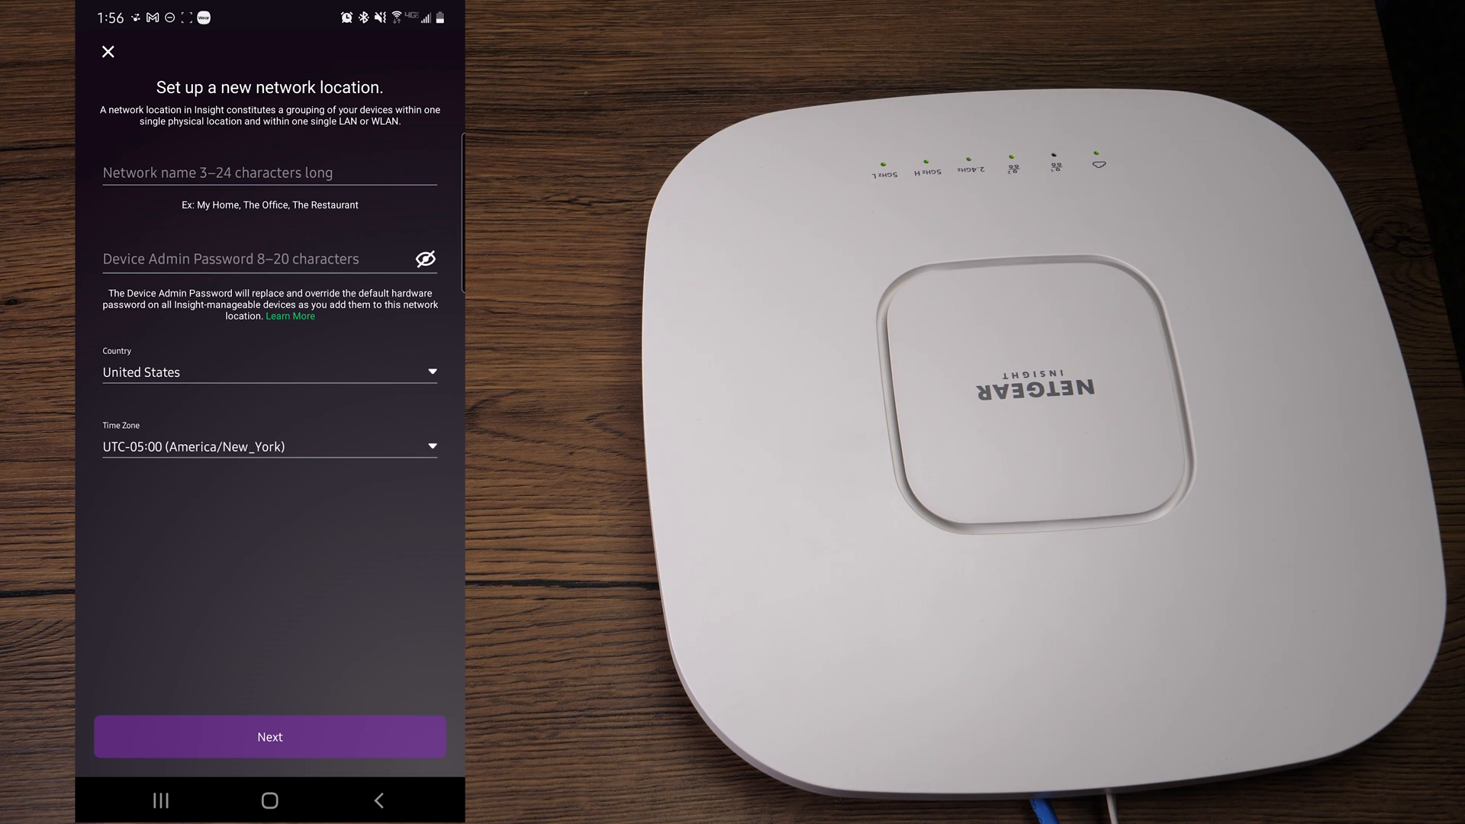
# Name the new network location 'Youtube Demo', enter the device admin password and submit.
pyautogui.click(269, 172)
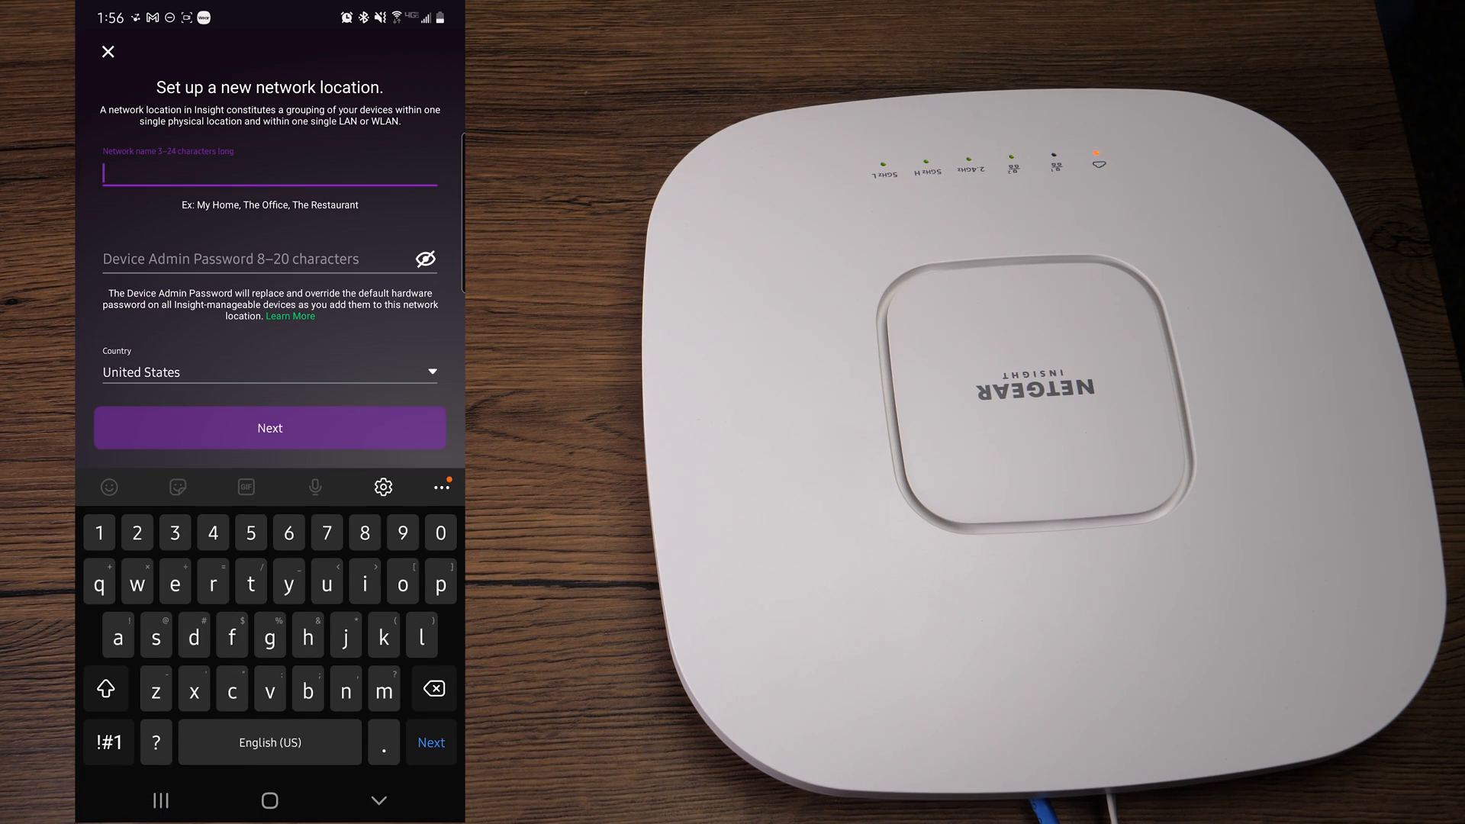
pyautogui.write('Youtube Demo')
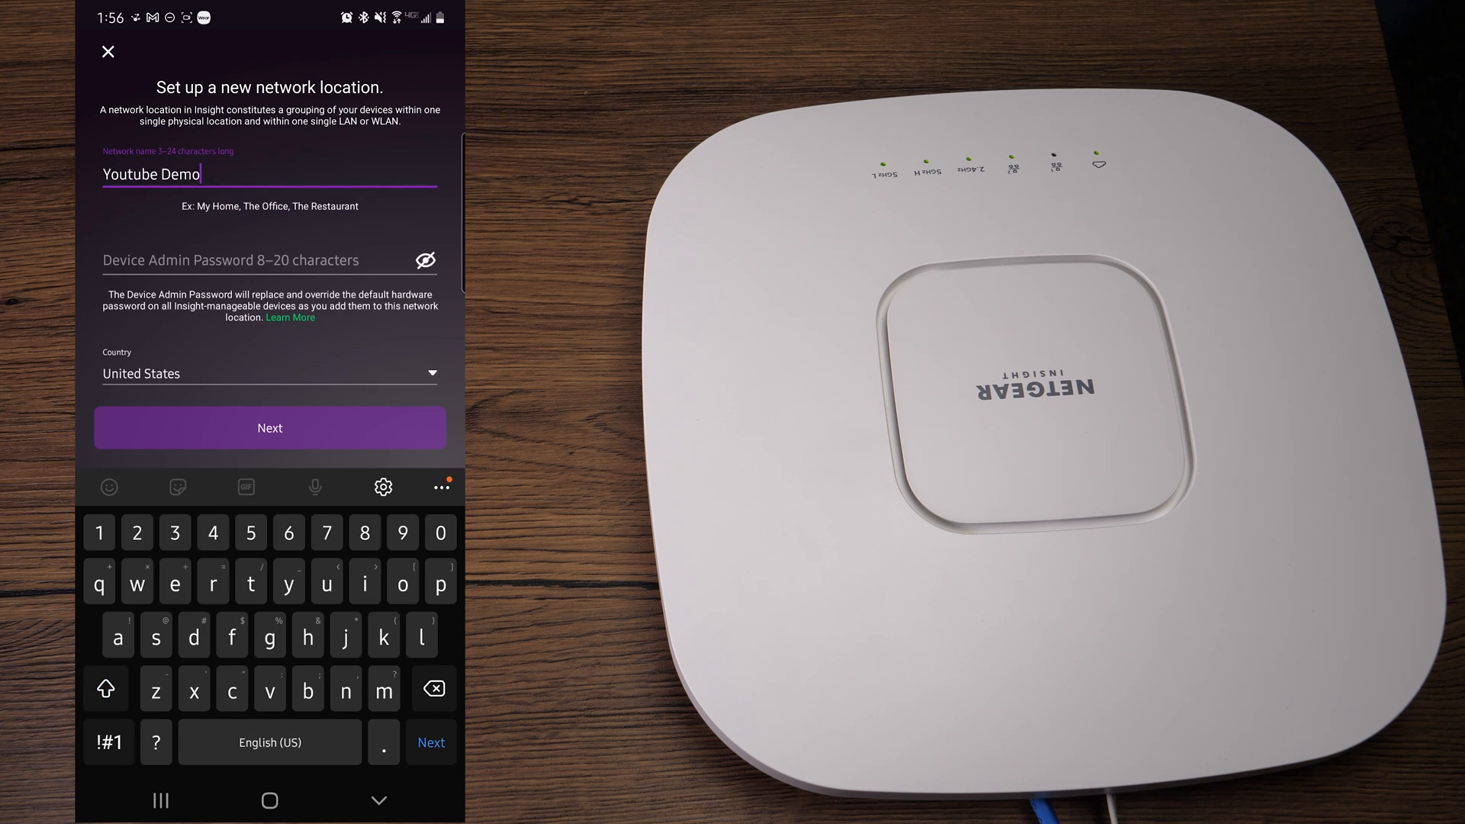
pyautogui.click(268, 259)
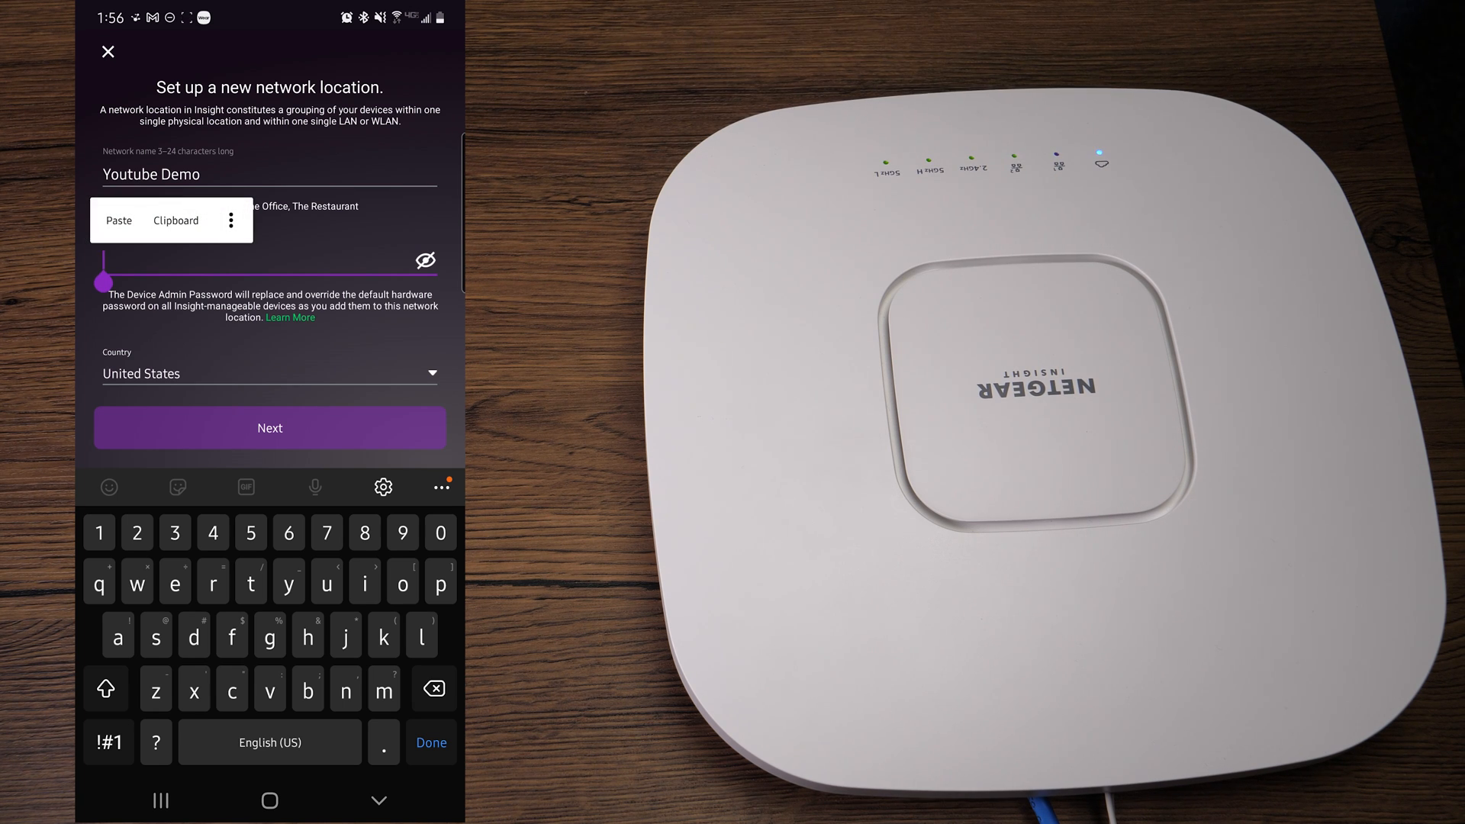
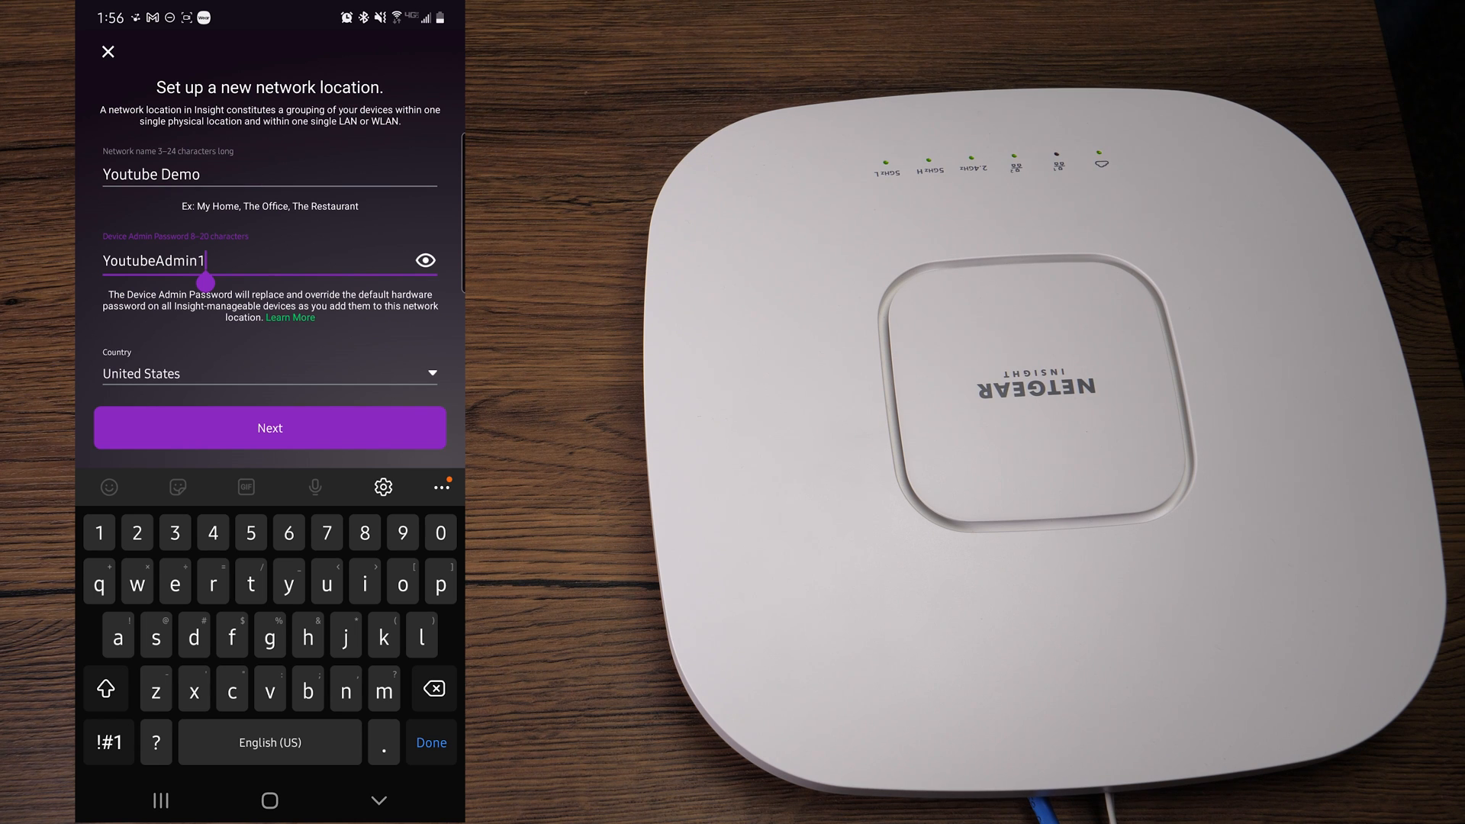
pyautogui.click(269, 427)
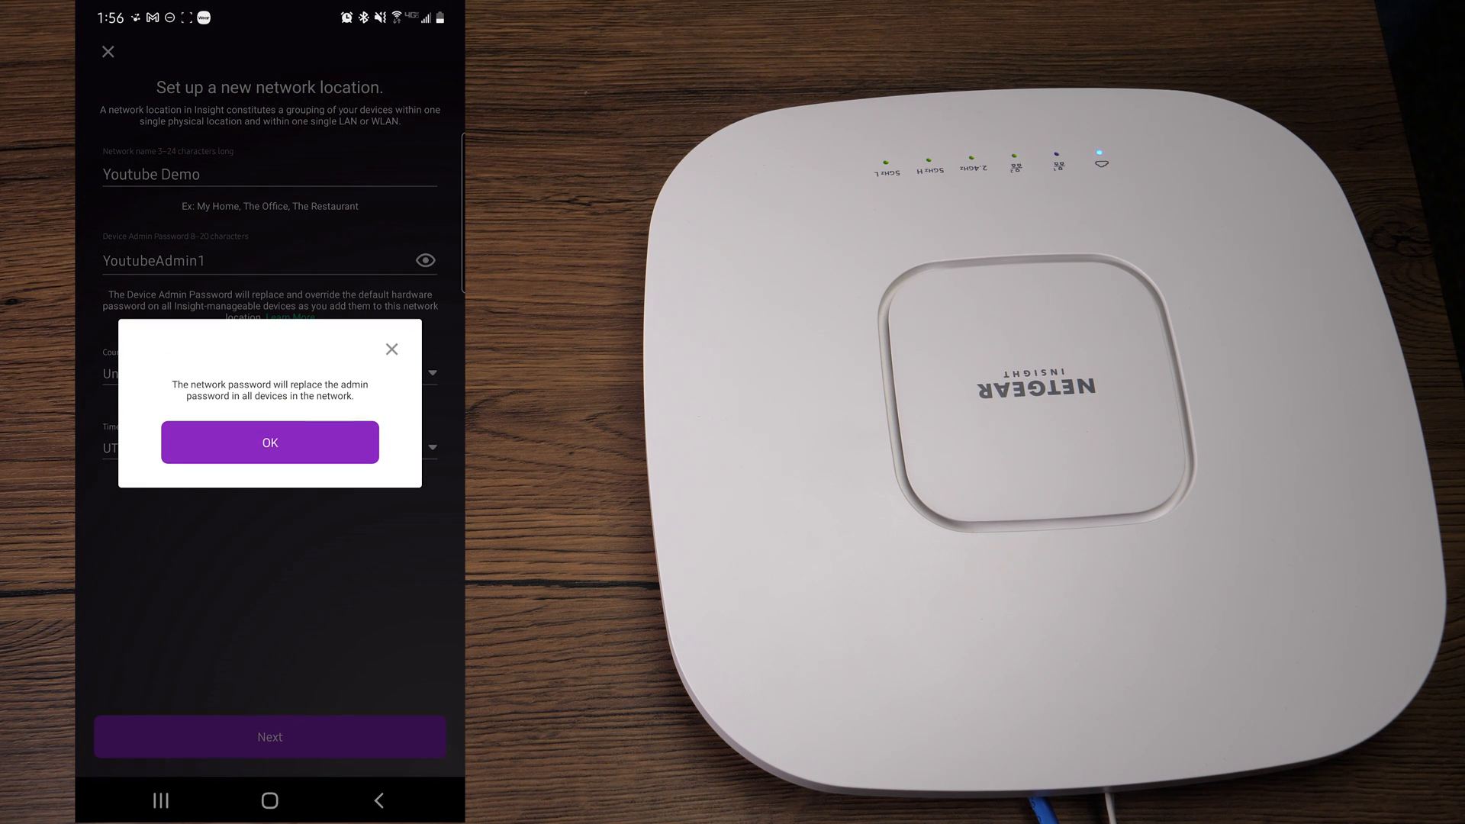
# Acknowledge the admin password notice, rename the WAX630 to AP01 and confirm the rename.
pyautogui.click(269, 442)
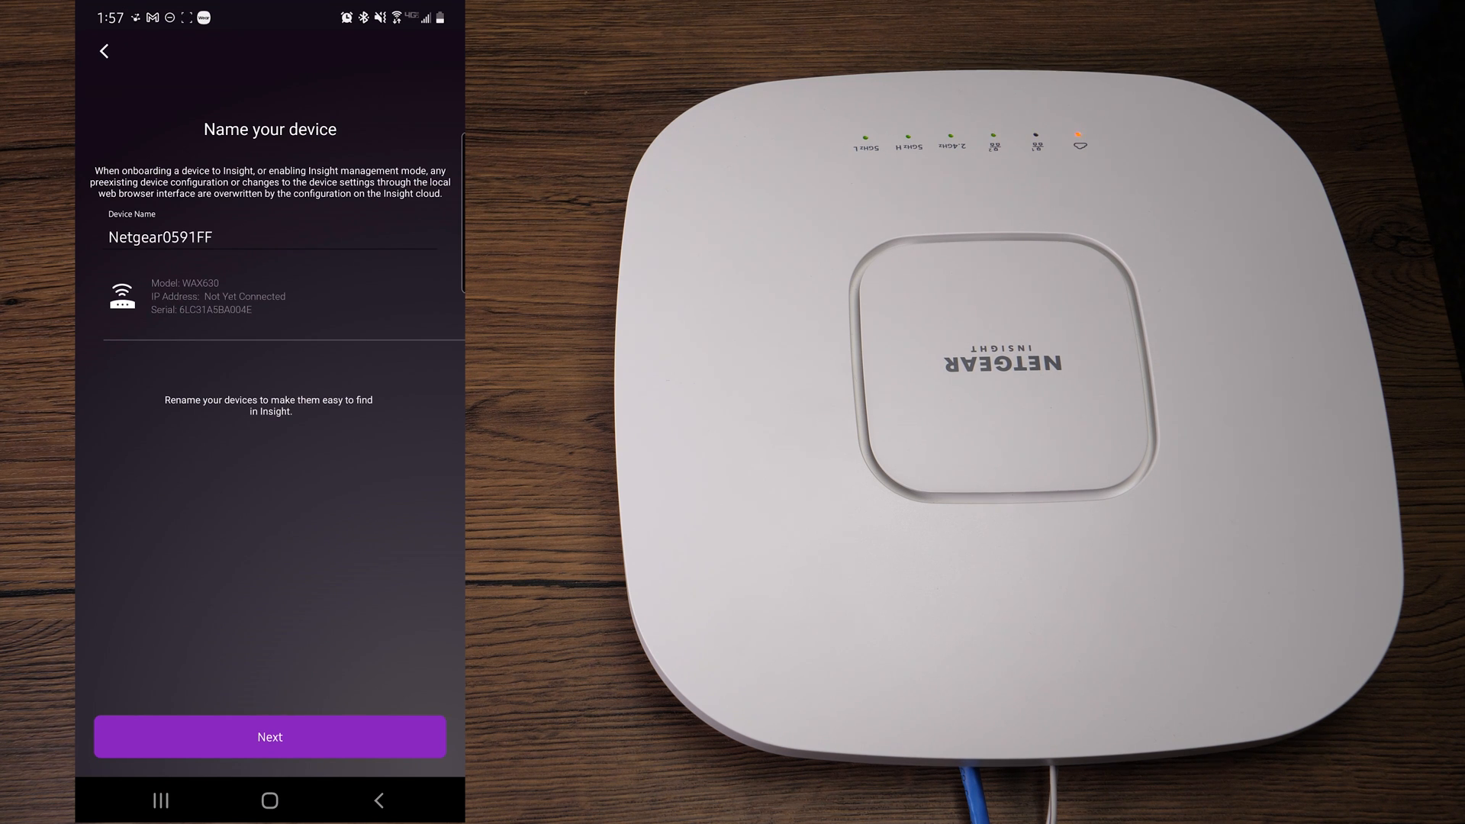
pyautogui.click(269, 237)
pyautogui.write('AP01')
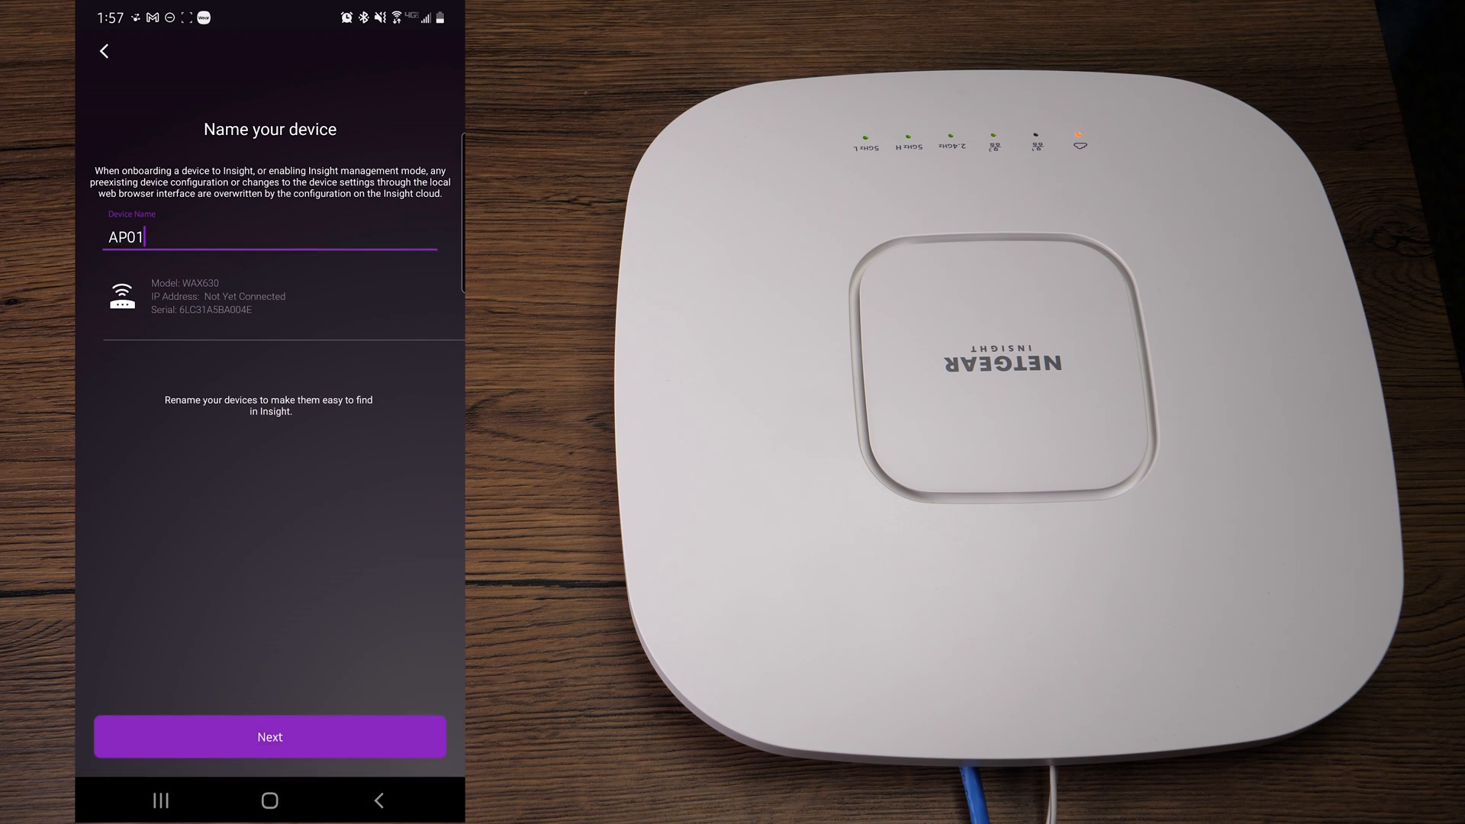
pyautogui.click(268, 736)
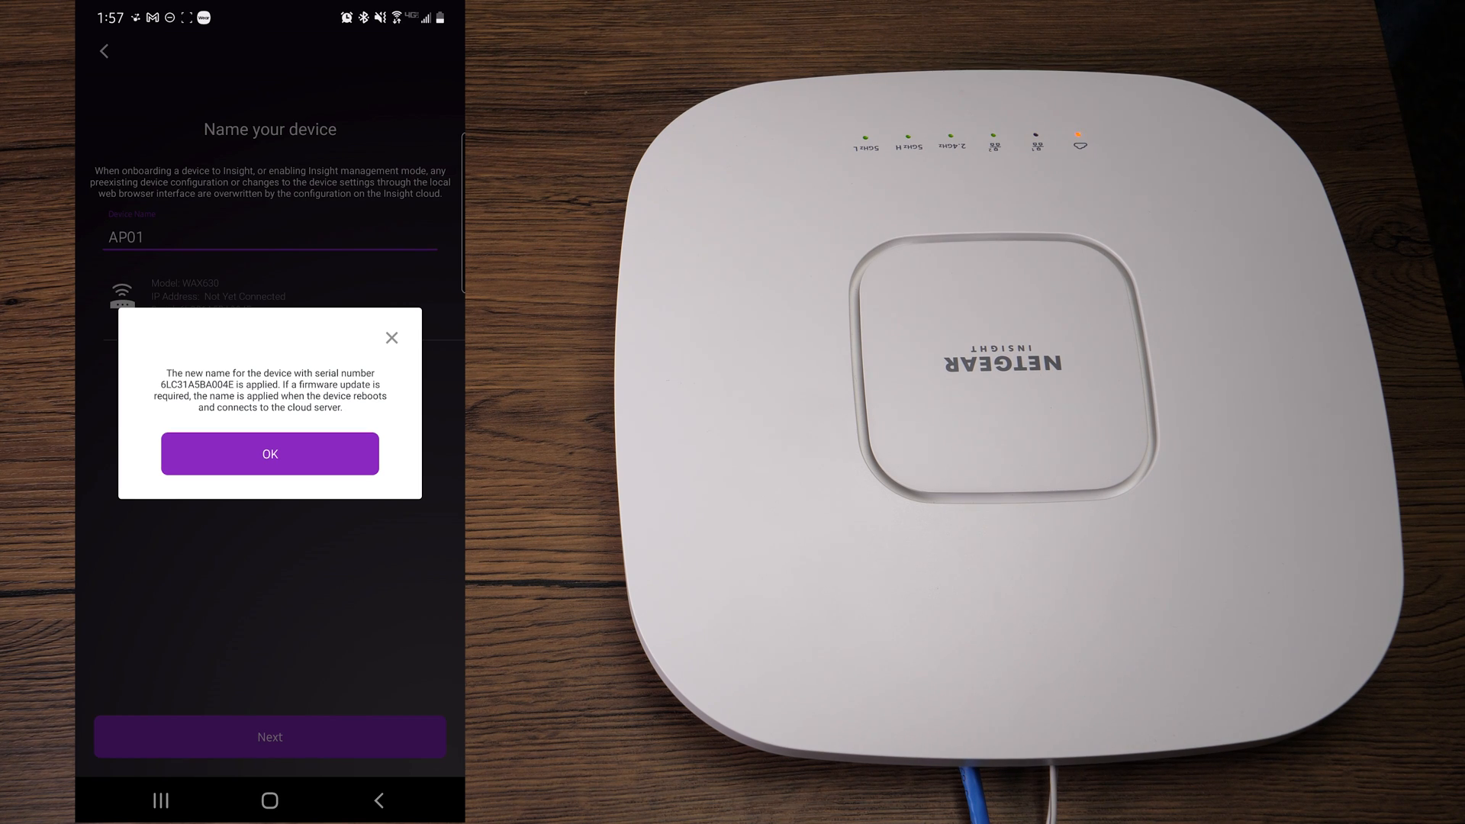
pyautogui.click(269, 455)
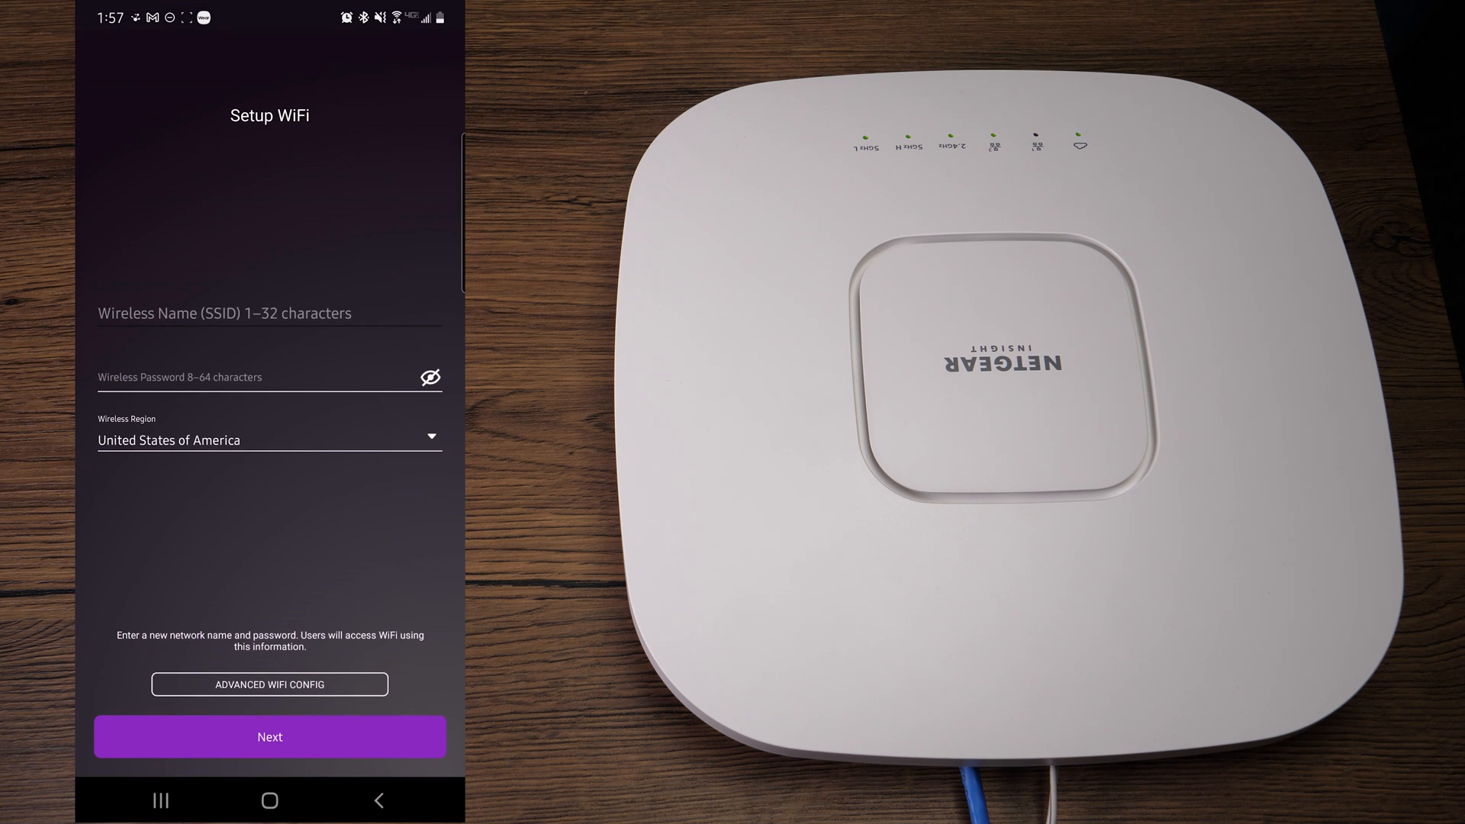
# Go to the advanced WiFi configuration for the new SSID 'Girls Gone Wireless'.
pyautogui.click(269, 313)
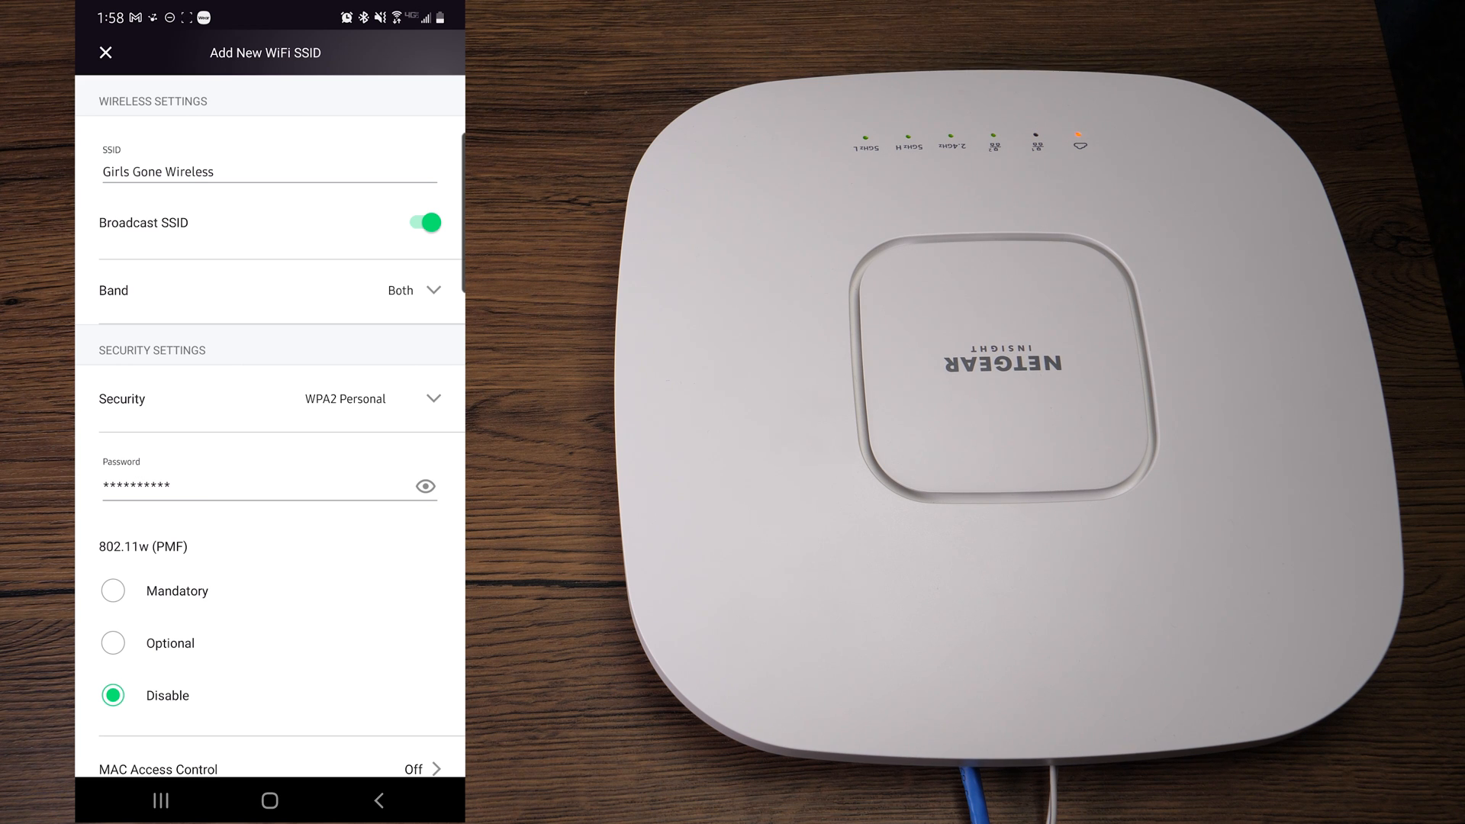
# Keep WPA2 Personal security, review the remaining SSID settings and save to finish onboarding AP01.
pyautogui.click(356, 398)
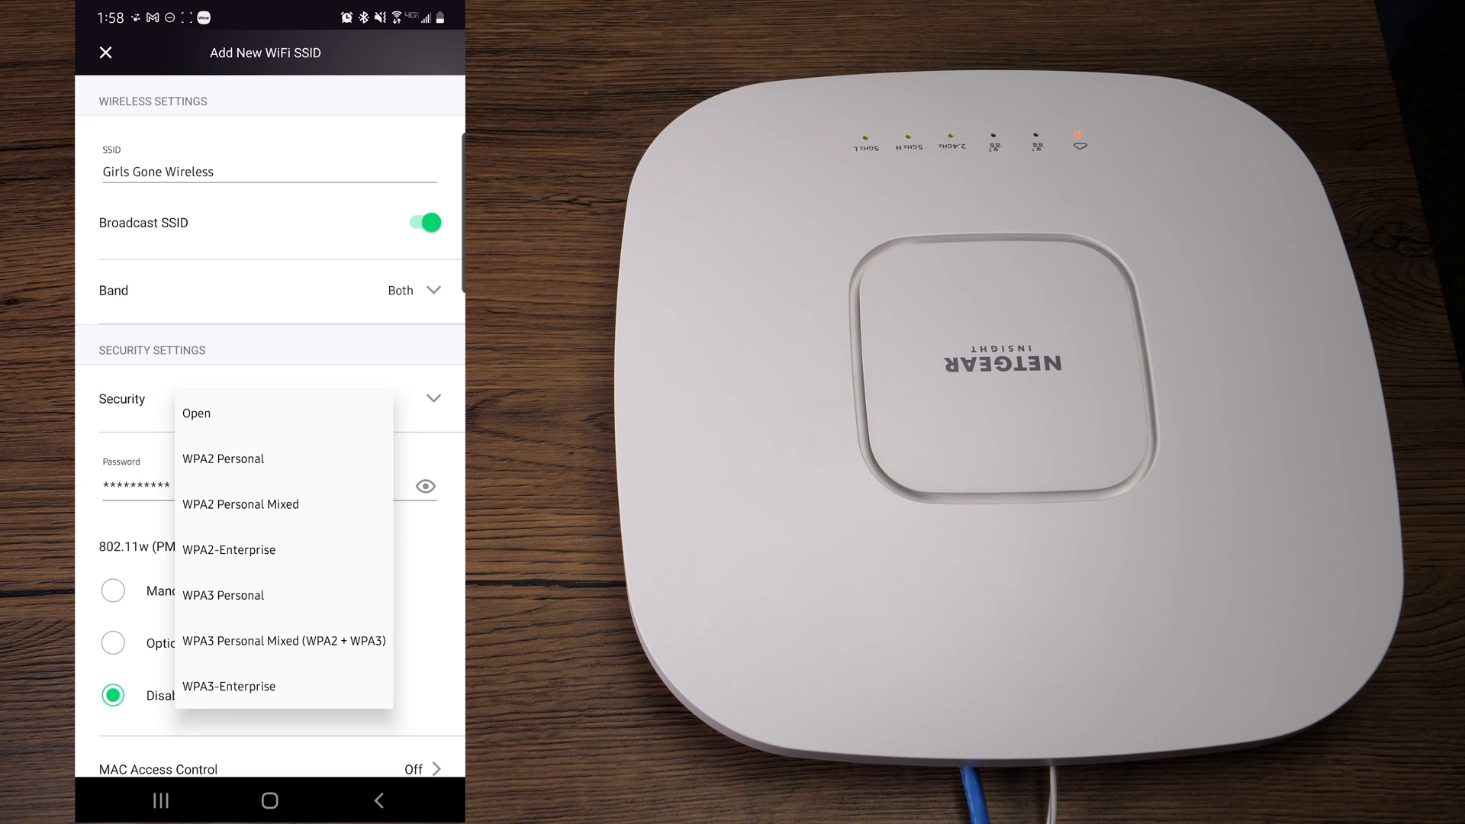
pyautogui.click(223, 459)
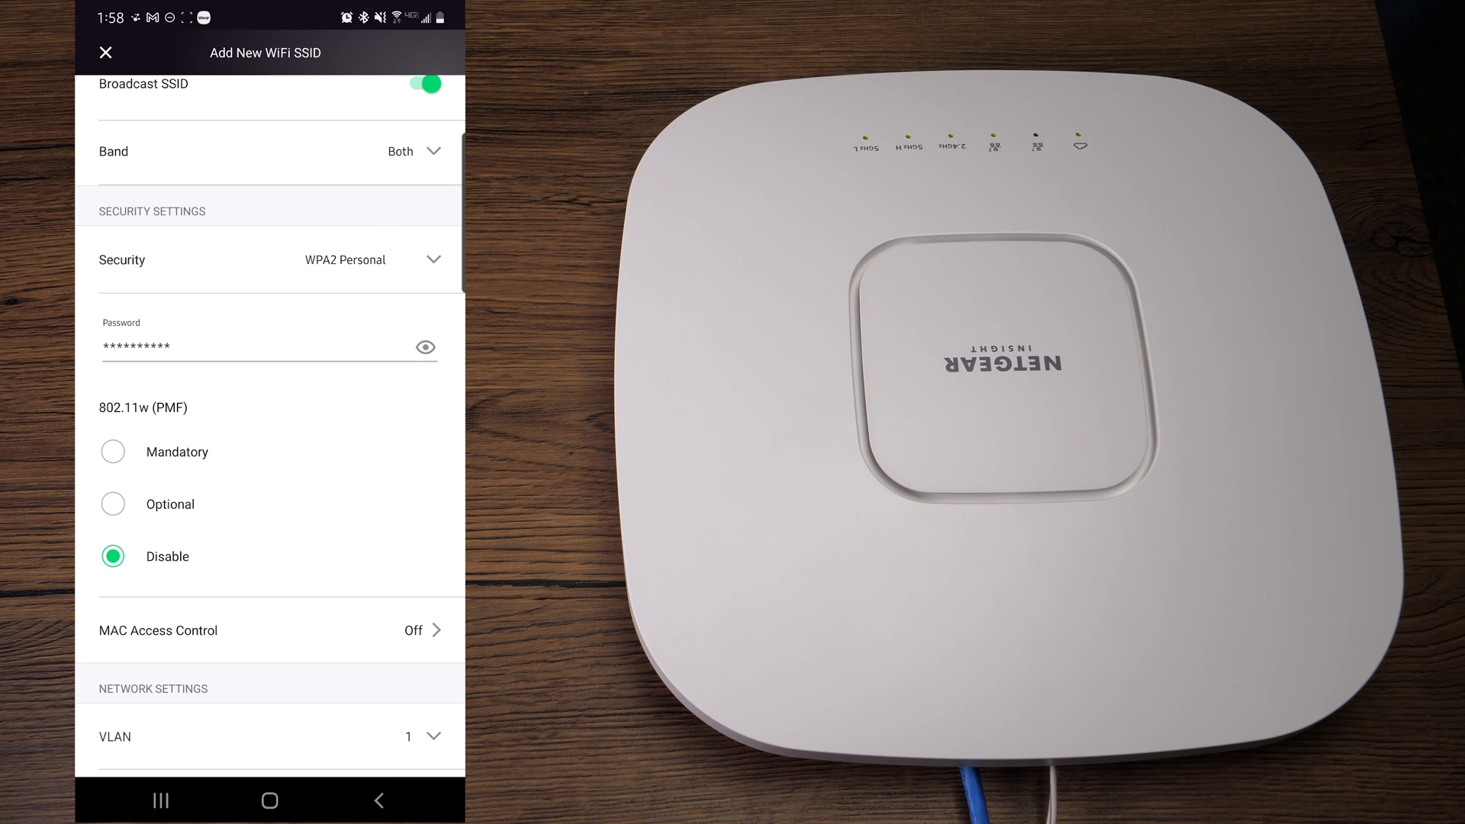
pyautogui.scroll(-3)
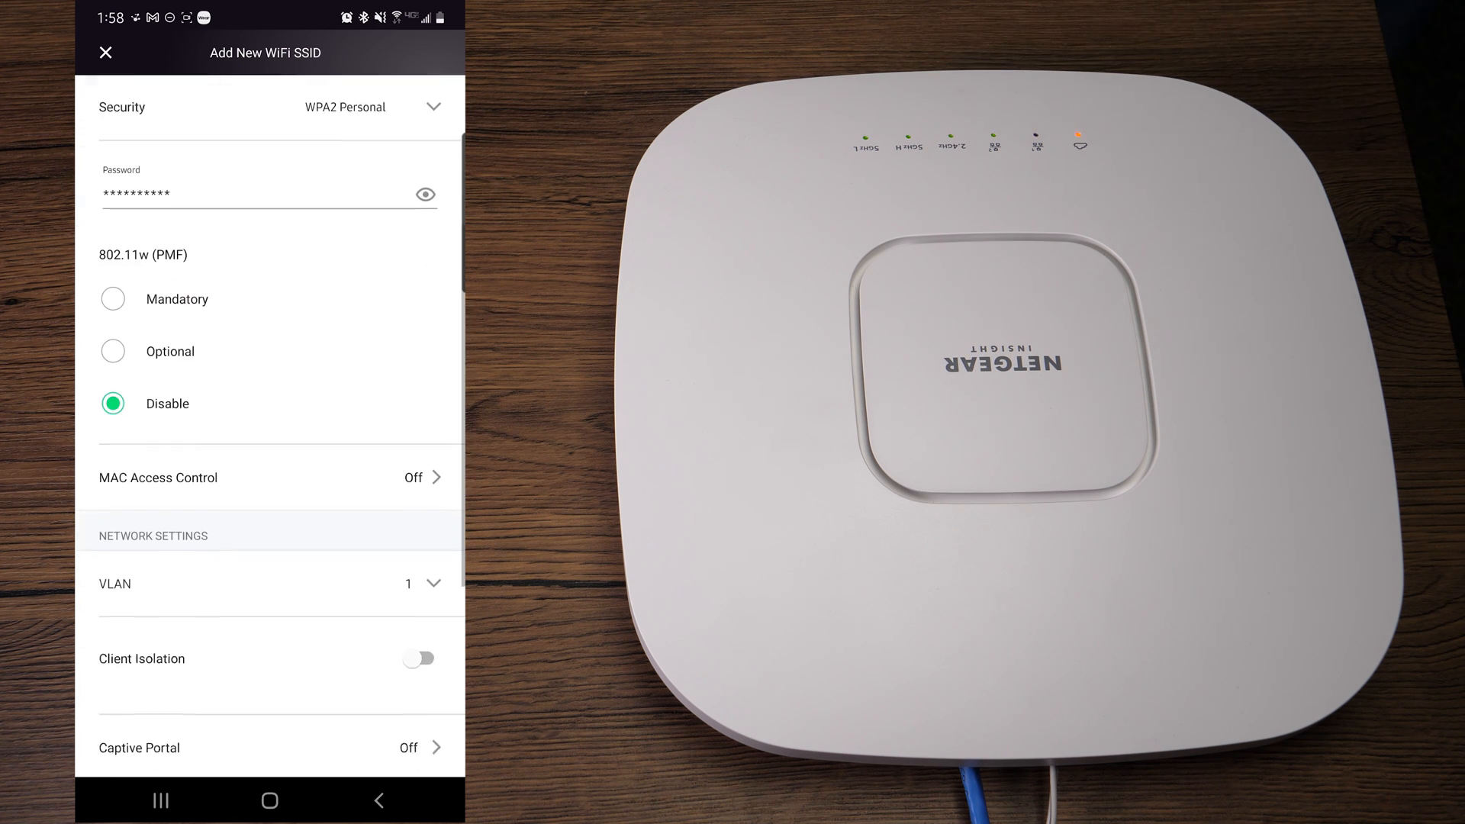
pyautogui.scroll(-3)
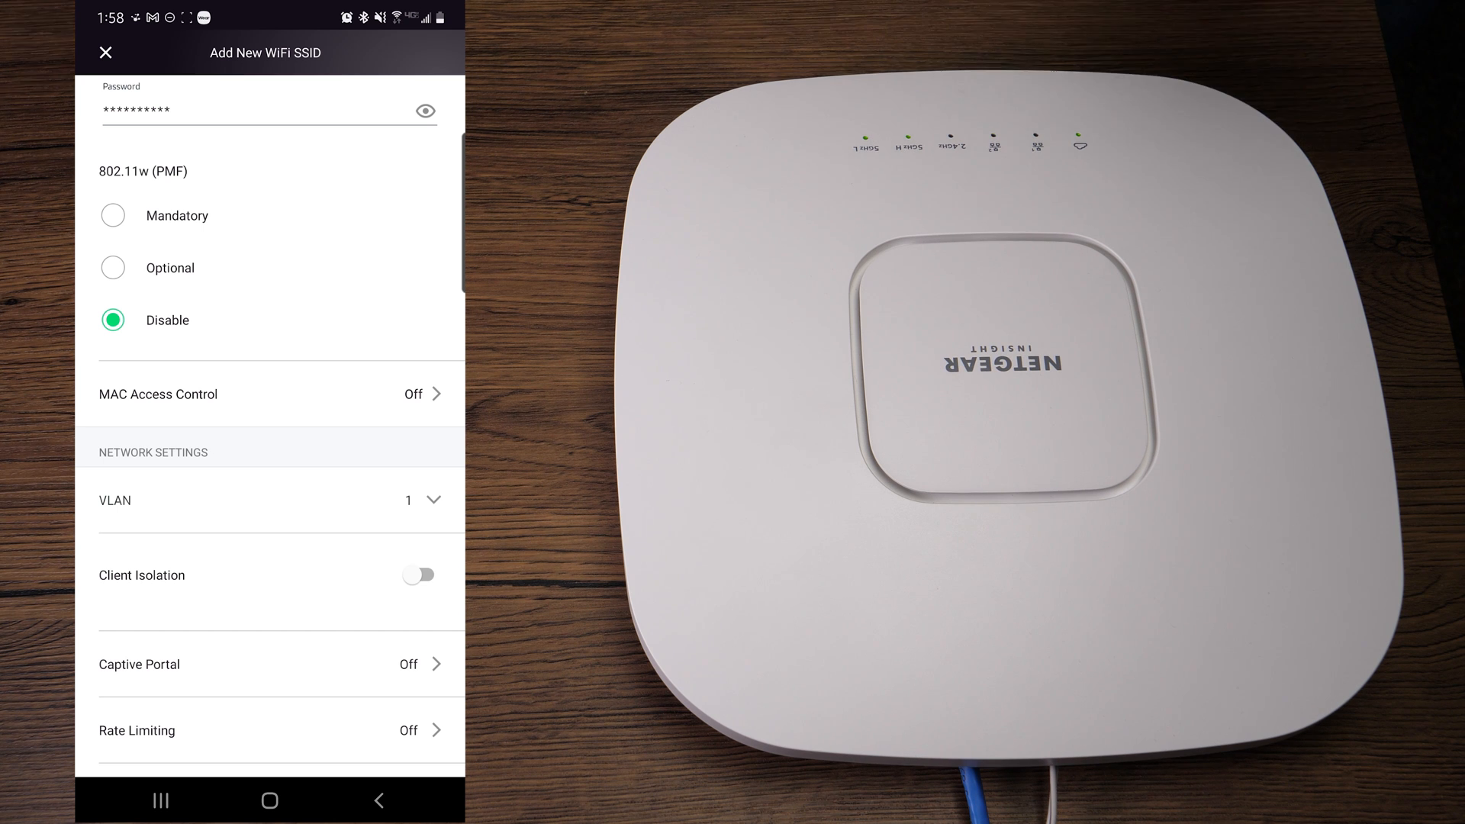
pyautogui.scroll(-3)
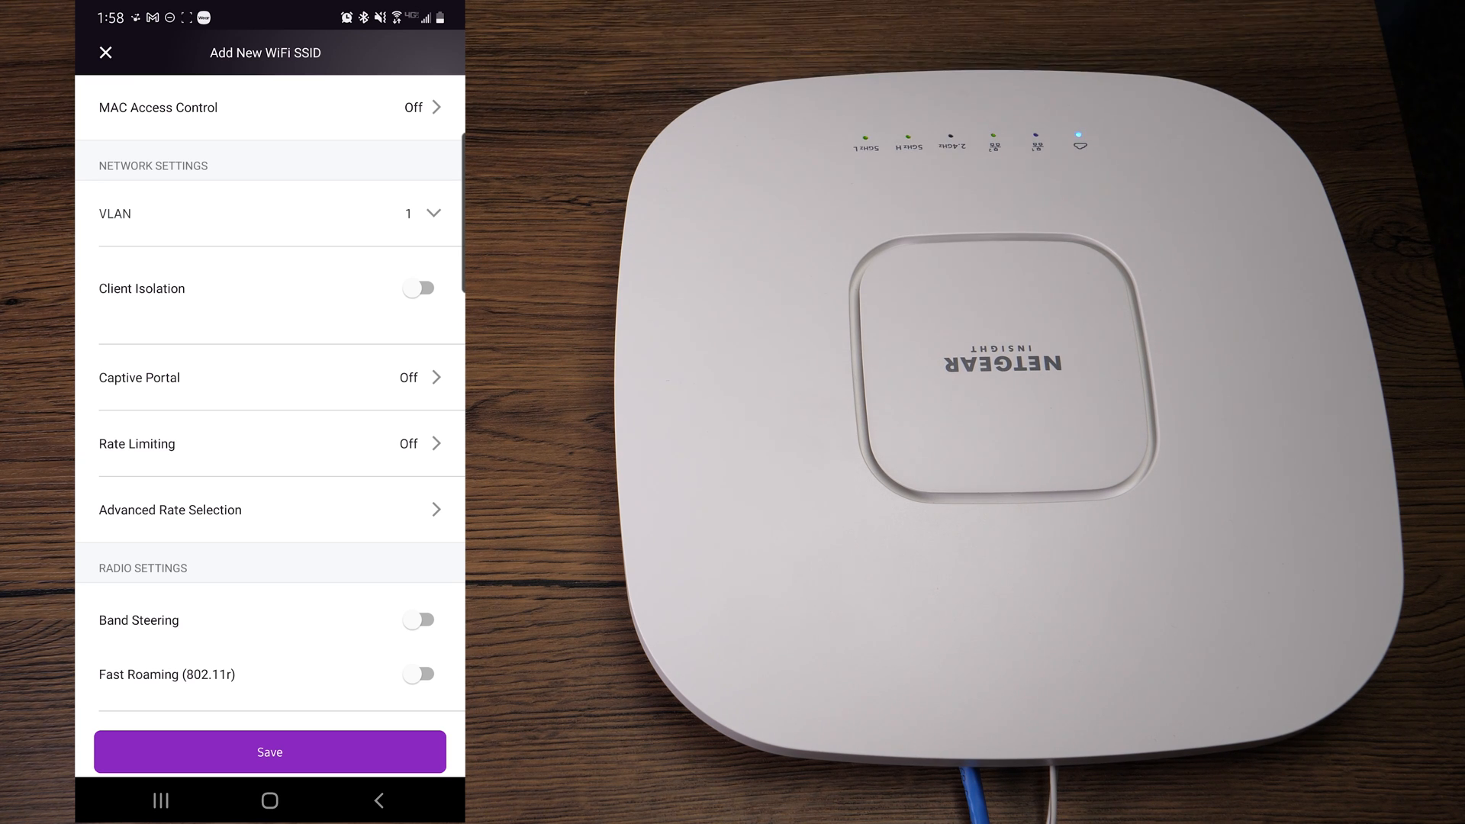
pyautogui.click(268, 751)
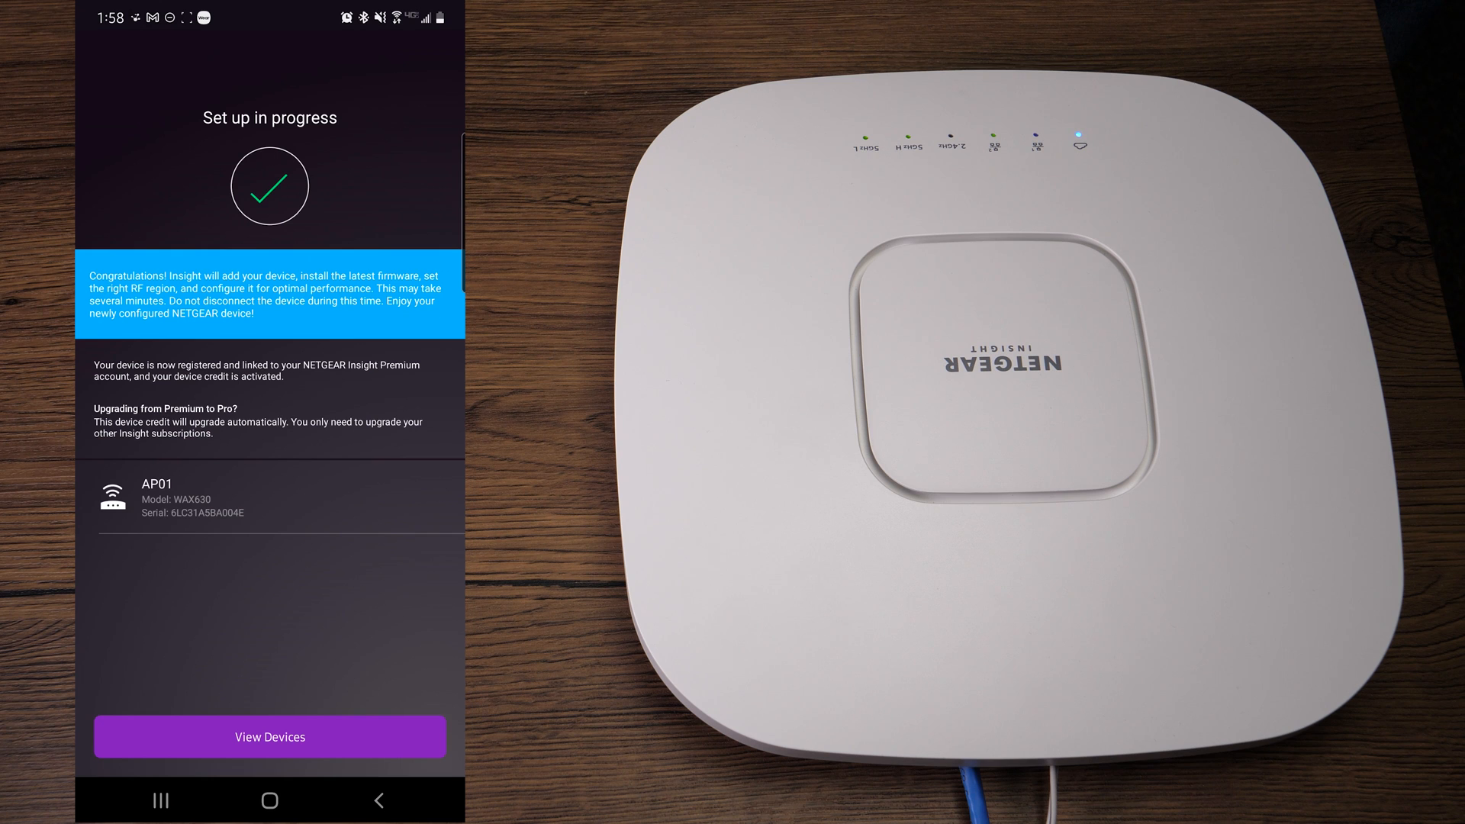
# View the newly added WAX630 device, showing configuration in progress.
pyautogui.click(269, 736)
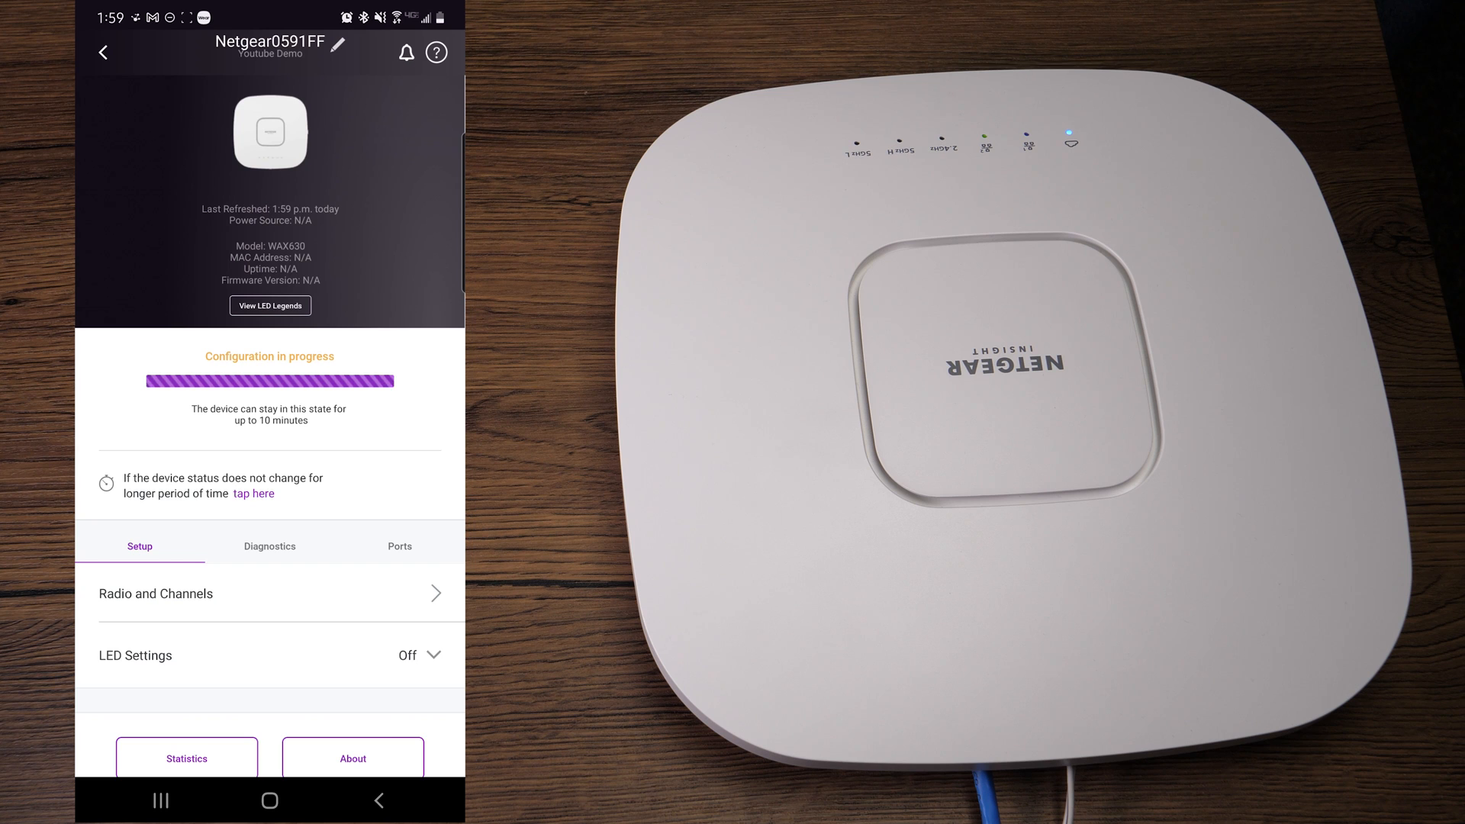
# Rename the device to AP01, confirm, and show the LED legend.
pyautogui.click(339, 46)
pyautogui.write('AP01')
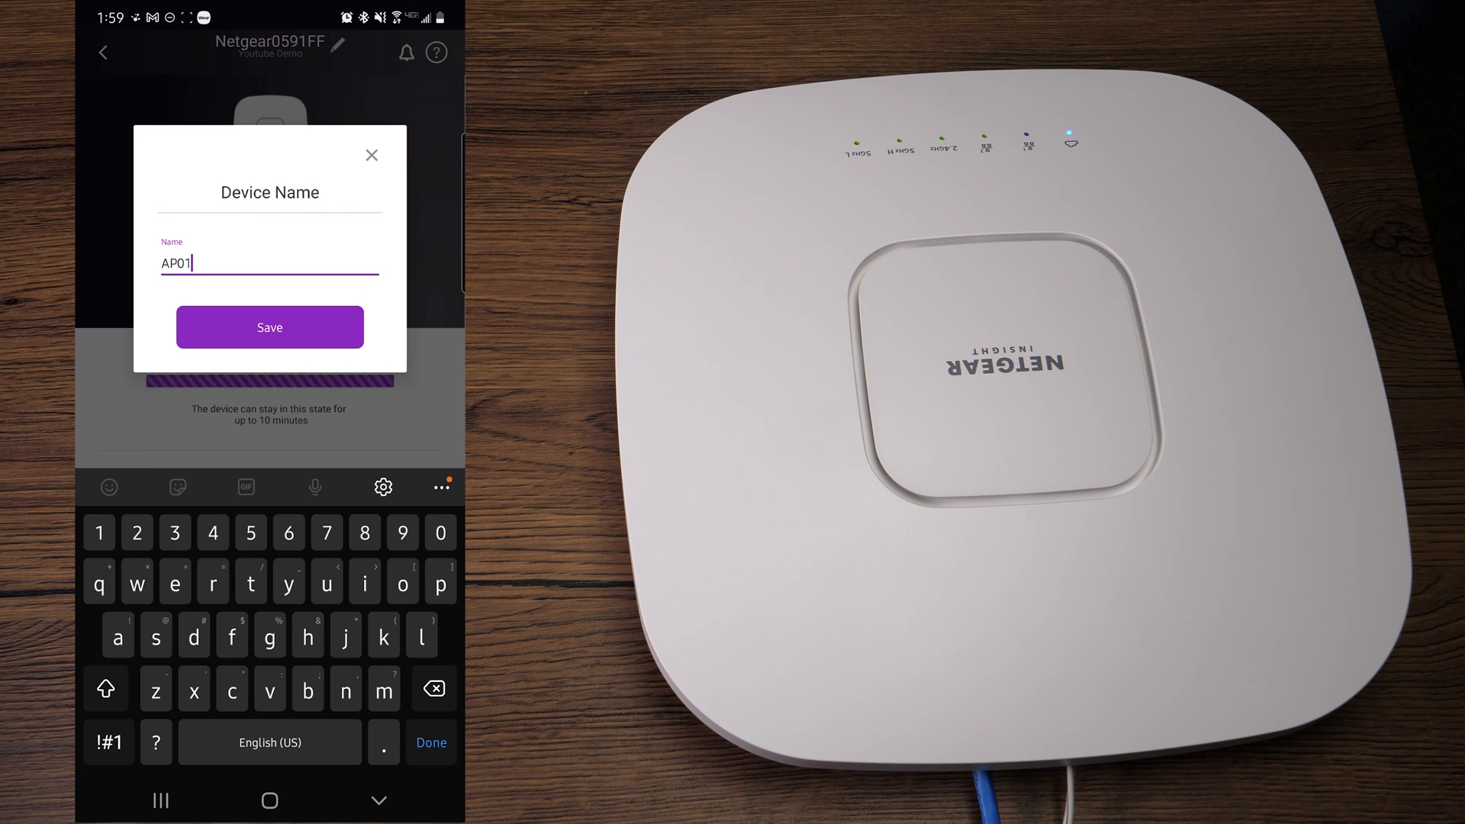
pyautogui.click(269, 327)
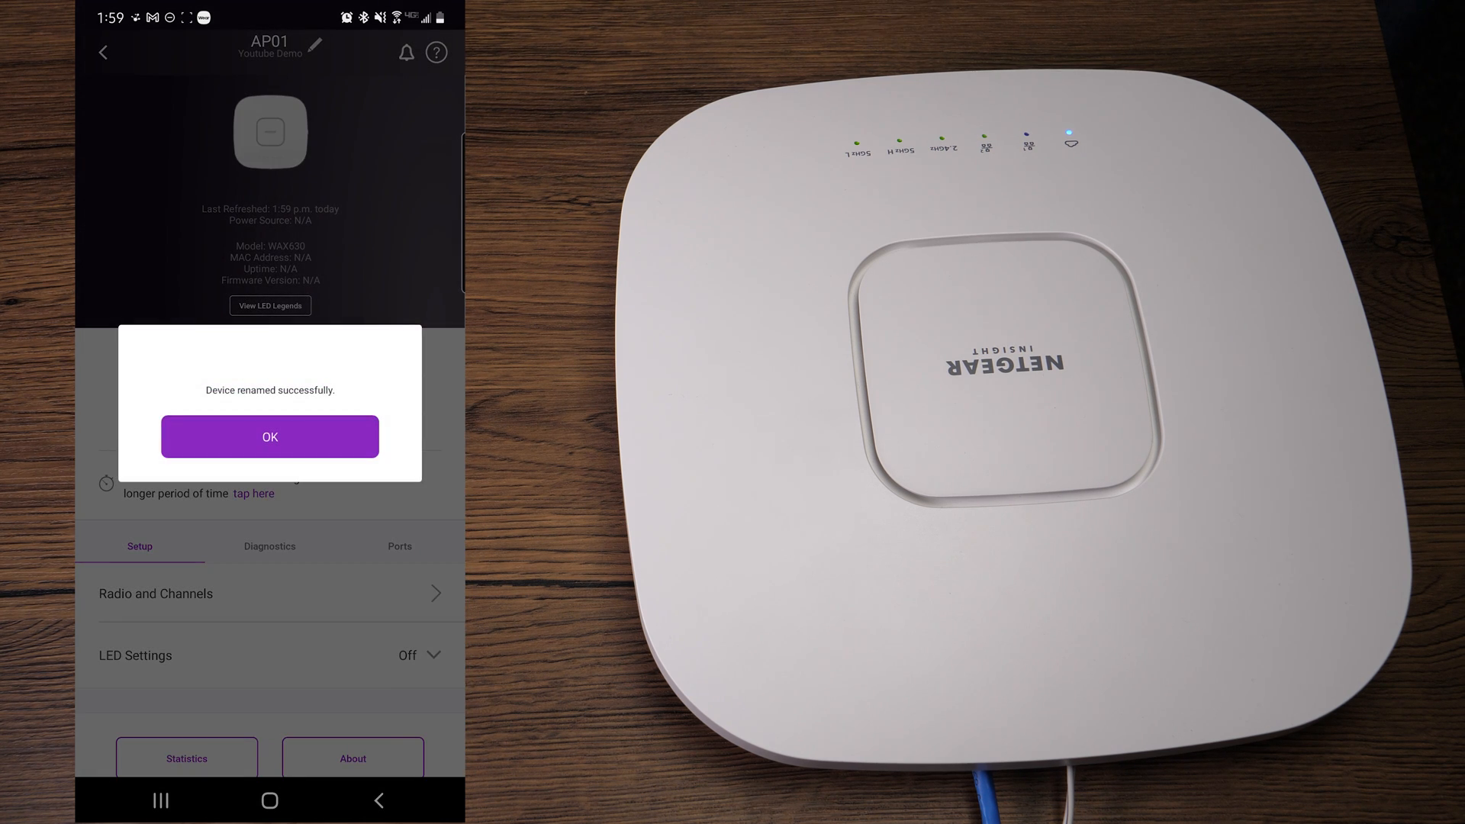
pyautogui.click(269, 436)
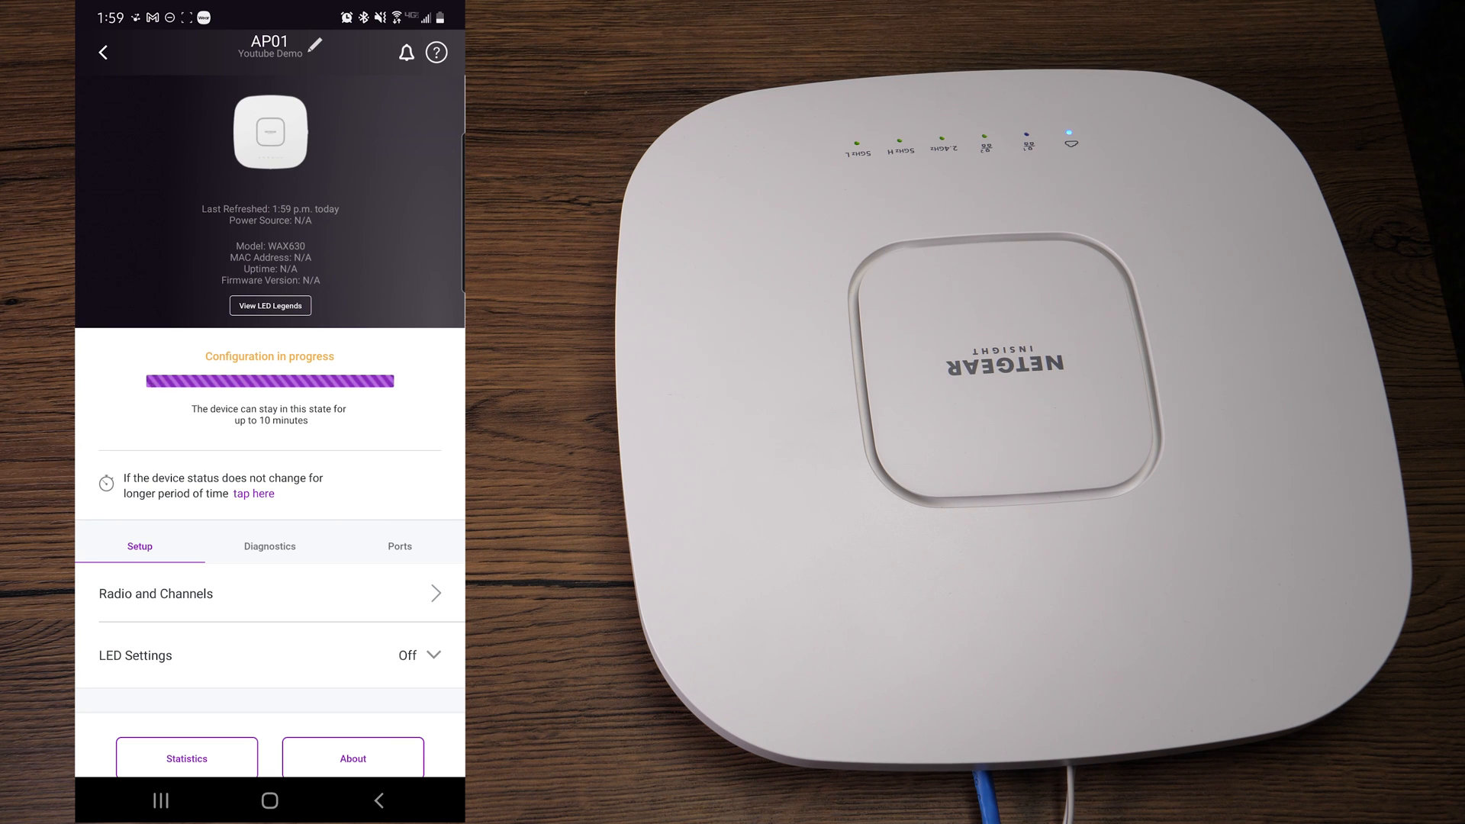
pyautogui.click(270, 306)
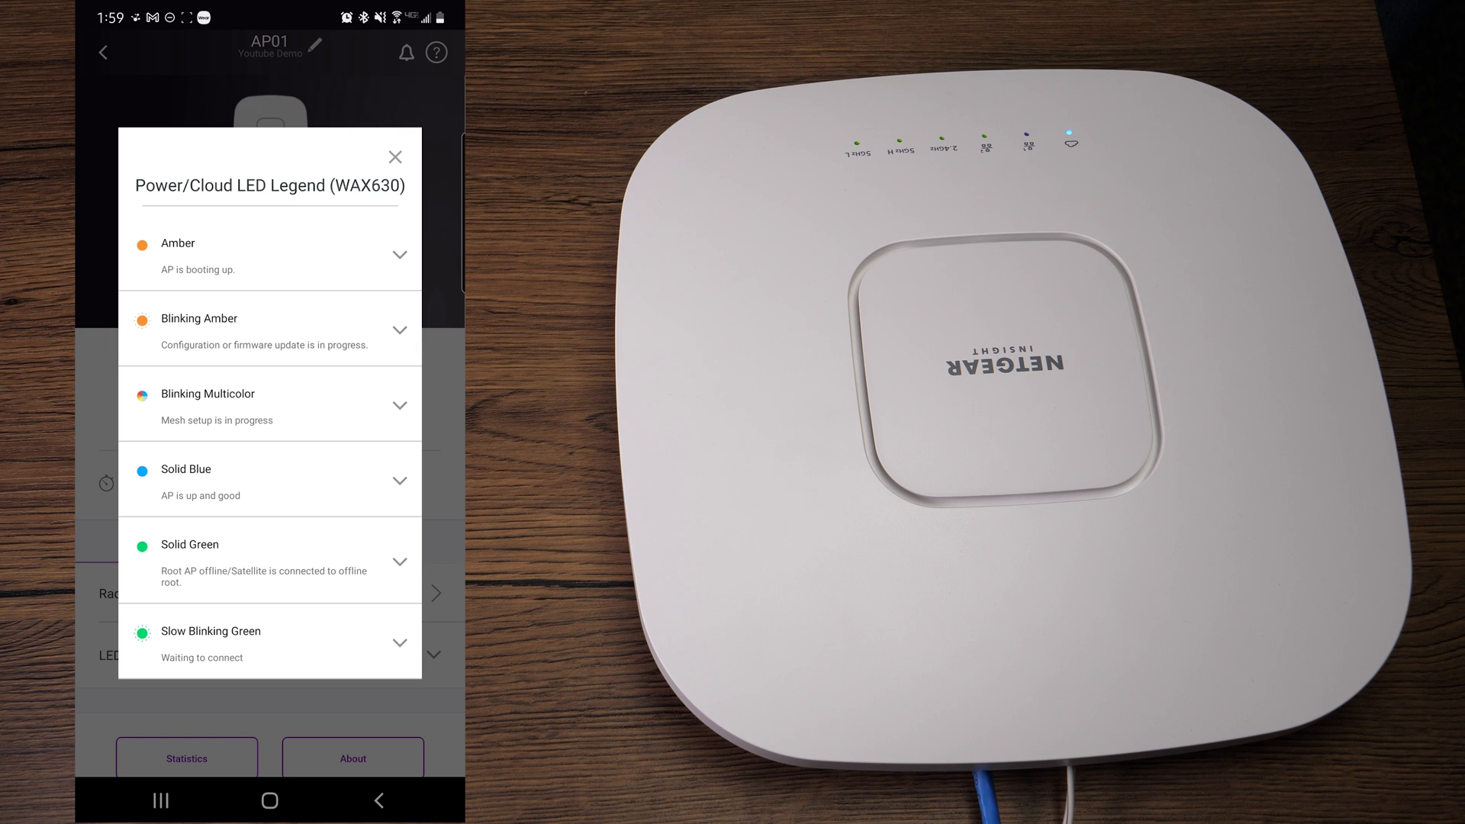
pyautogui.click(394, 156)
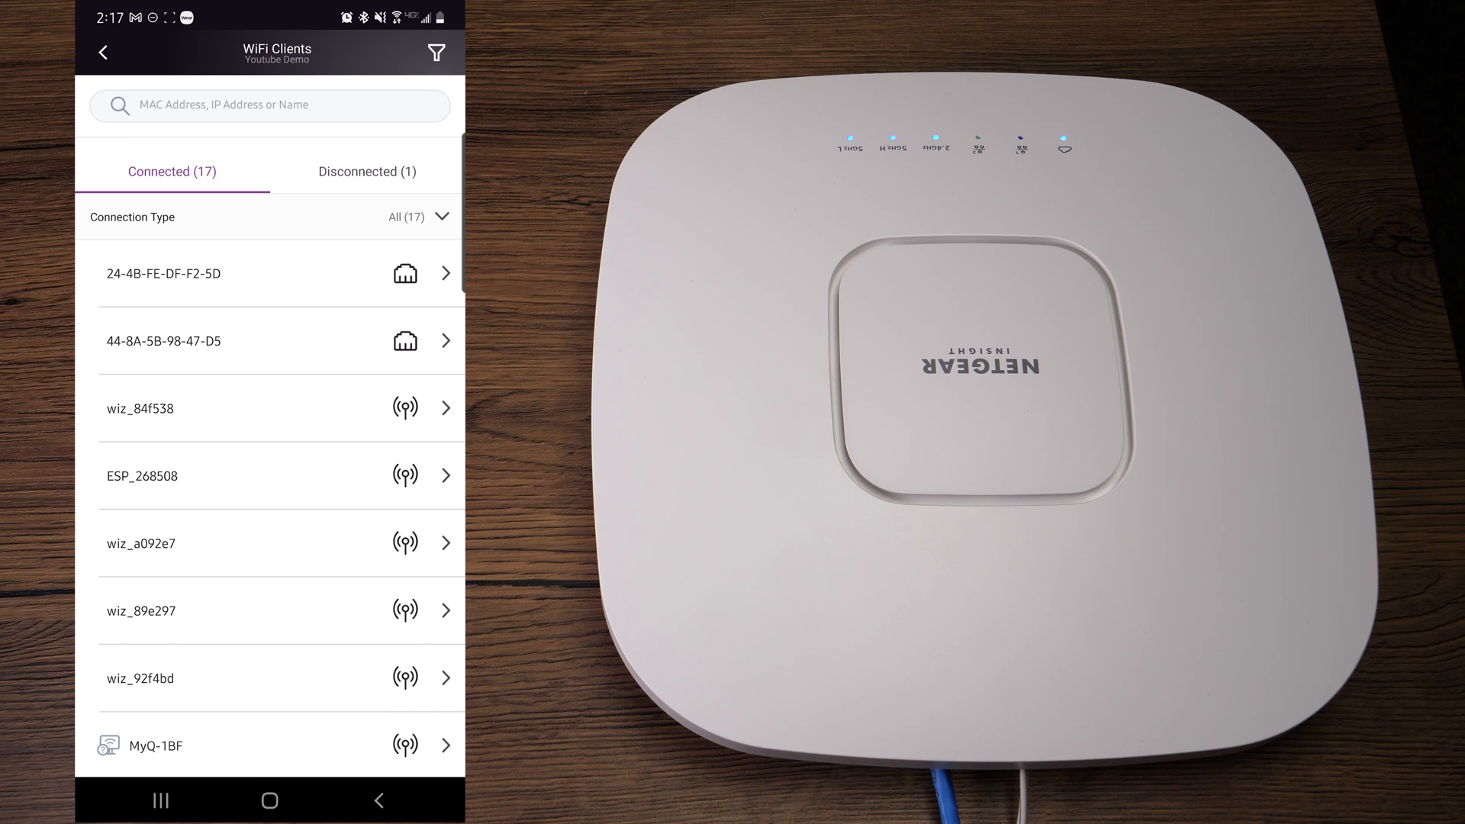
# Scroll the connected clients list and open AP01's IP settings (automatic, 10.30.1.30).
pyautogui.scroll(-3)
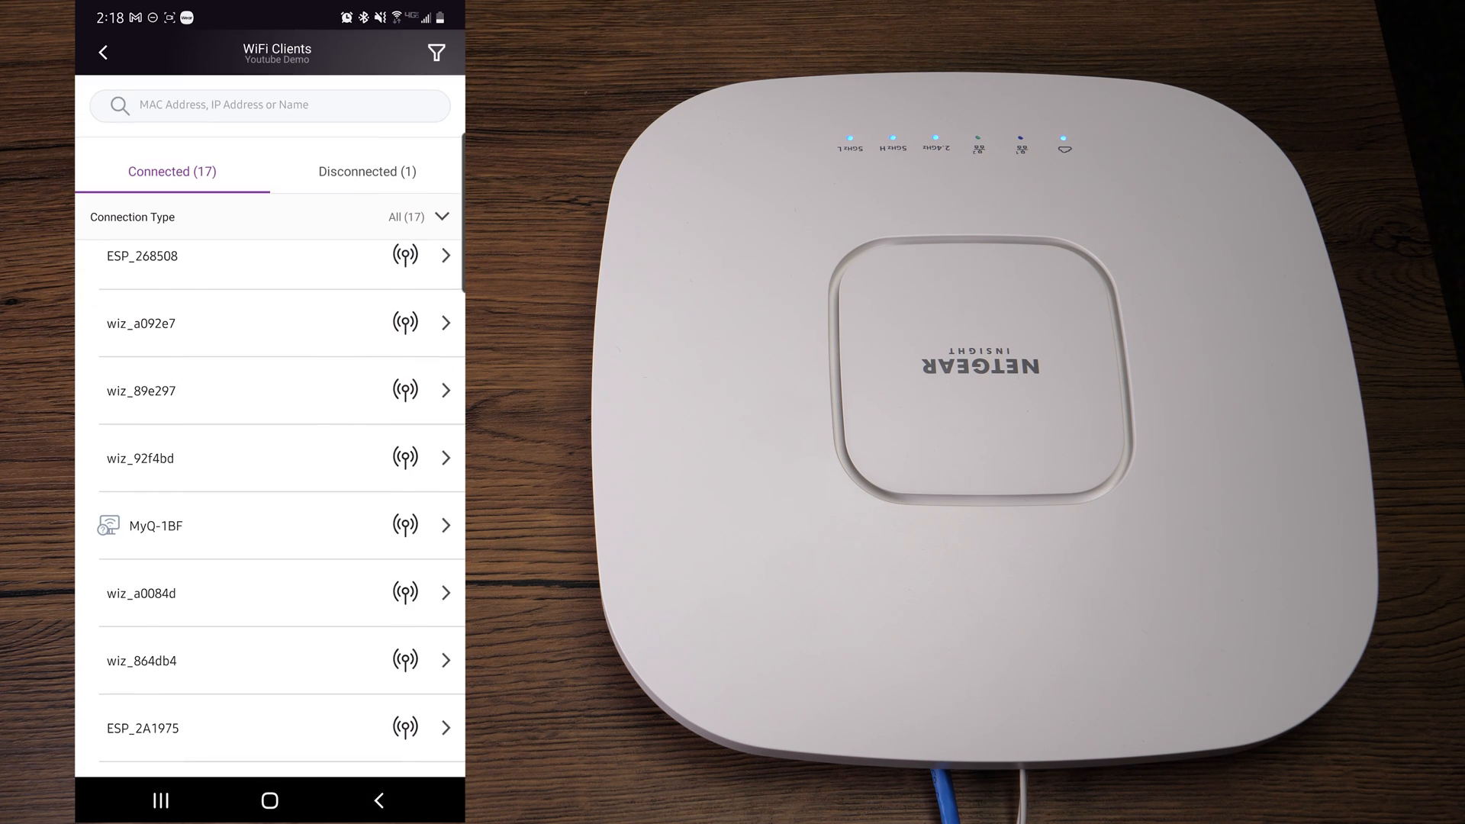
pyautogui.click(364, 171)
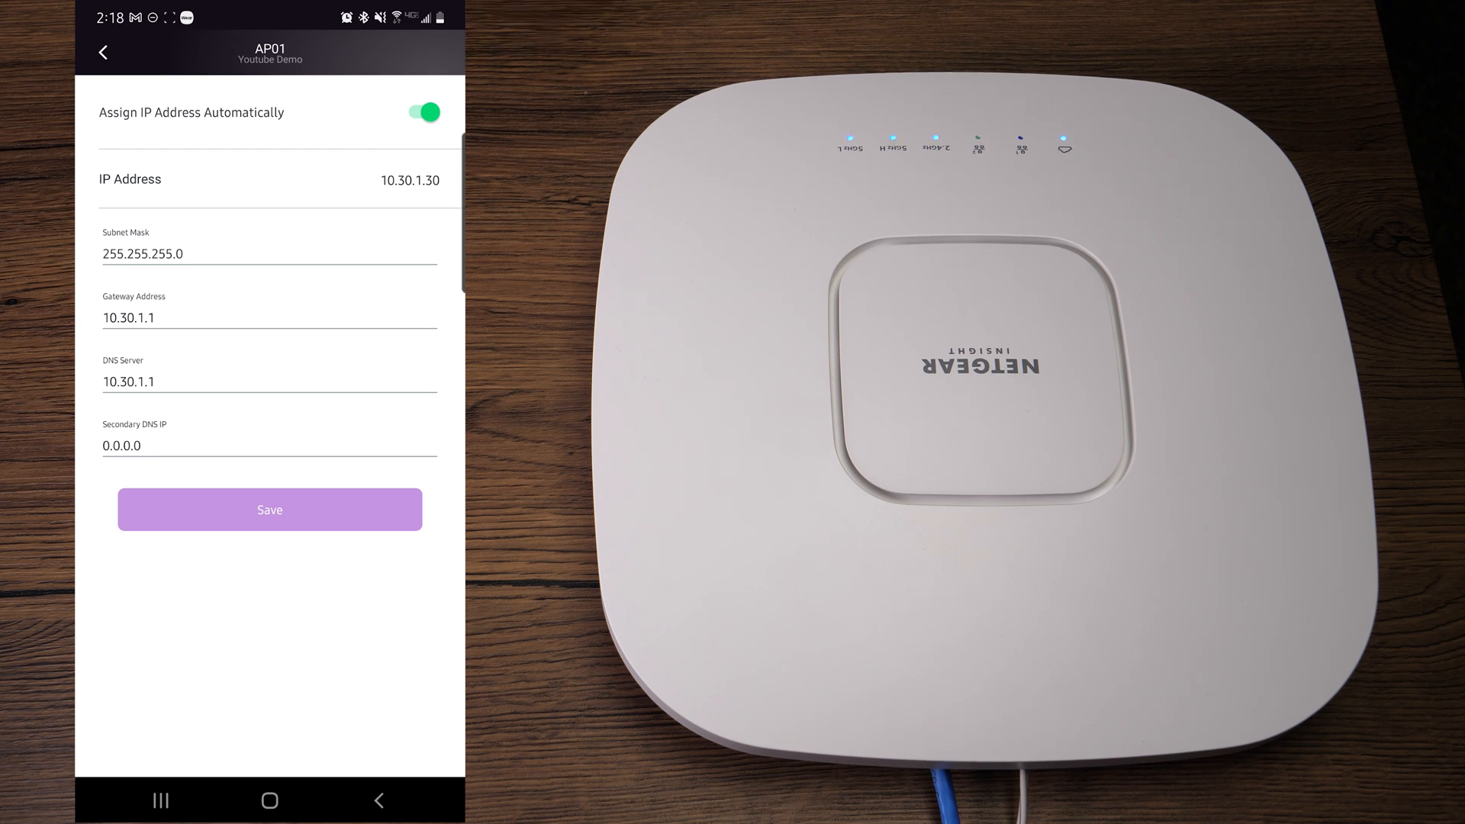
# Leave IP settings unsaved, glance at the Add New WiFi SSID form and return to AP01's device page.
pyautogui.click(269, 510)
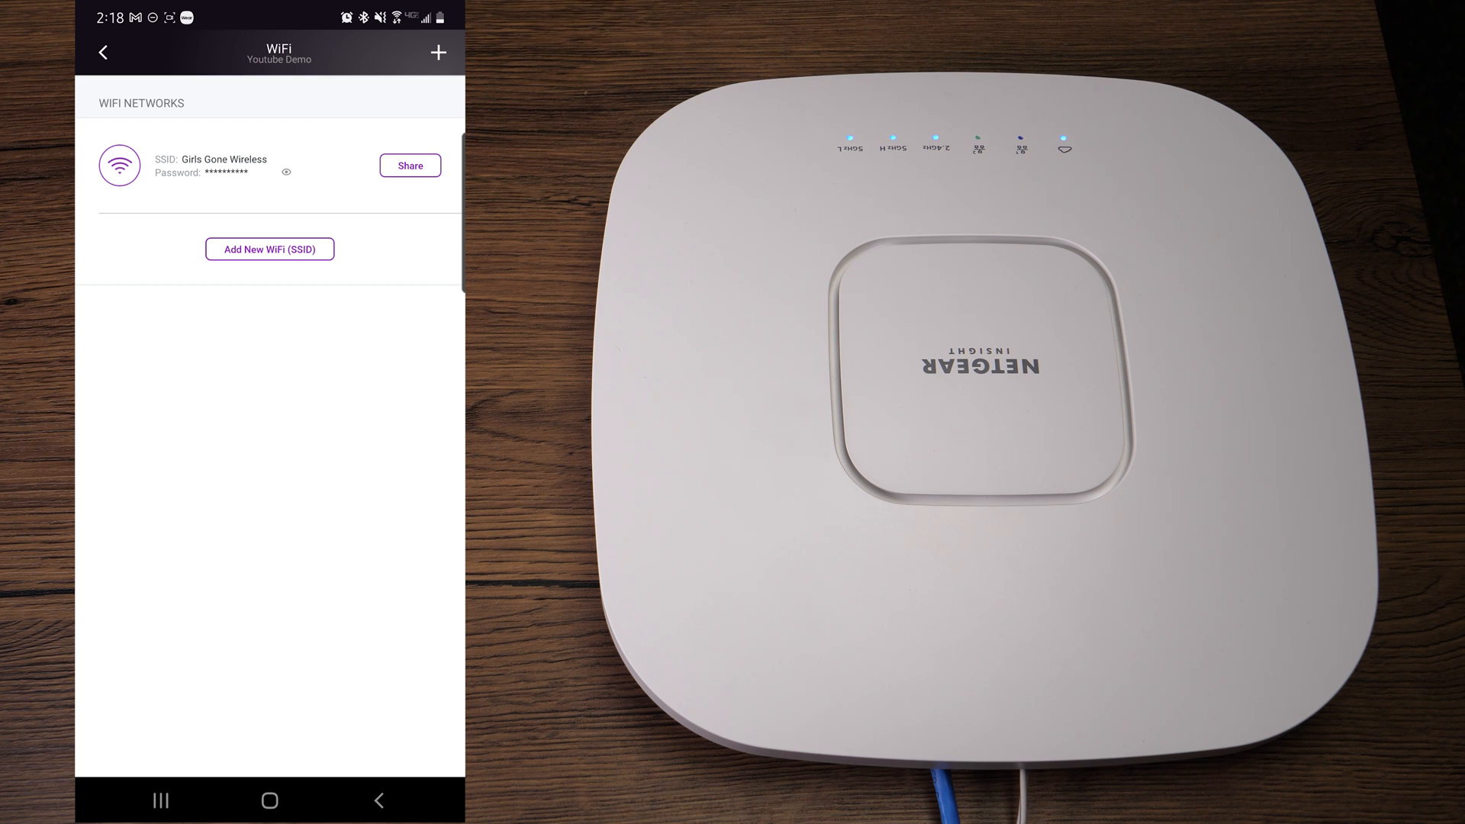
pyautogui.click(268, 249)
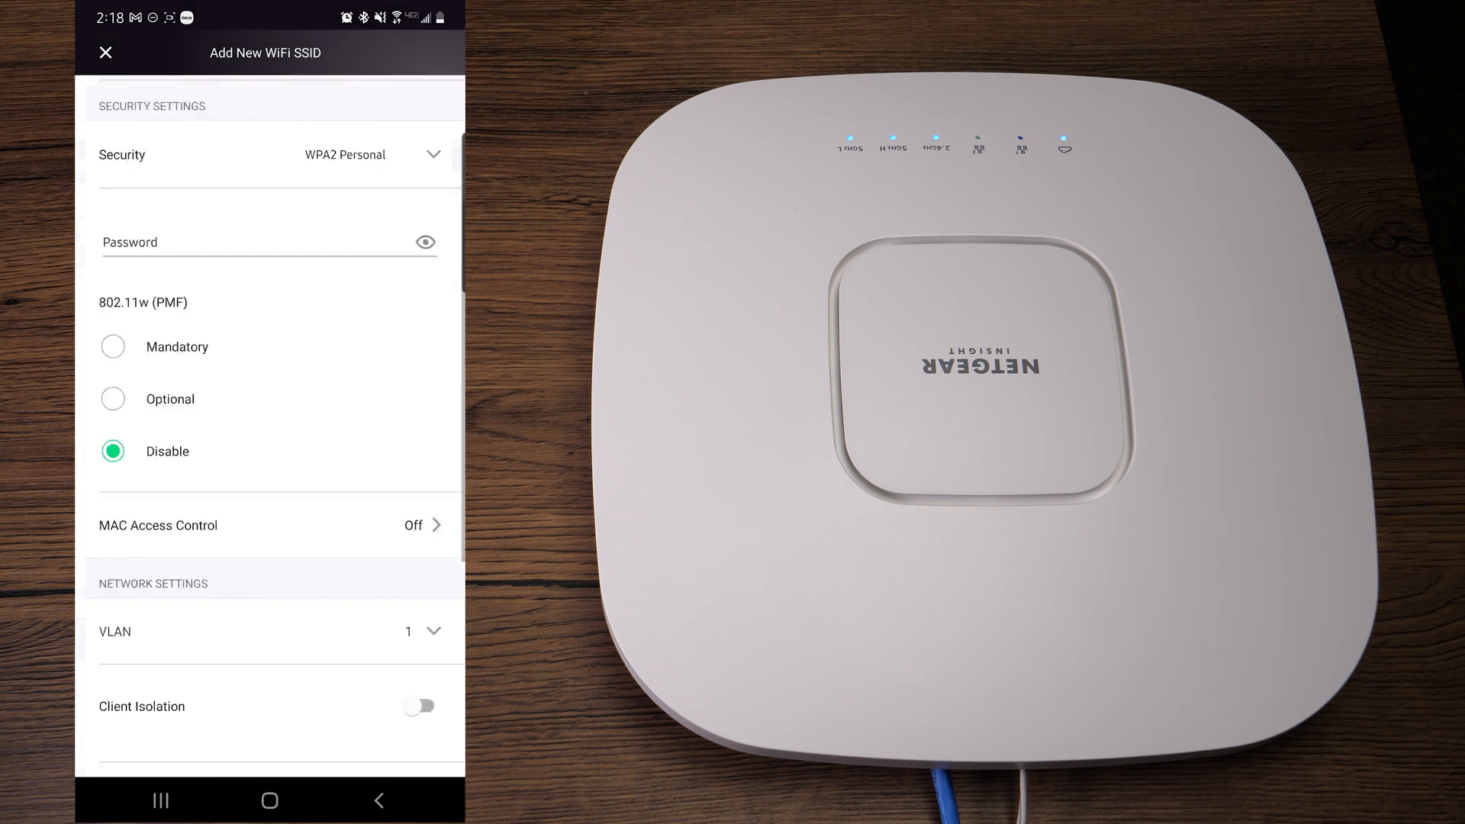
pyautogui.scroll(-3)
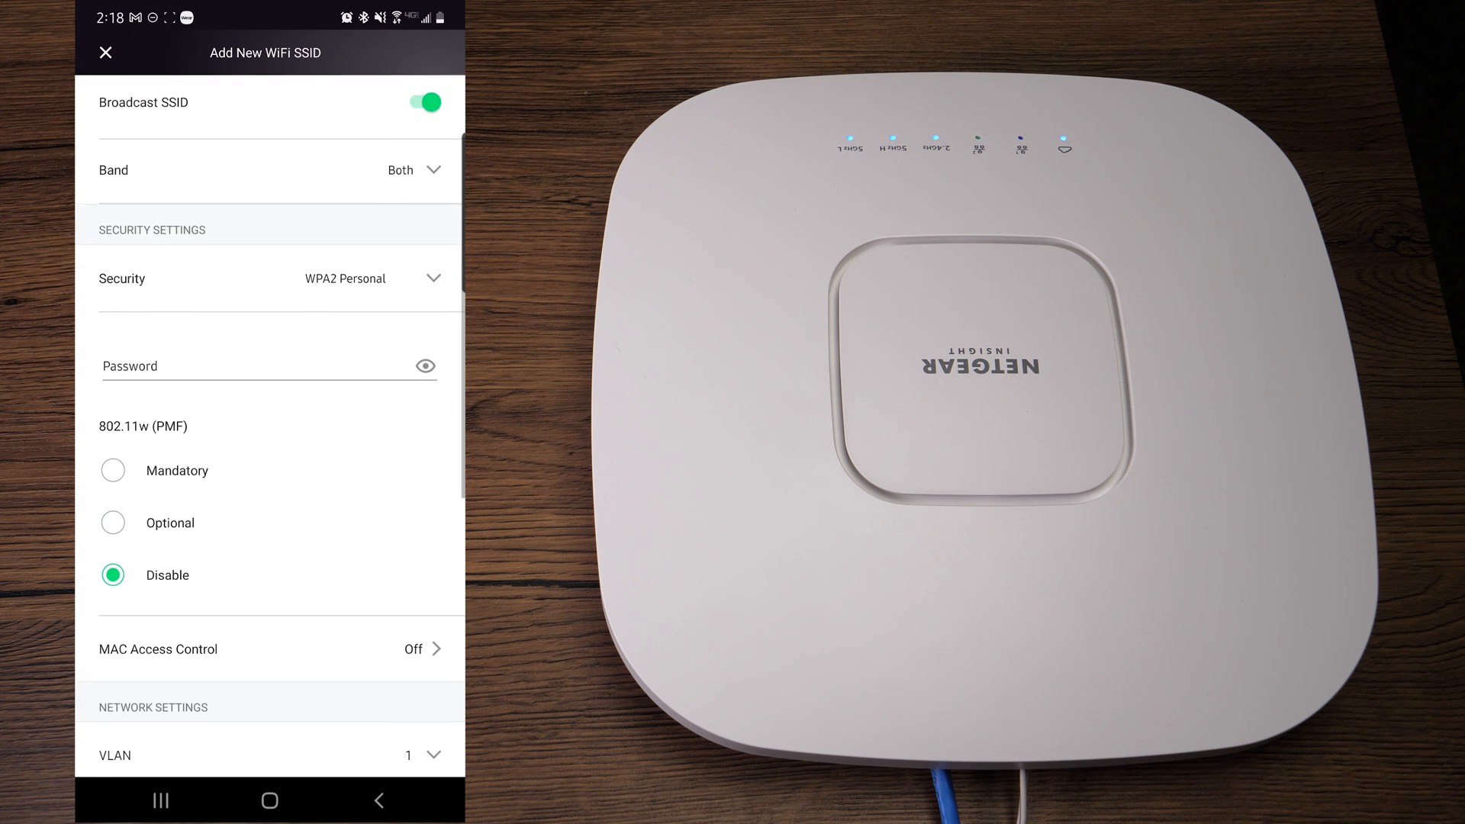
pyautogui.click(105, 51)
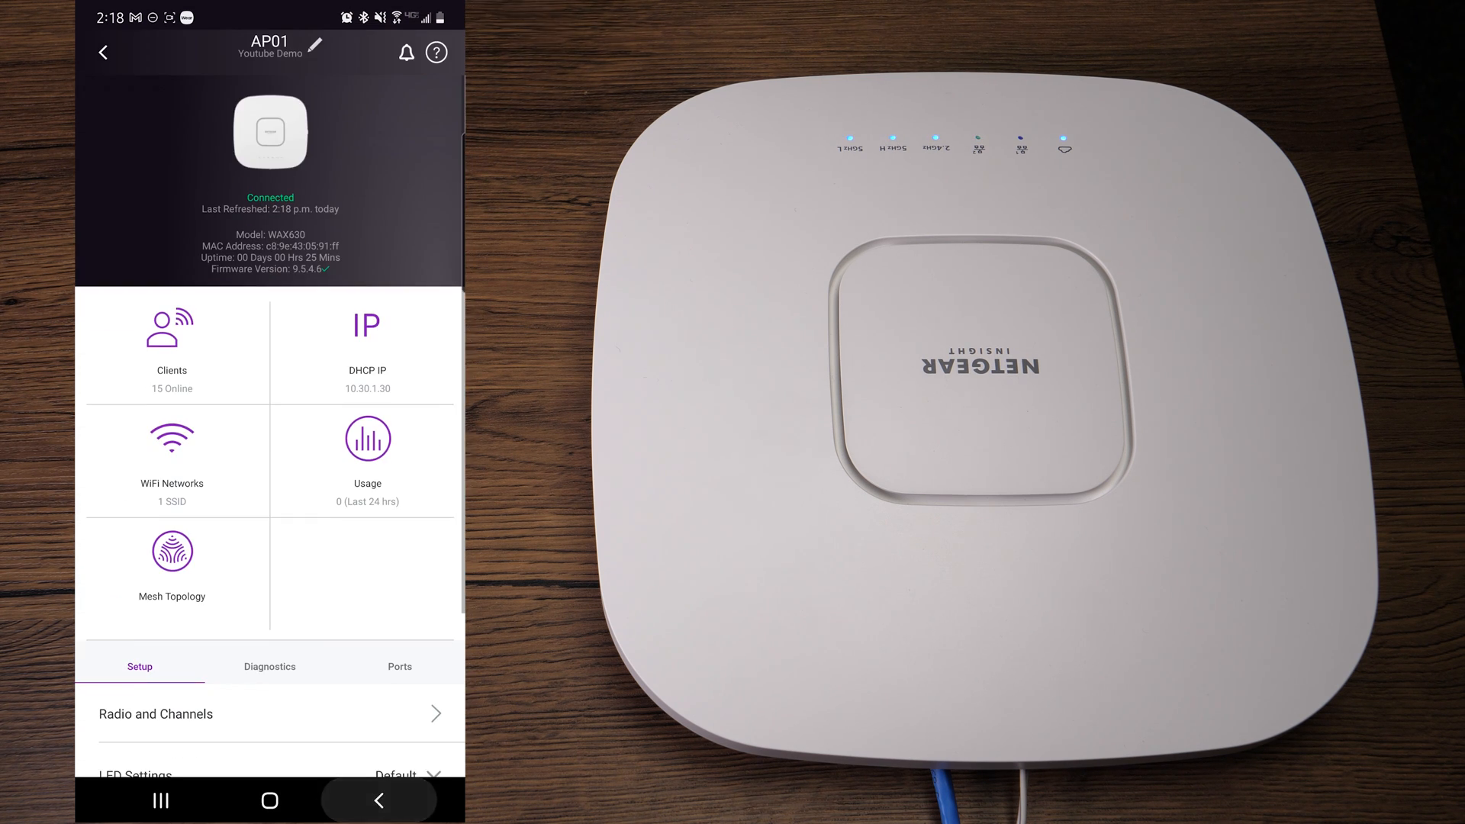
pyautogui.click(368, 438)
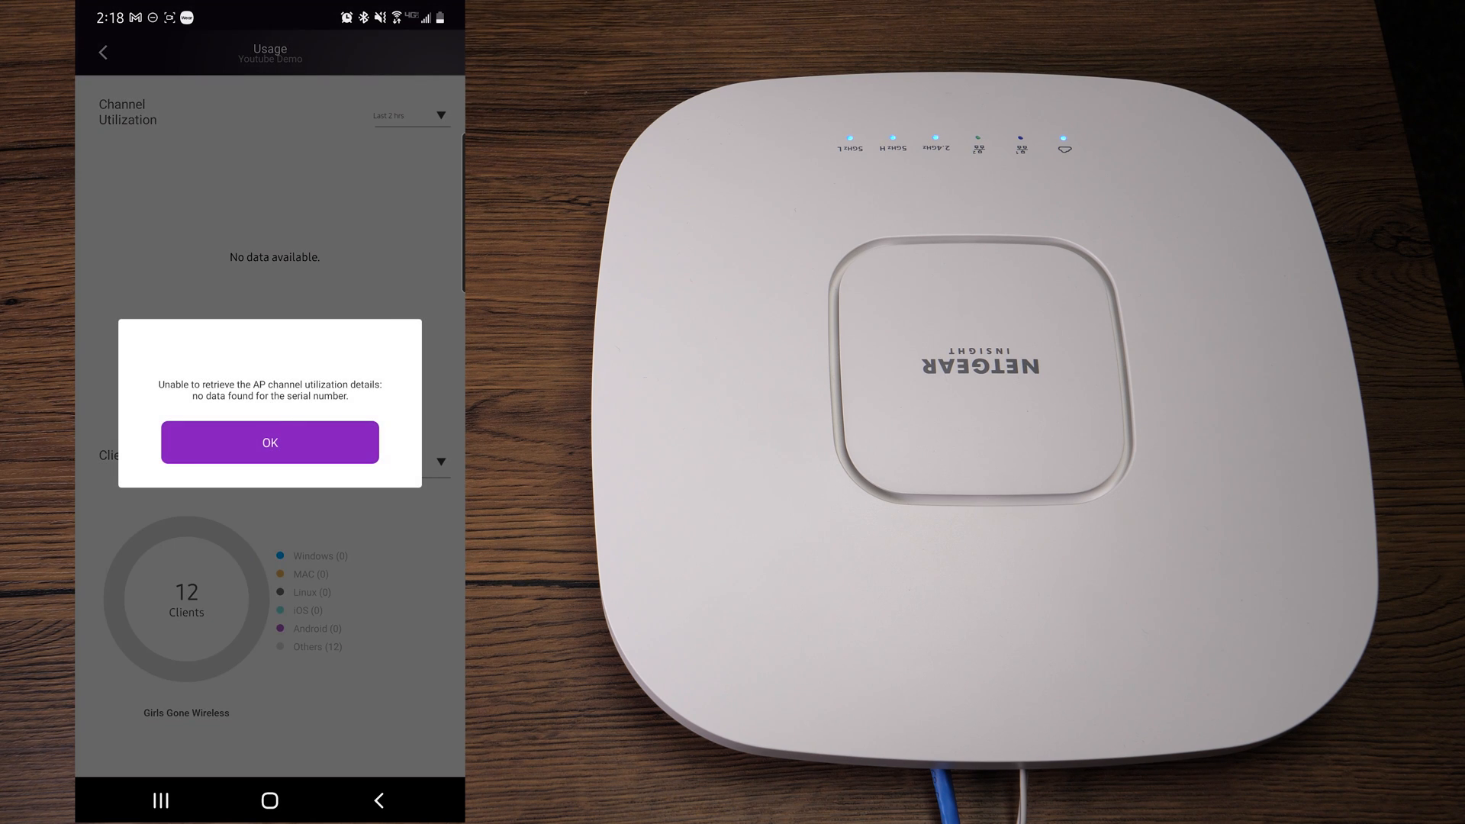
pyautogui.click(269, 443)
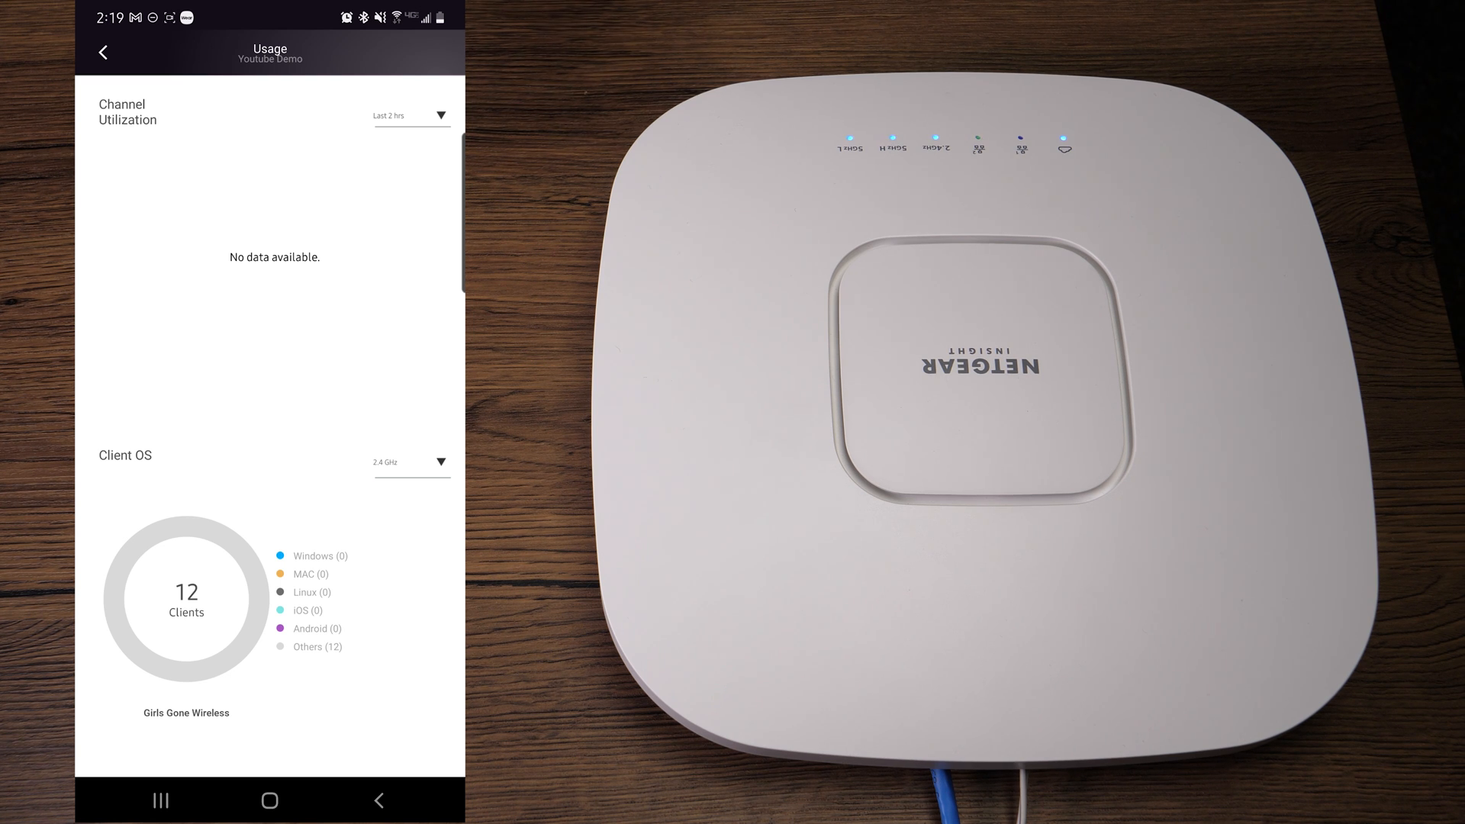
pyautogui.click(104, 52)
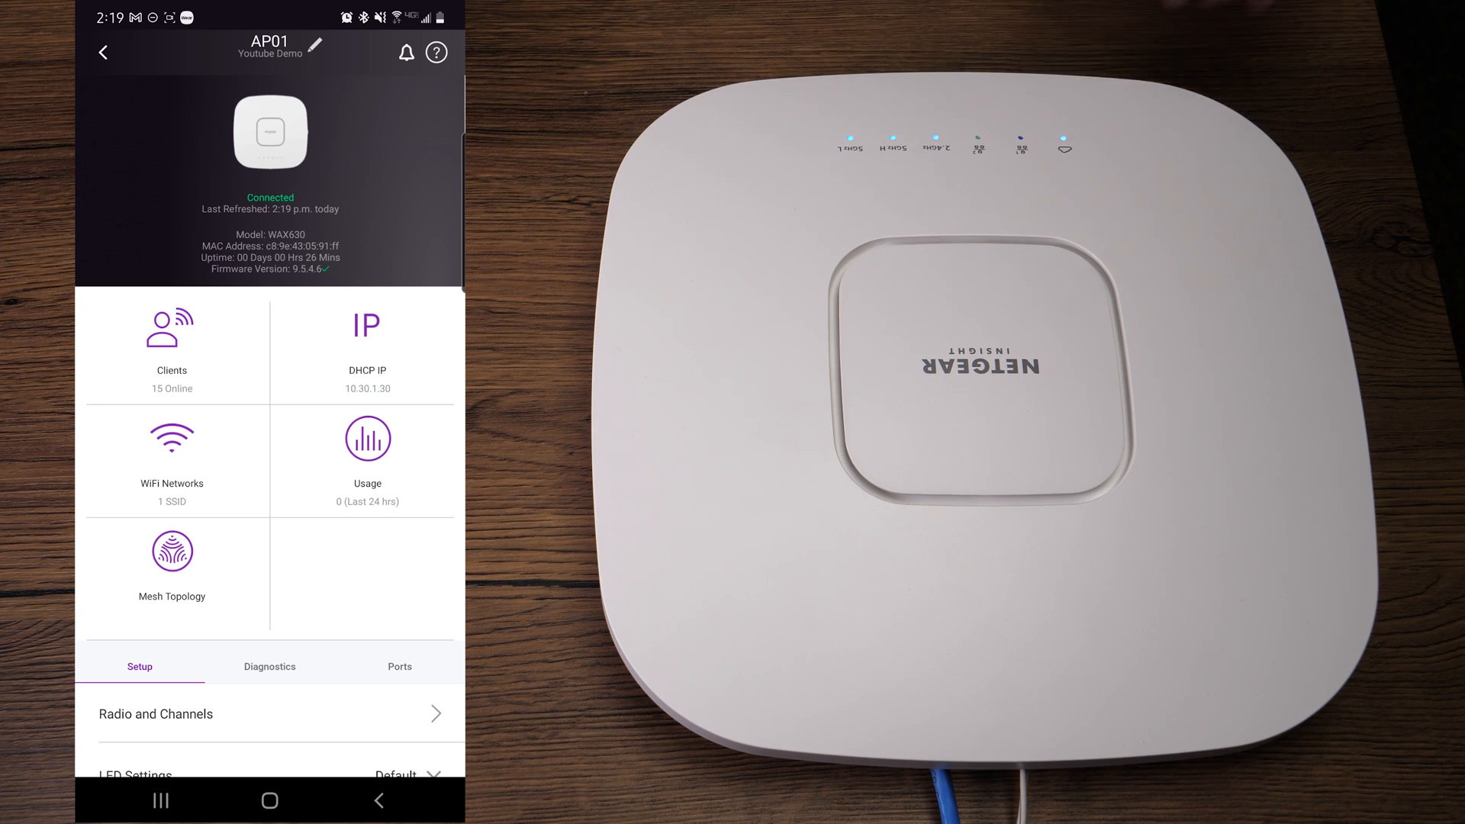
# Review AP01's mesh topology and Advance Mesh Configuration, leaving it in No Mesh mode, and return to the overview.
pyautogui.click(172, 555)
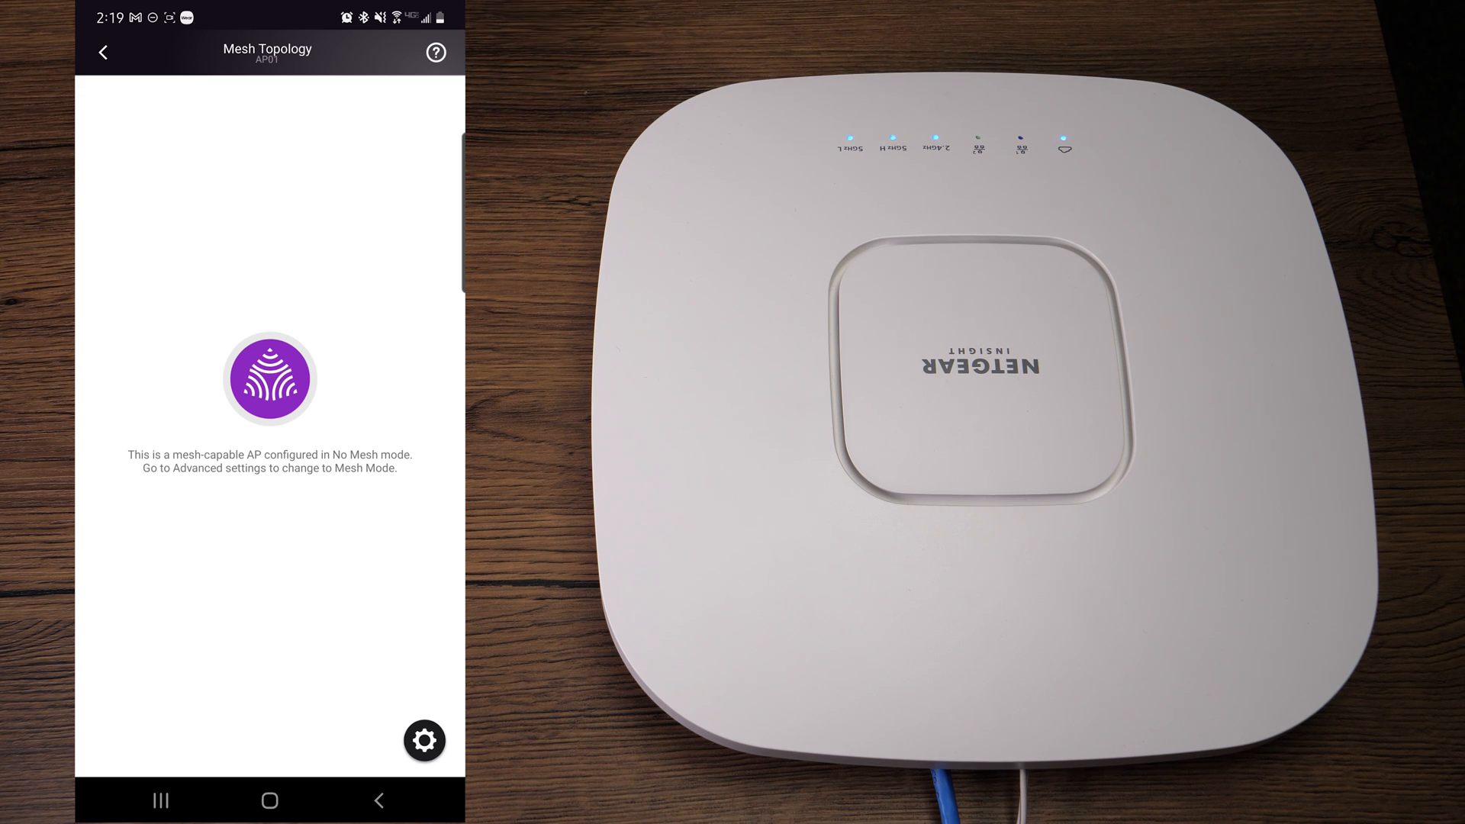
pyautogui.click(423, 740)
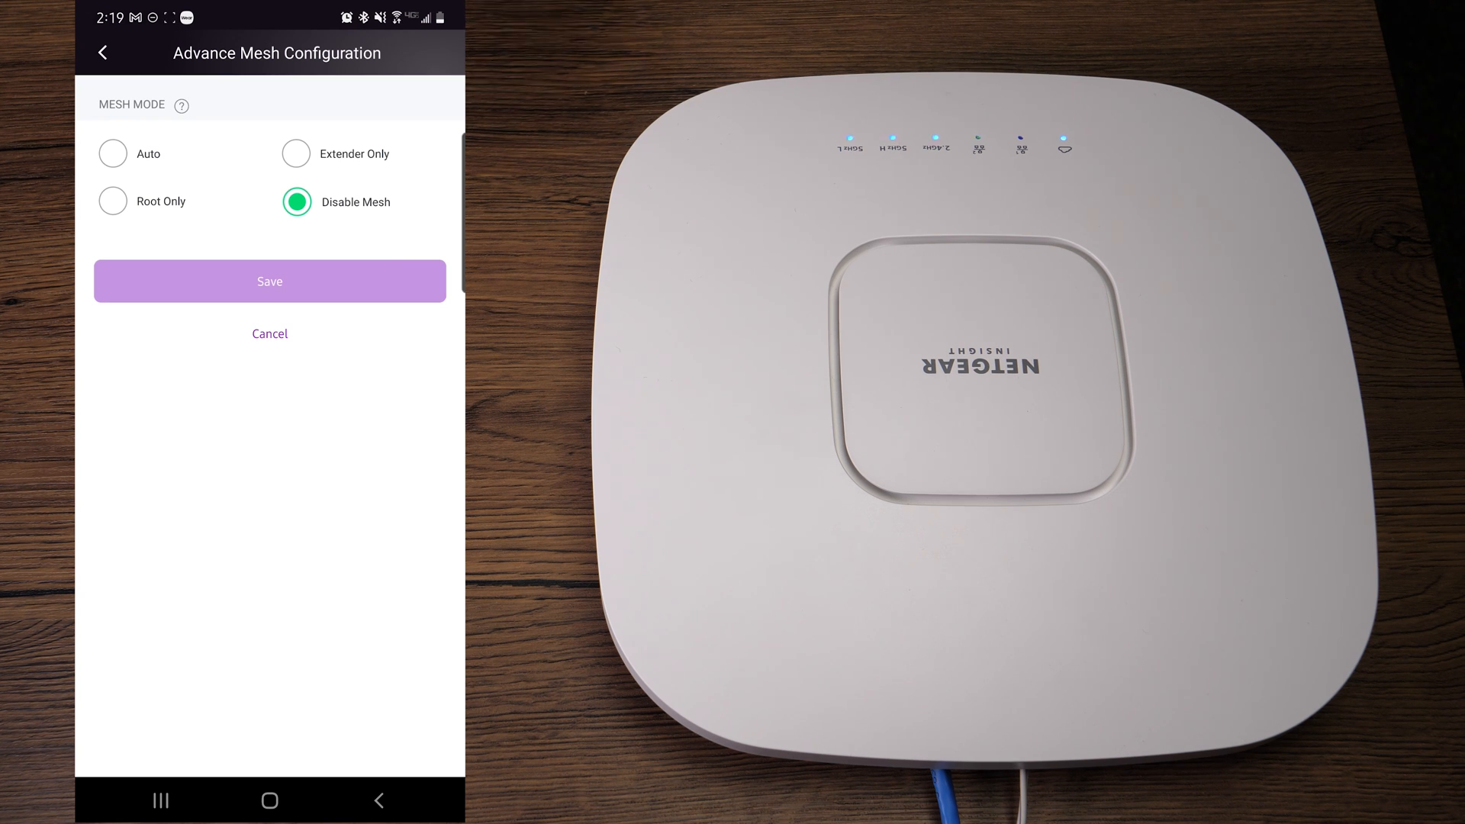
pyautogui.click(270, 281)
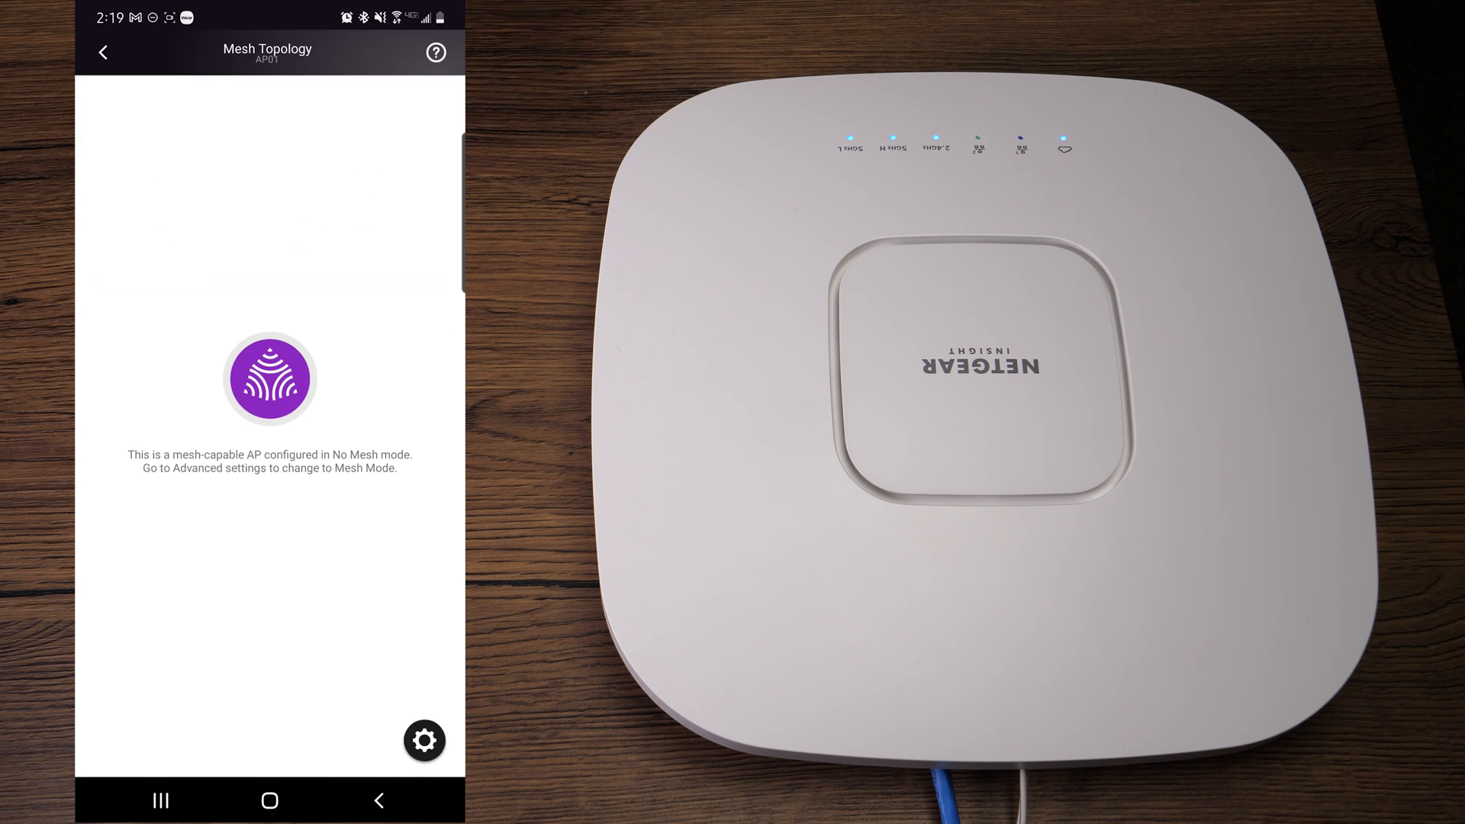
pyautogui.click(102, 52)
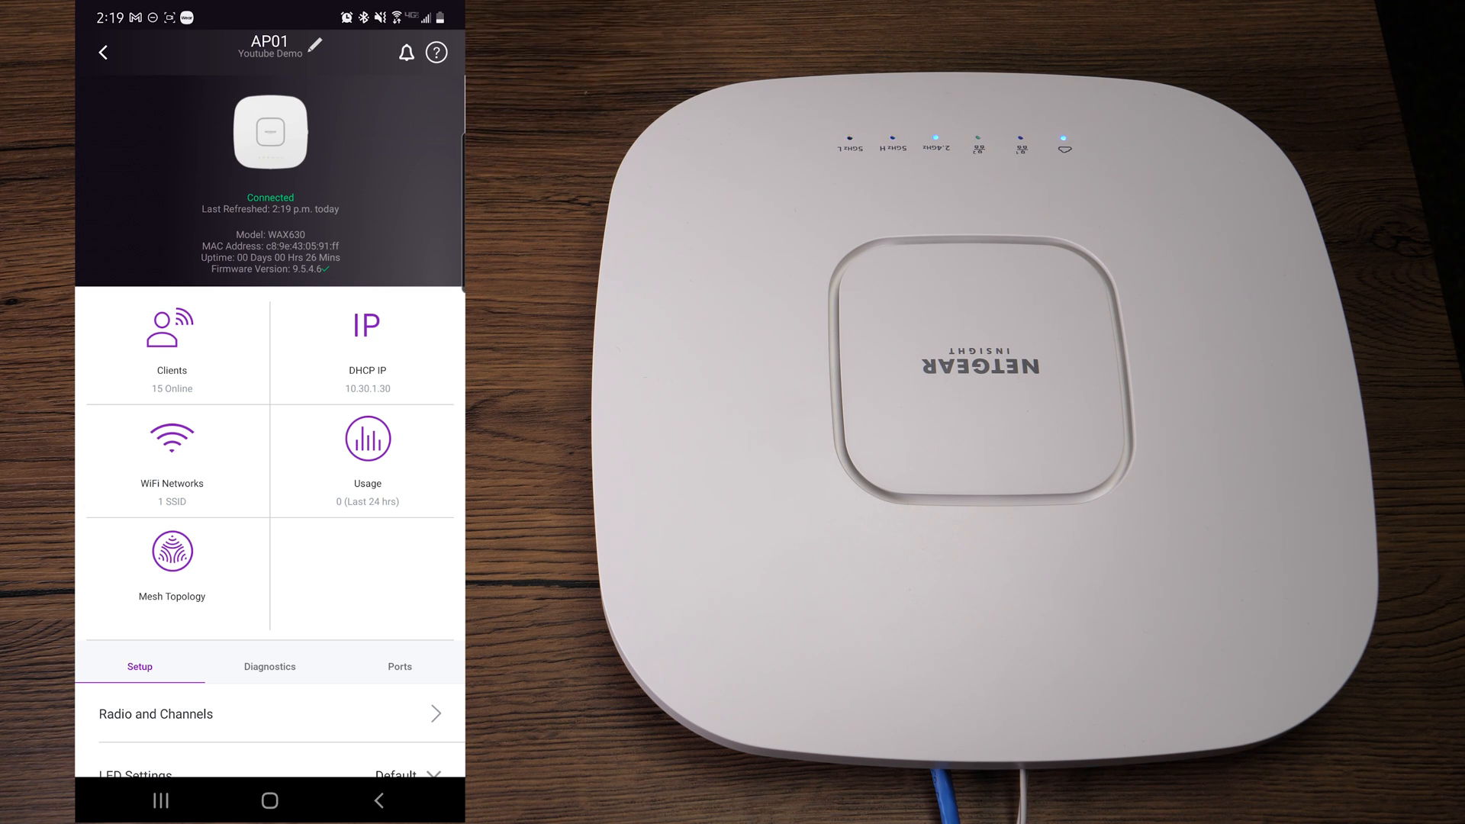
pyautogui.scroll(-3)
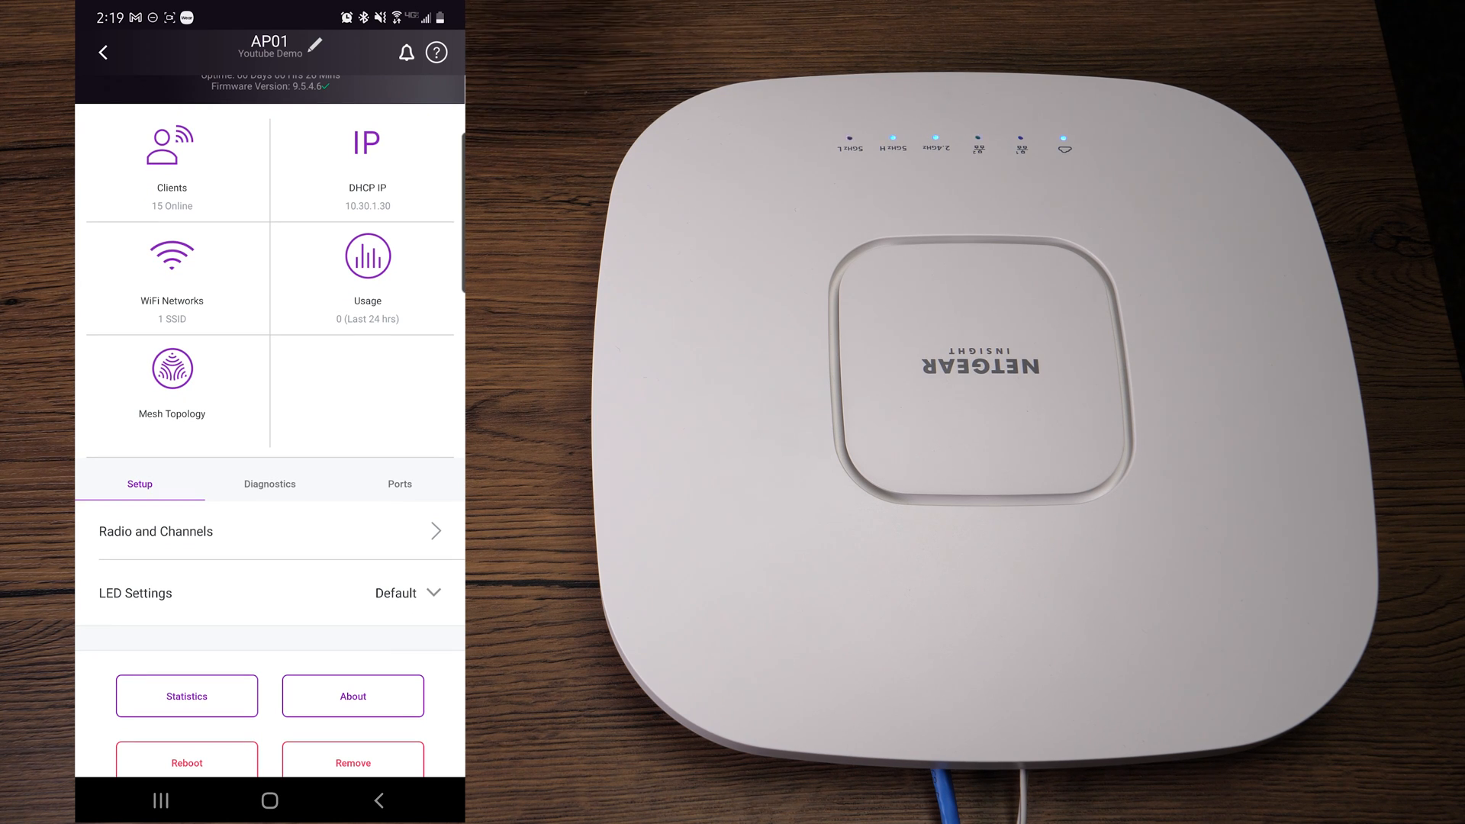
pyautogui.click(156, 531)
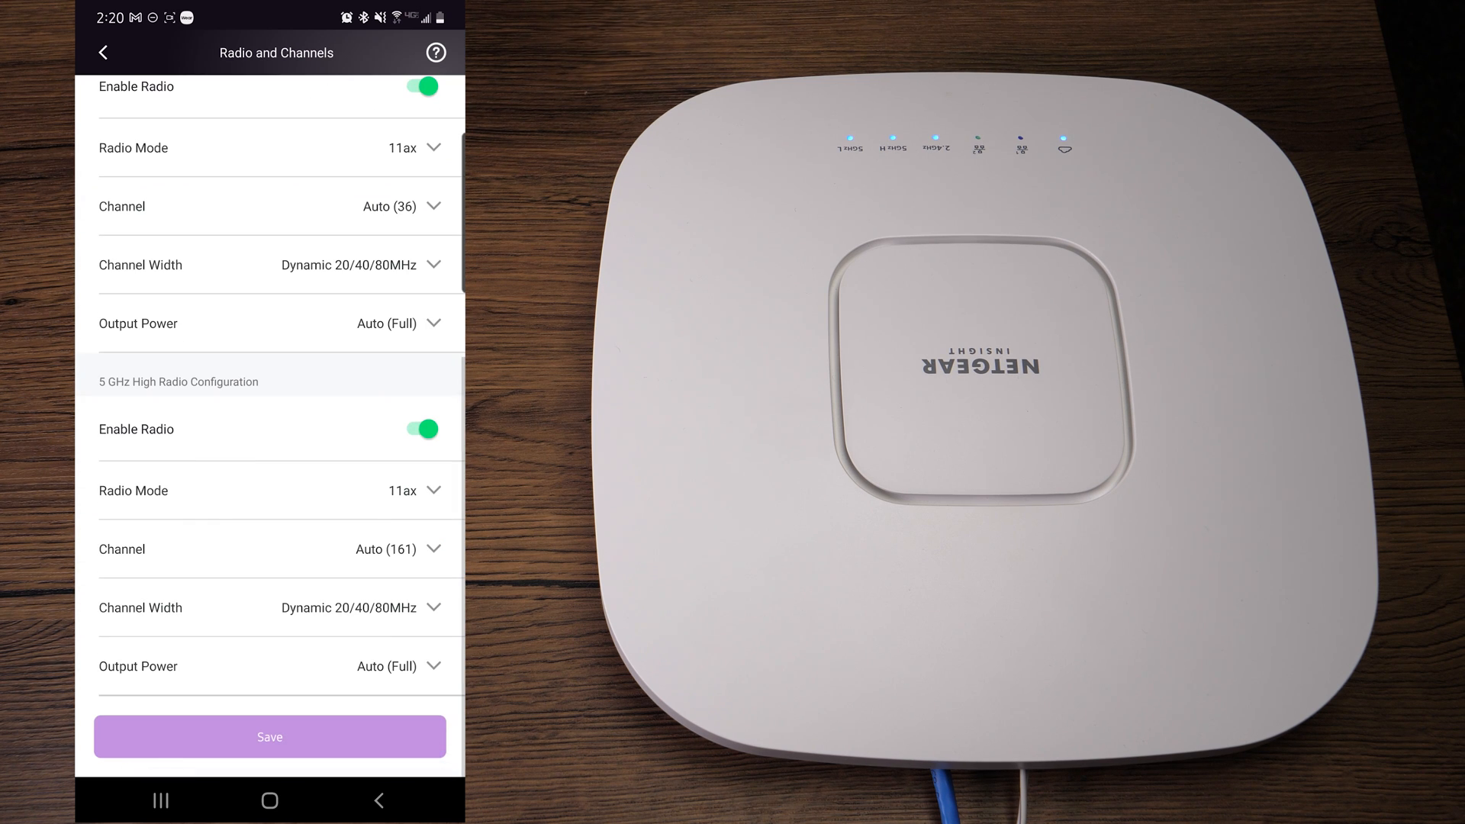
pyautogui.scroll(-3)
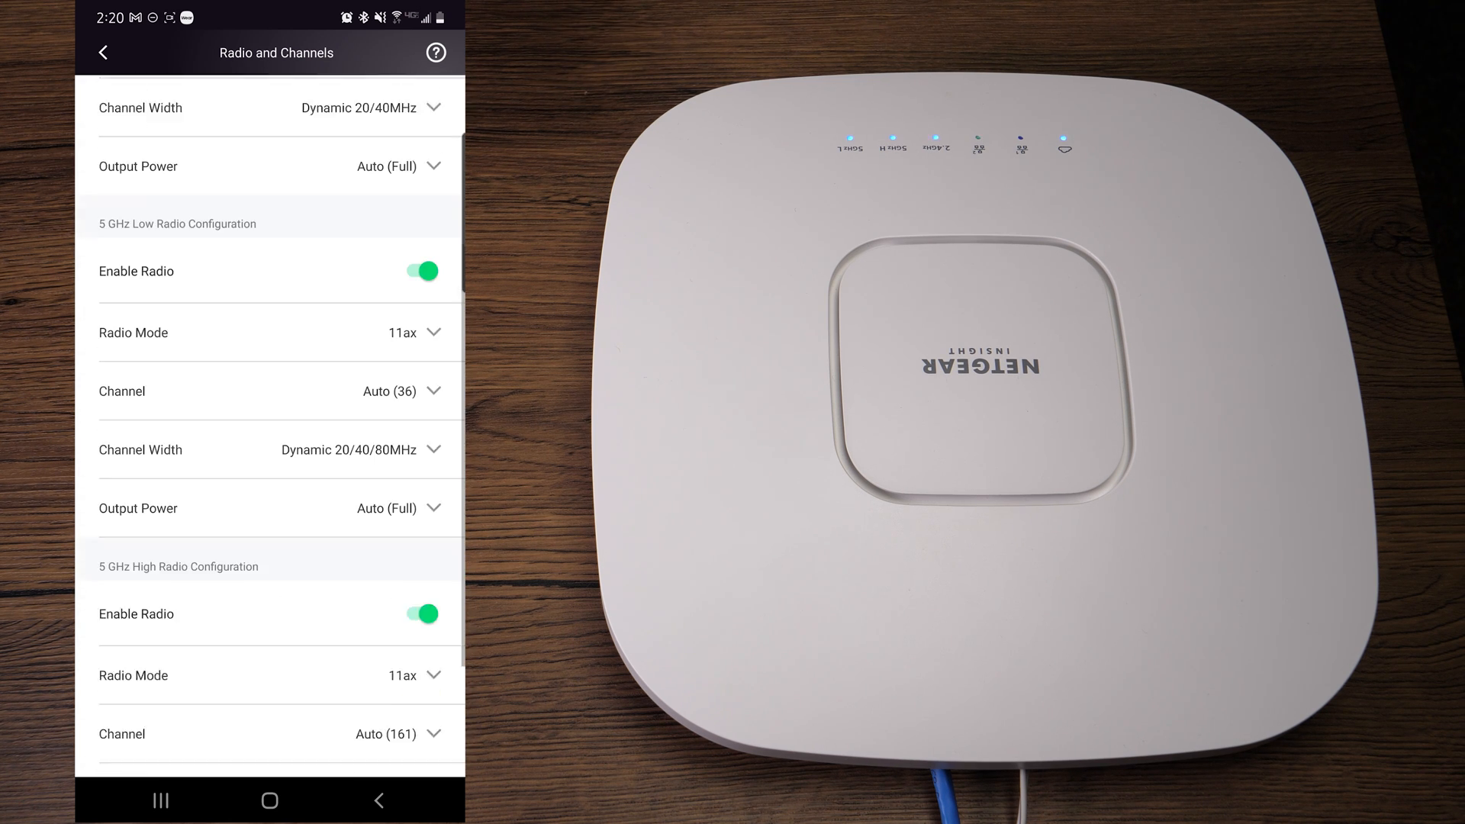
pyautogui.scroll(-3)
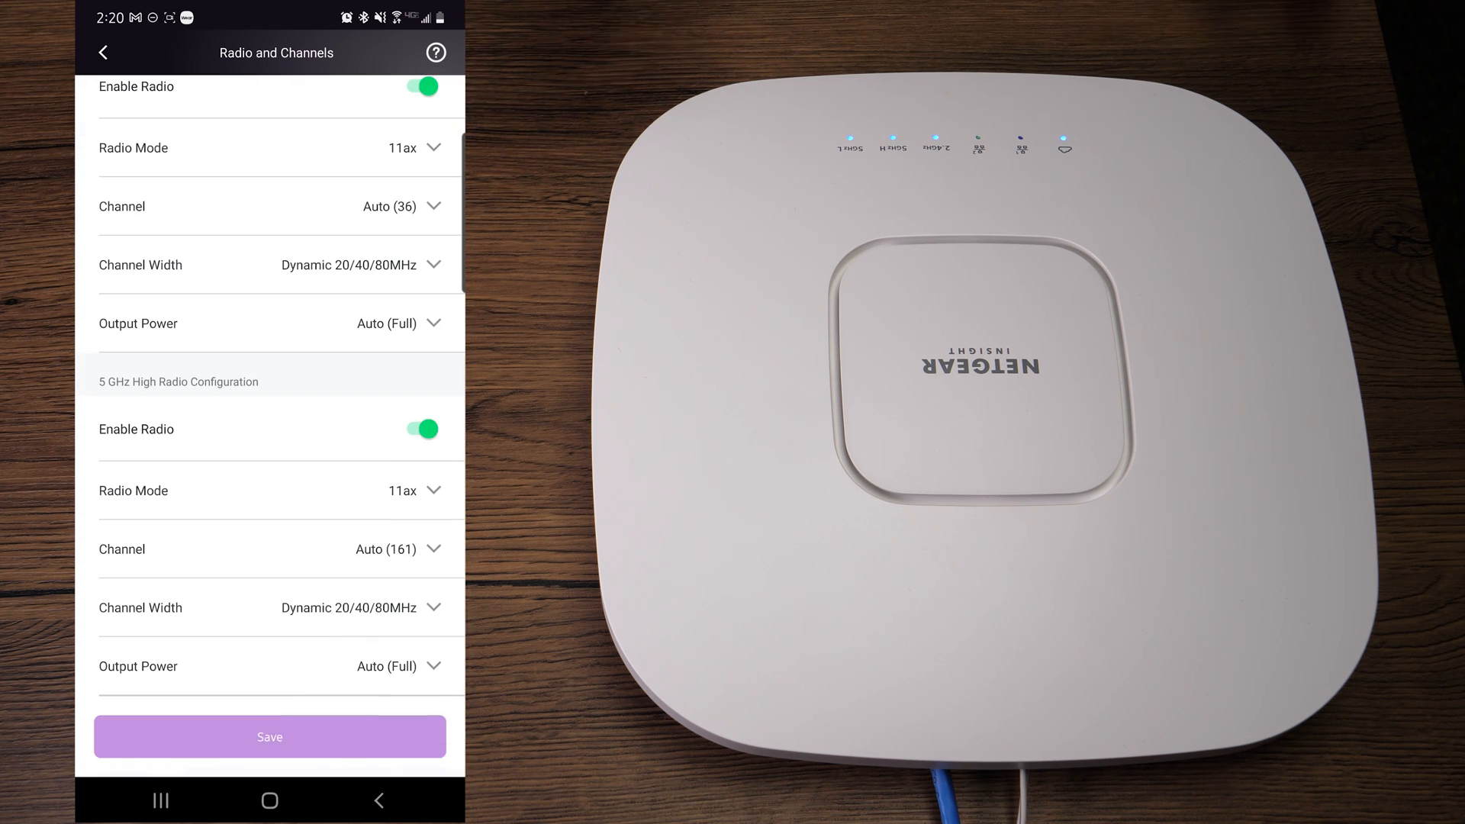
pyautogui.click(104, 52)
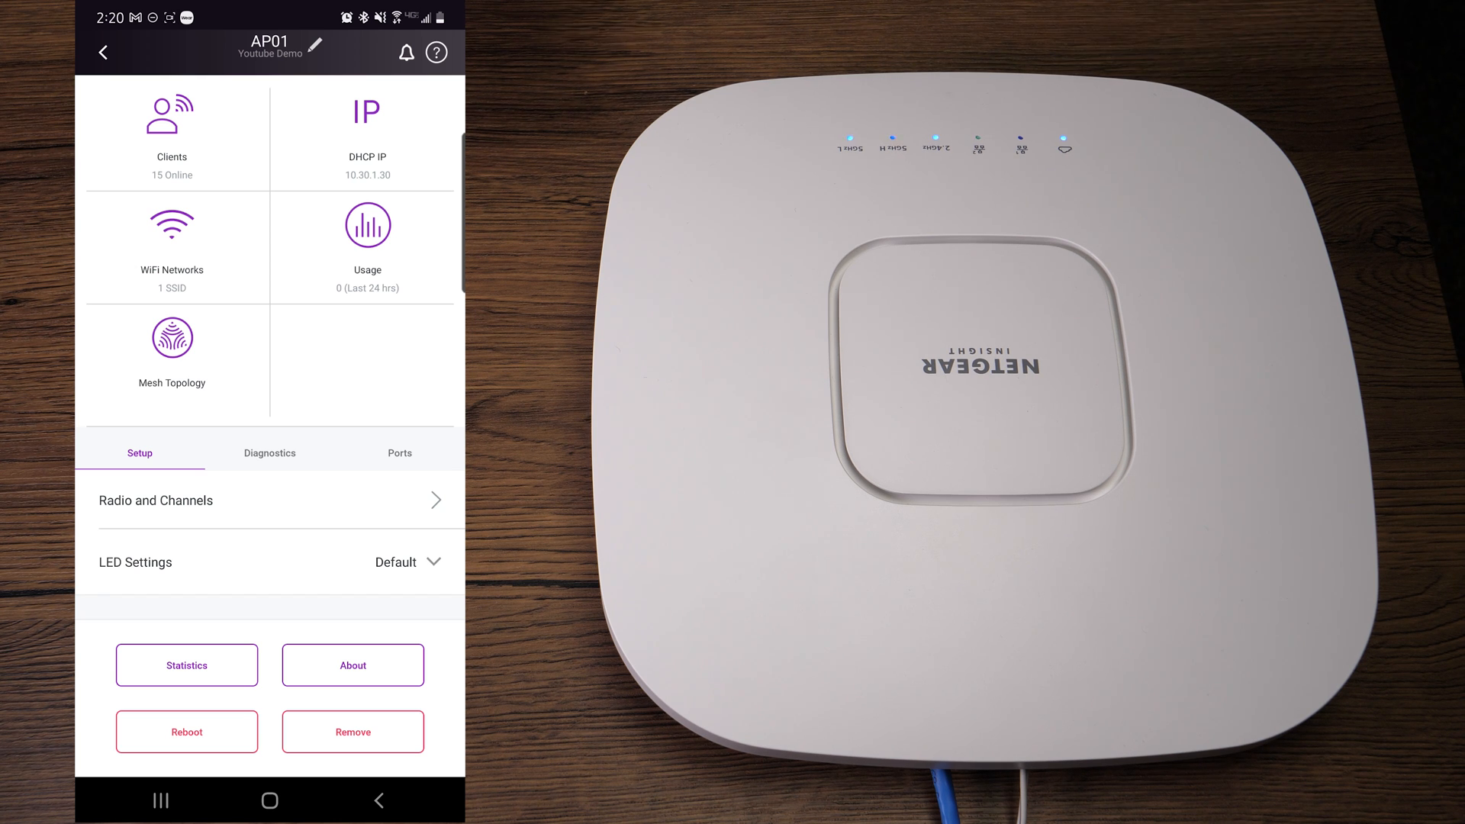
# Check AP01's LED Settings, keeping Default, then bring up its About details (WAX630, firmware 9.5.4.6).
pyautogui.click(409, 562)
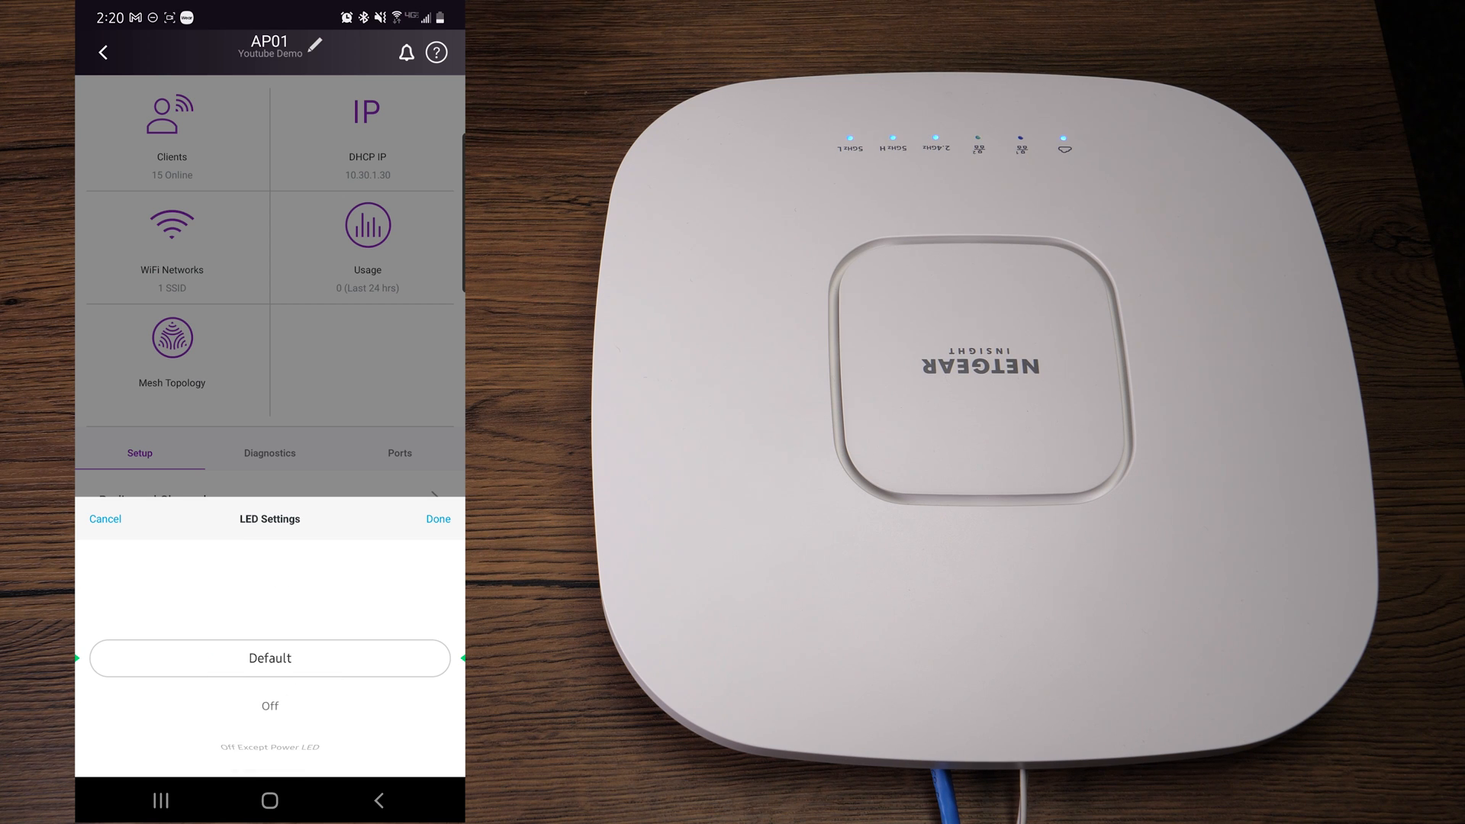
pyautogui.click(438, 519)
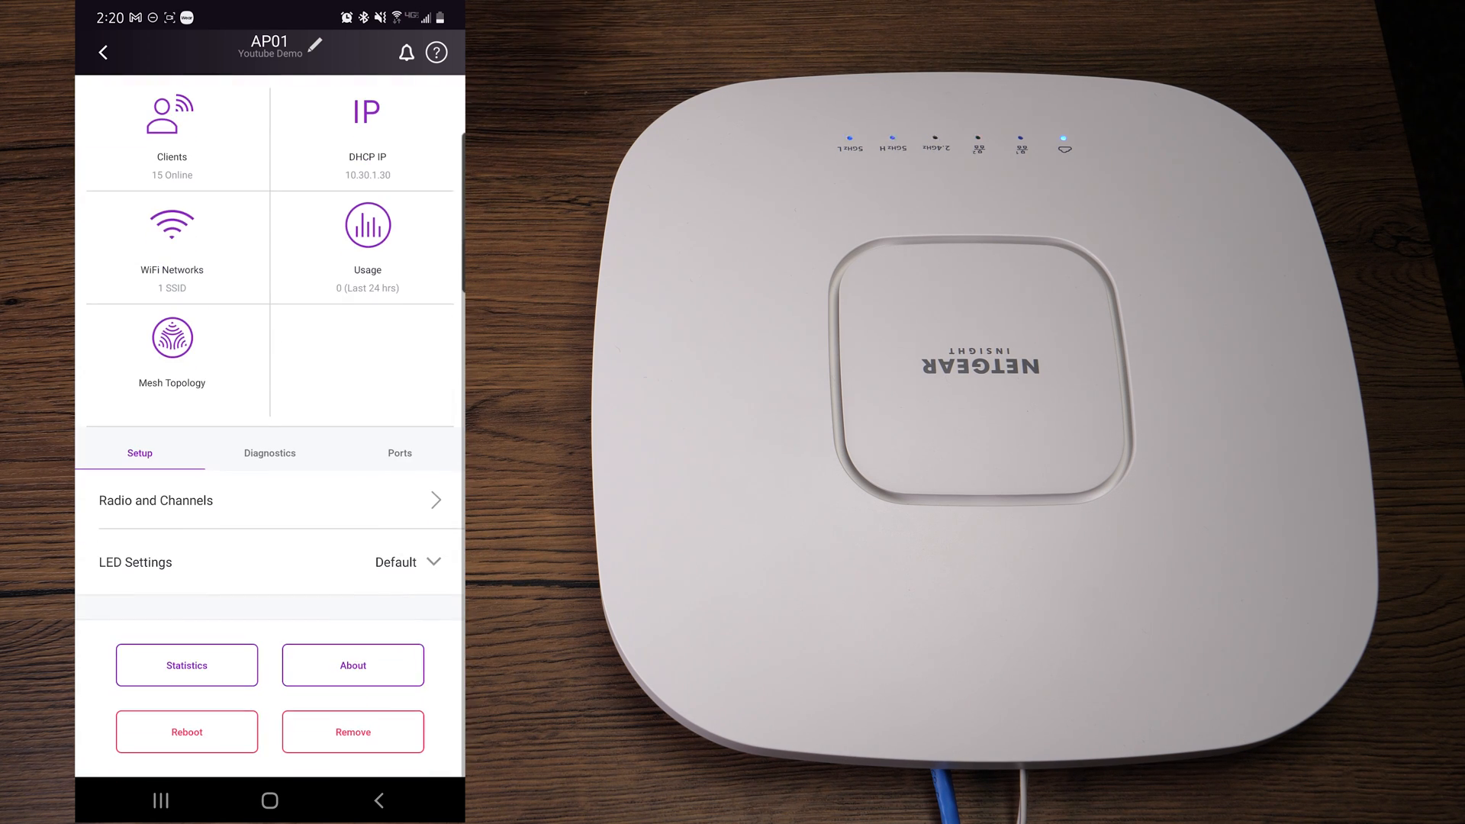
pyautogui.click(186, 665)
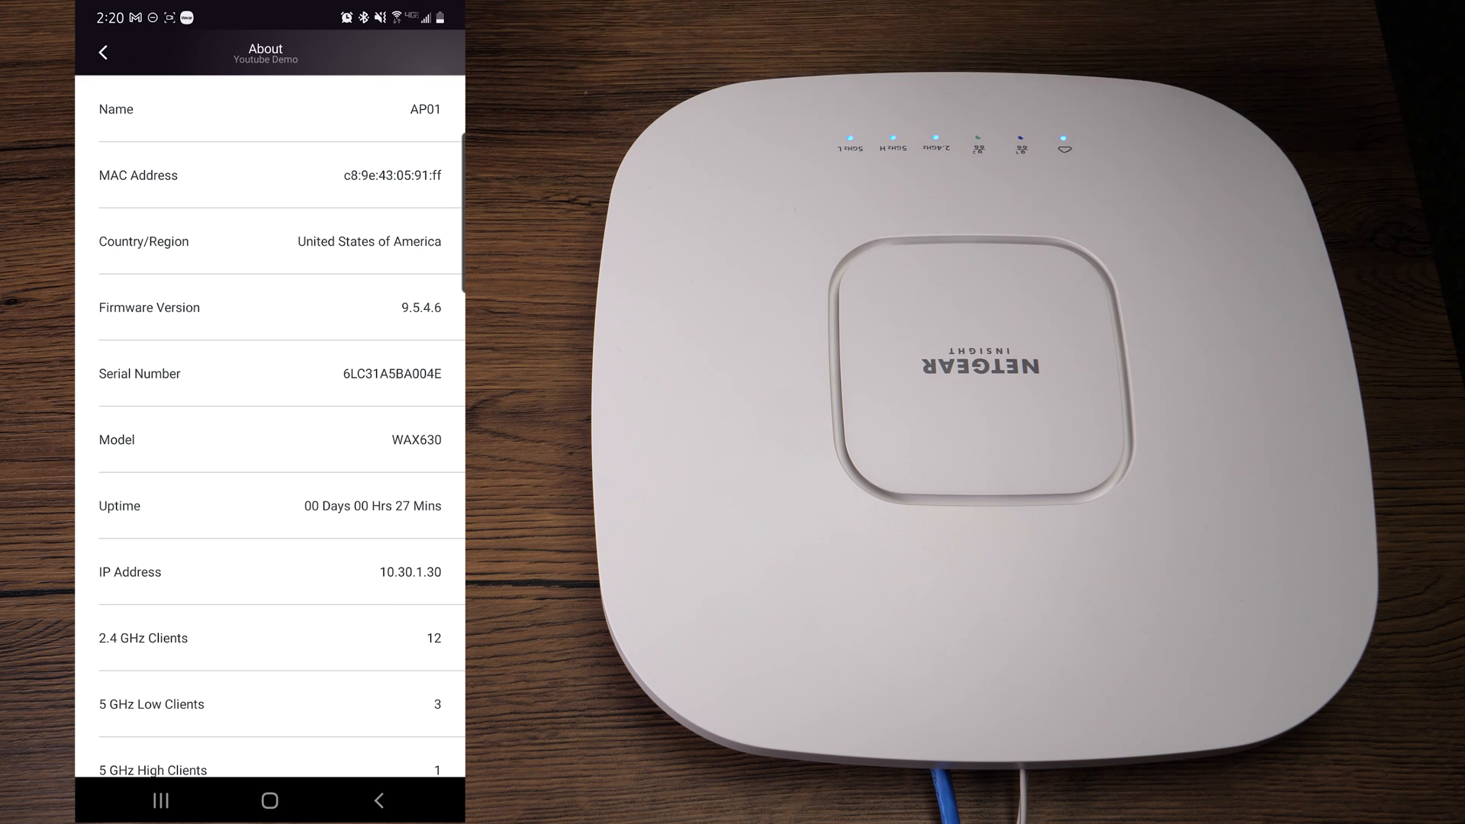
pyautogui.click(102, 52)
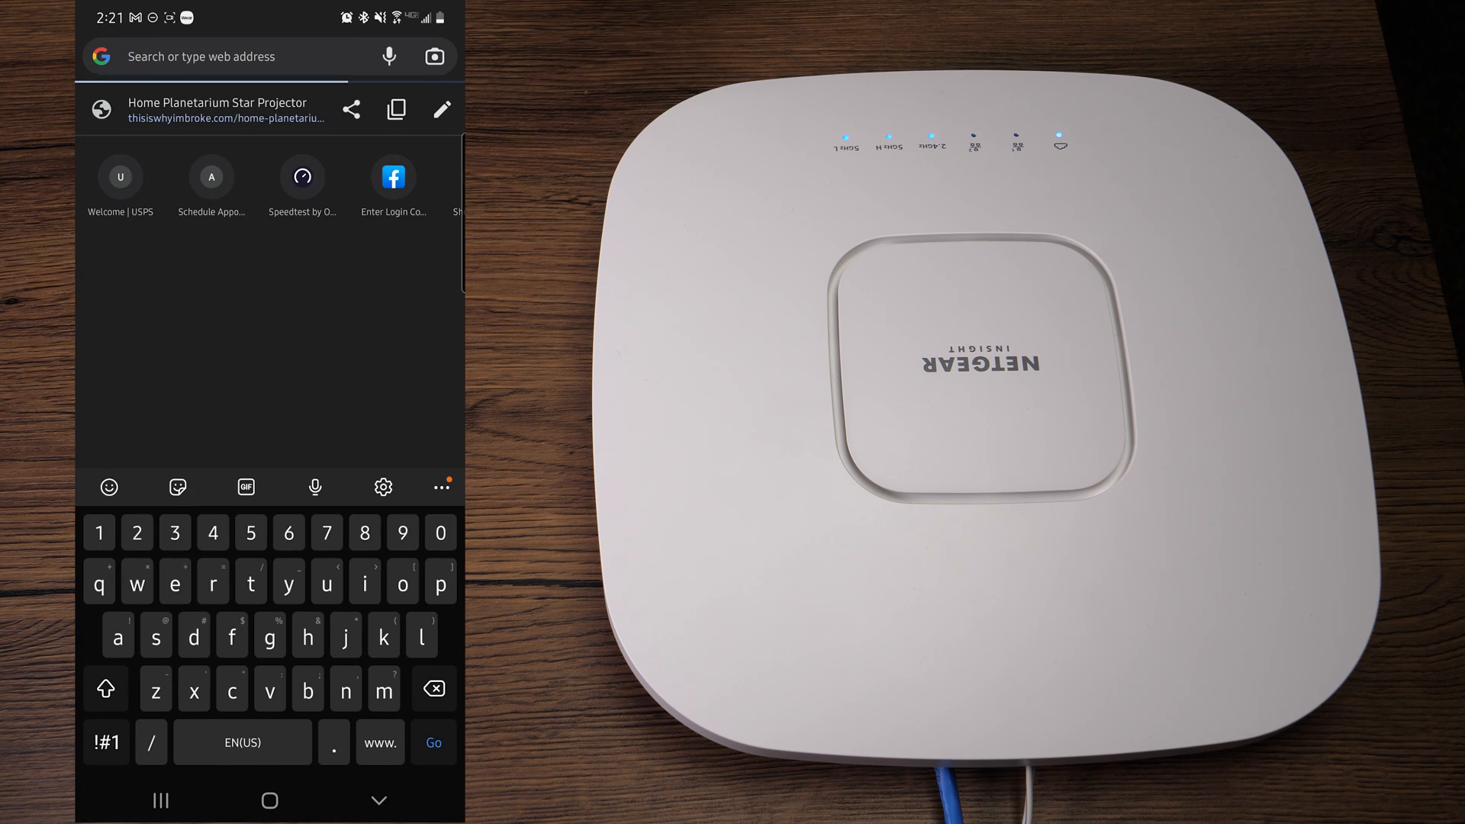
# Load speedtest.net in the browser and start a speed test with GO.
pyautogui.write('speedtest.net')
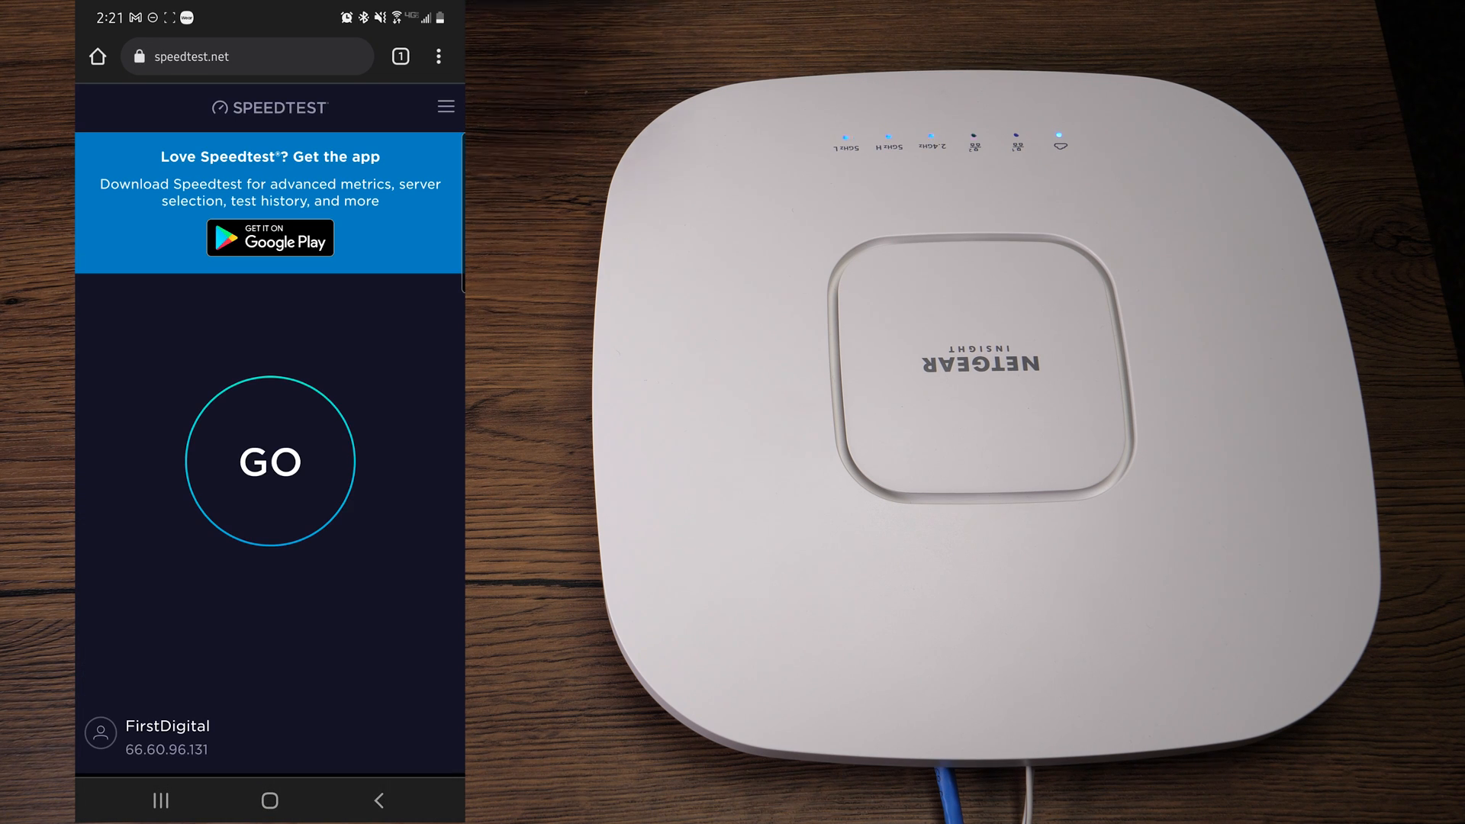
pyautogui.click(270, 461)
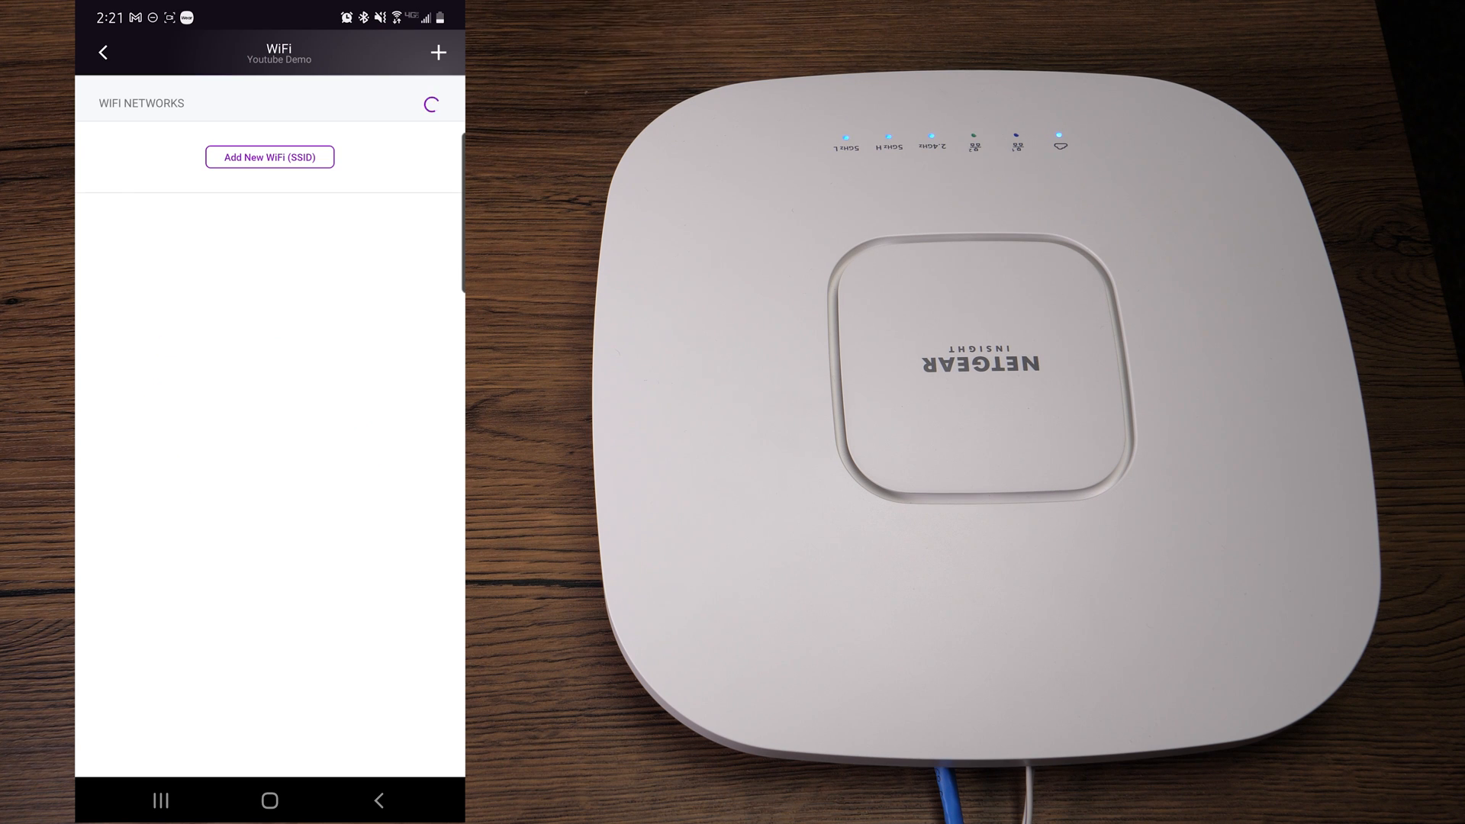
# Set the Girls Gone Wireless SSID's band to 5GHz, save it, and return to the speed test.
pyautogui.click(269, 155)
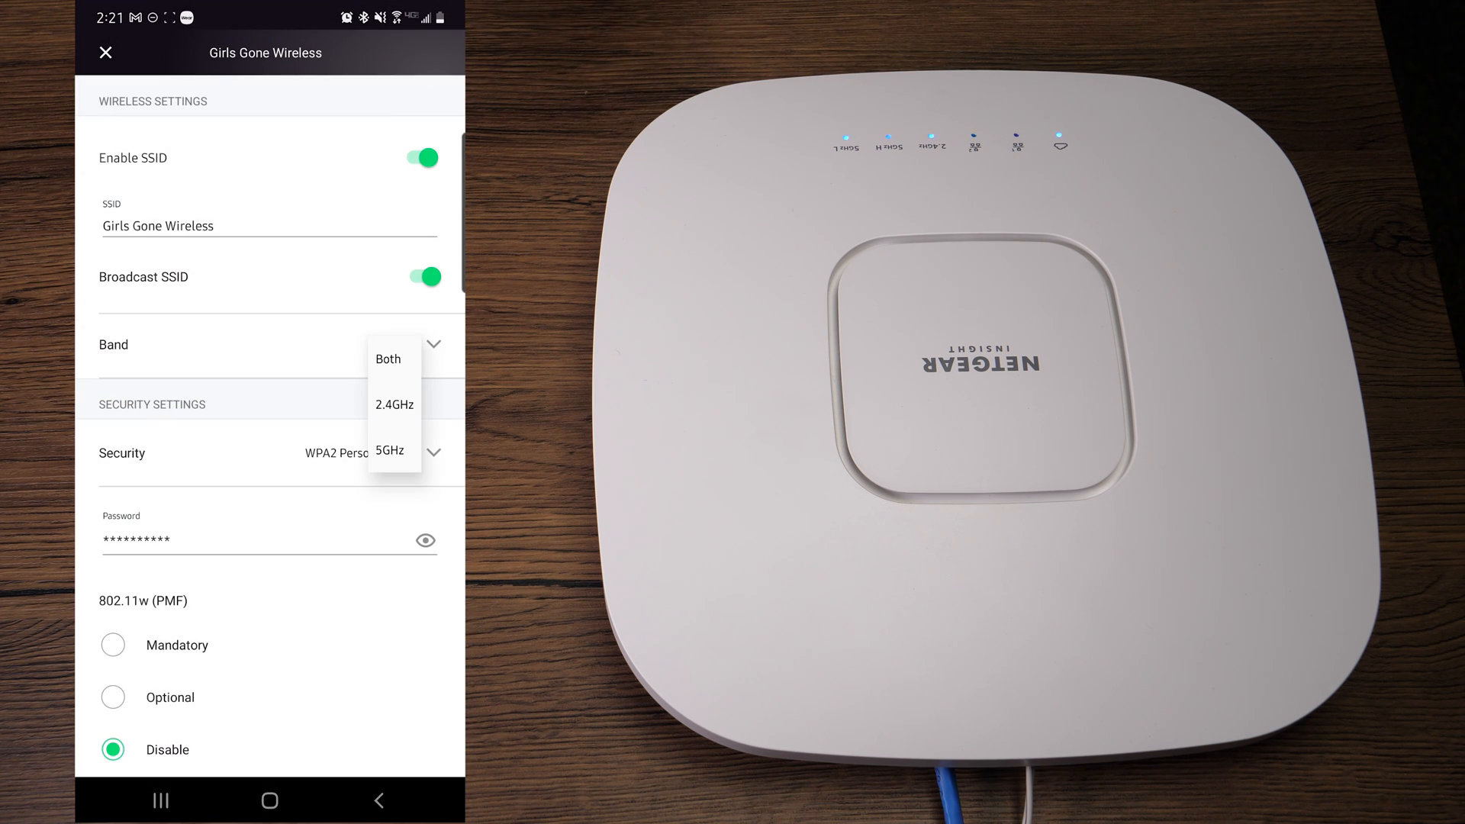
pyautogui.click(389, 450)
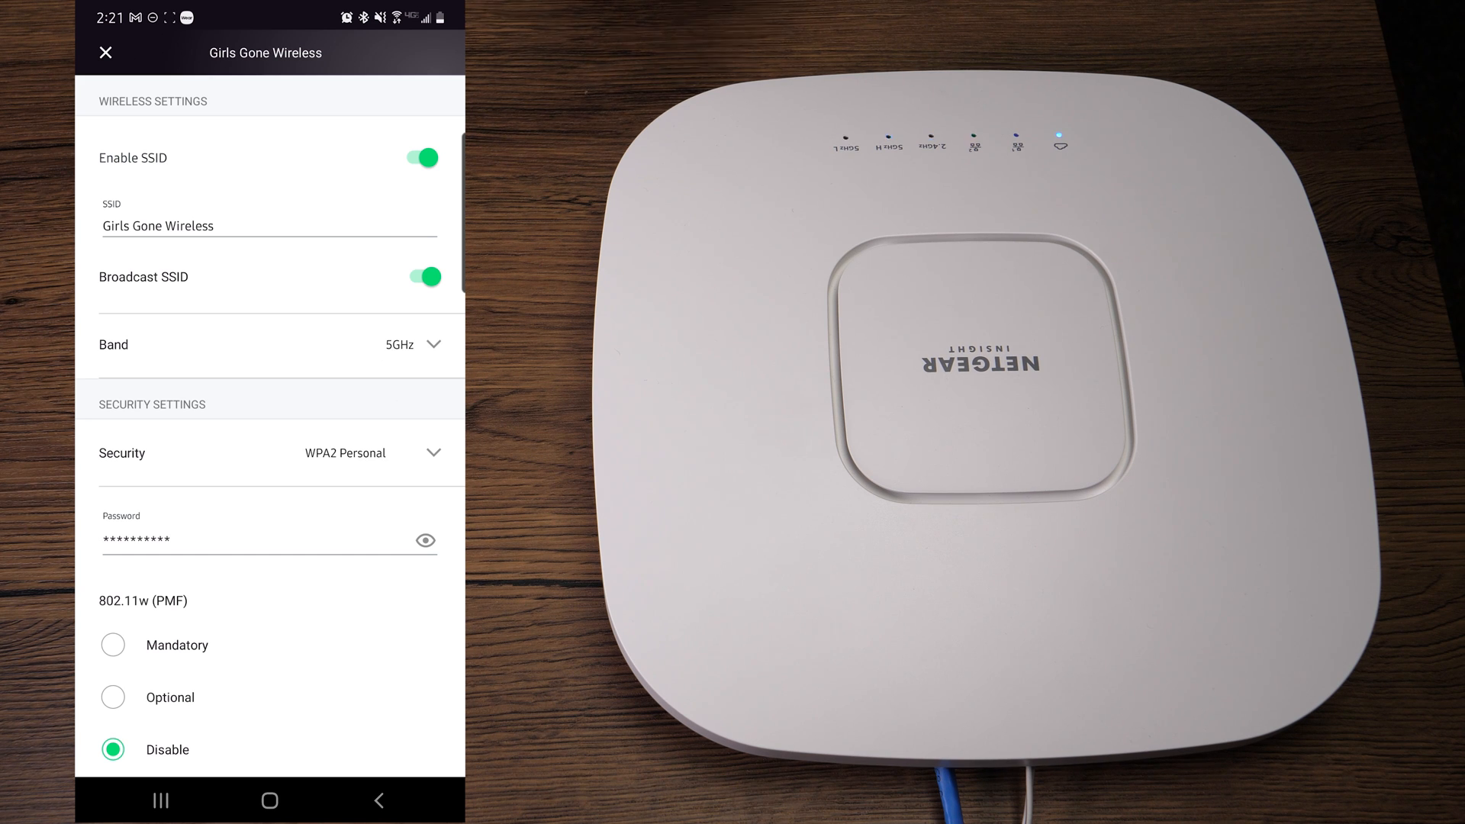
pyautogui.scroll(-3)
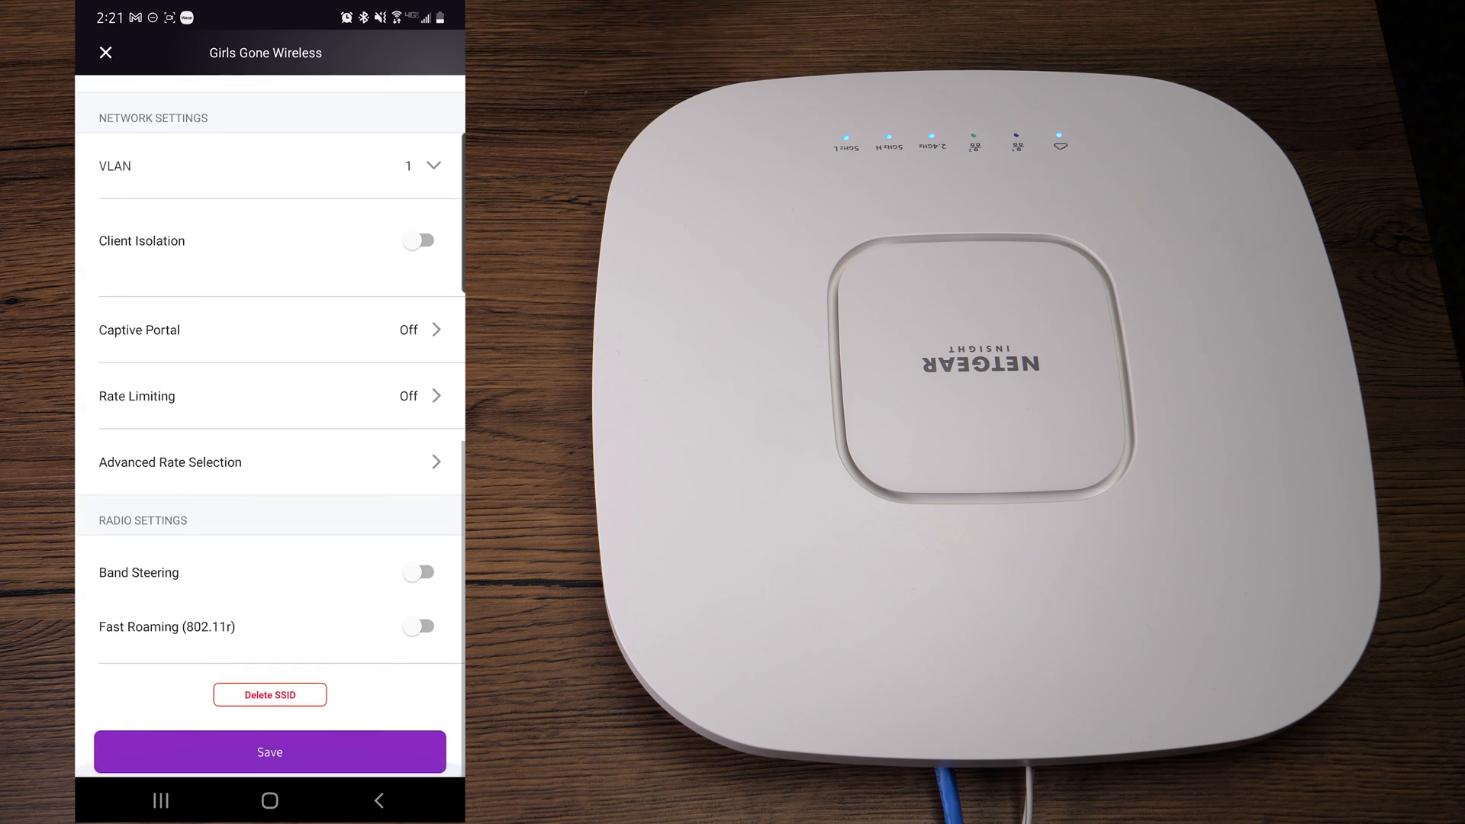
pyautogui.click(106, 51)
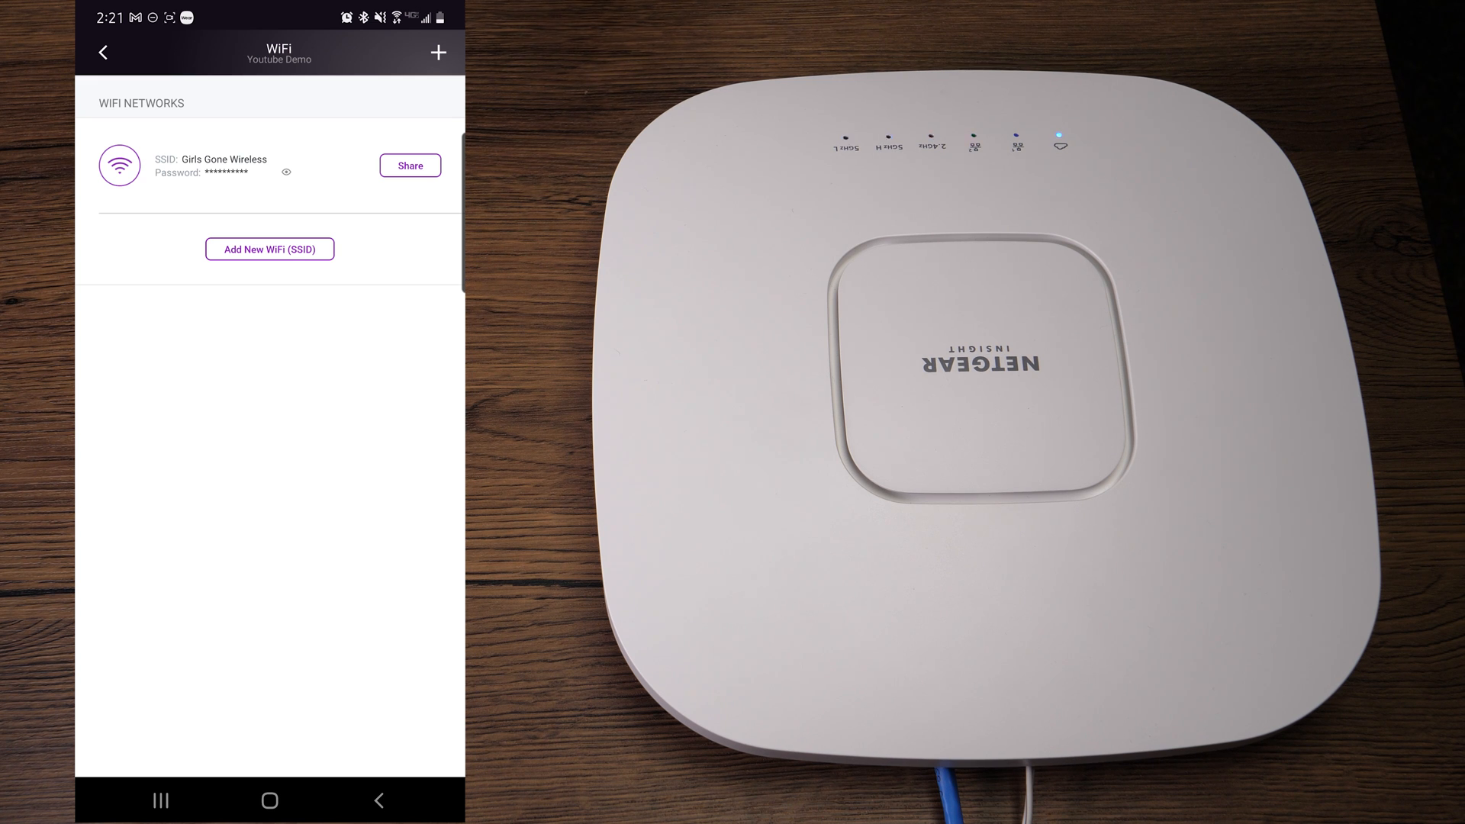
pyautogui.click(104, 52)
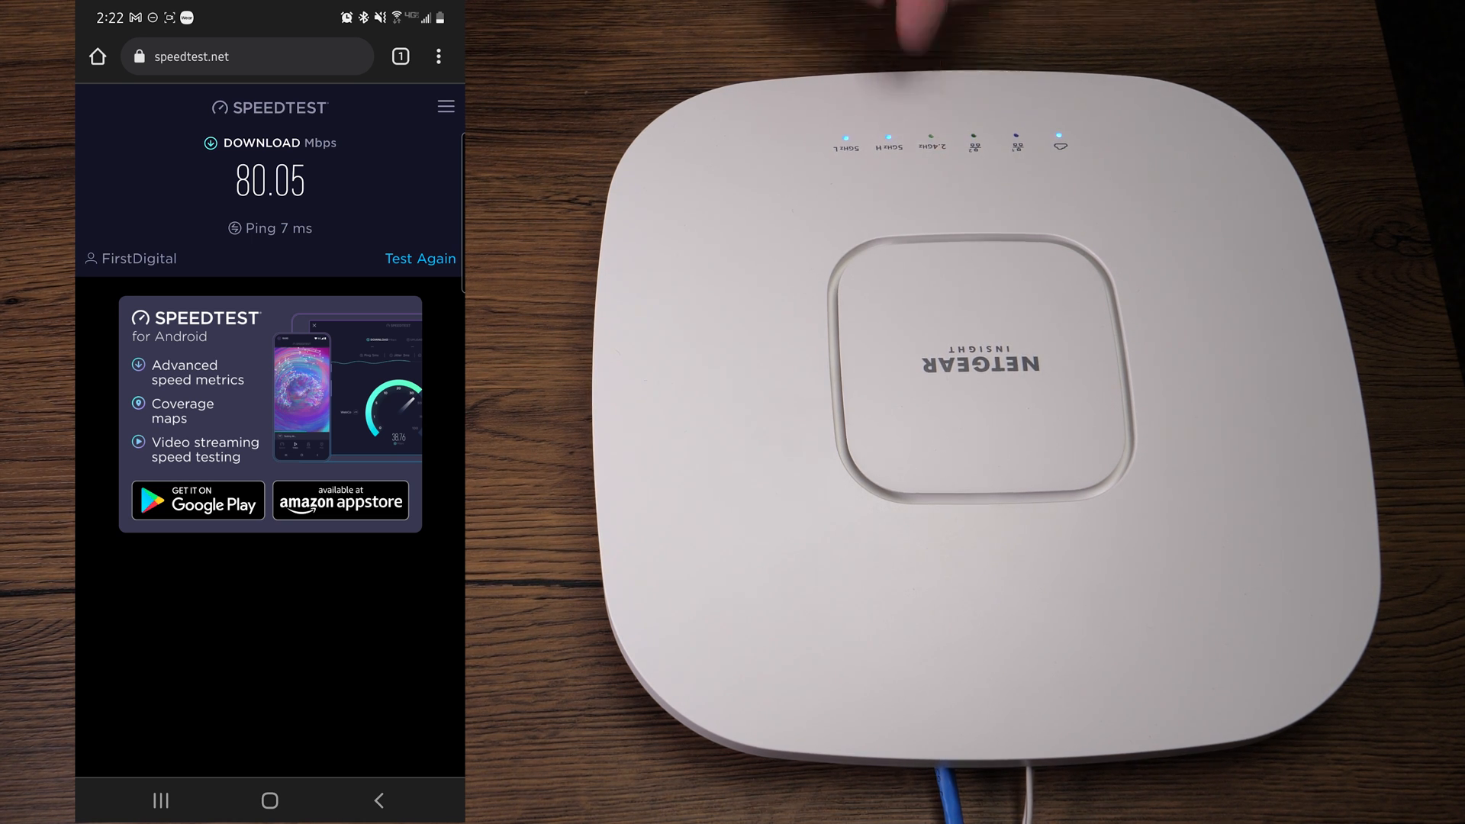
# Reveal the 80.05 Mbps download result and start a new test with GO.
pyautogui.moveTo(271, 9); pyautogui.dragTo(271, 374)
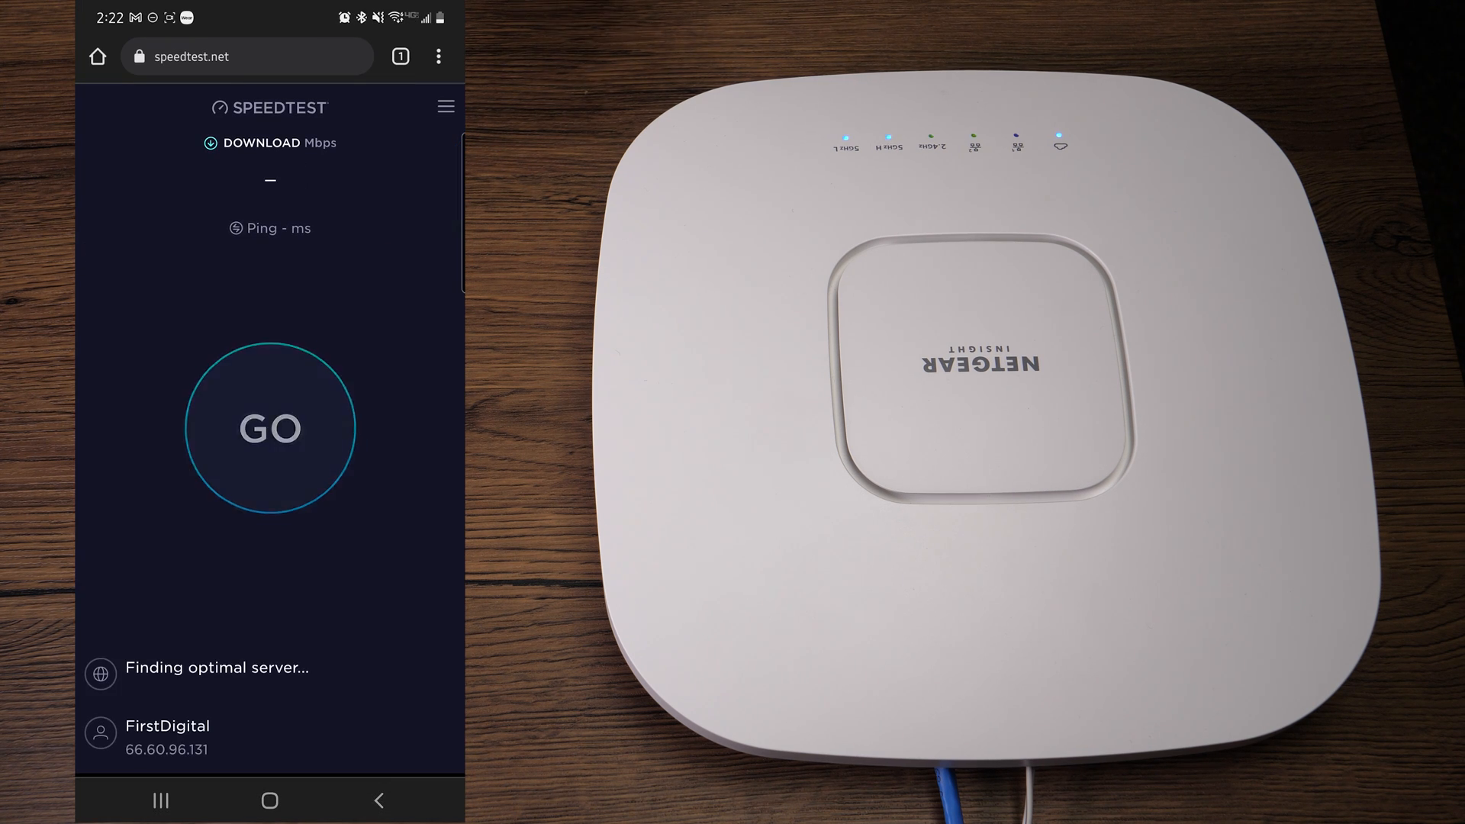
pyautogui.click(268, 427)
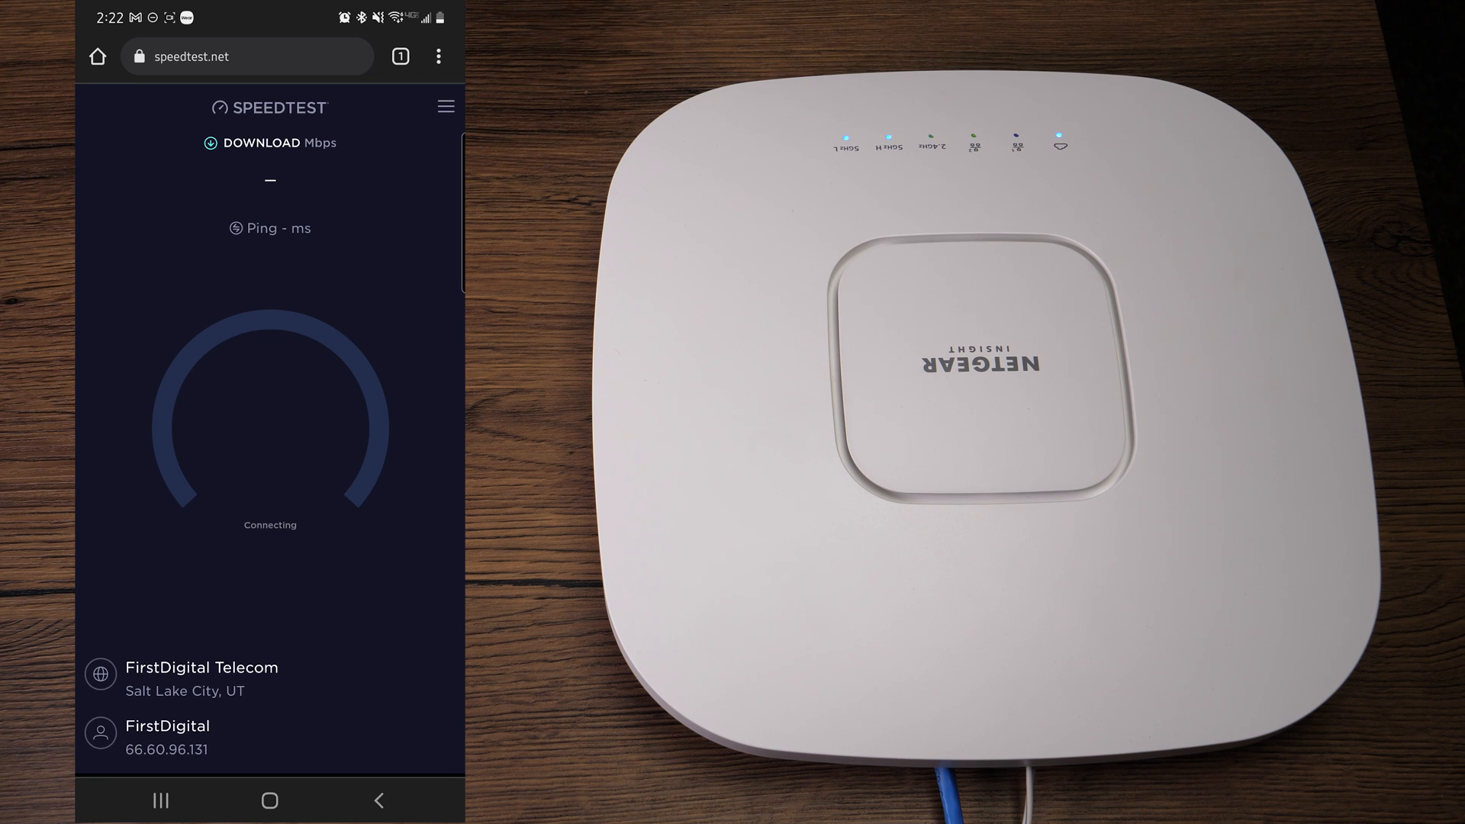